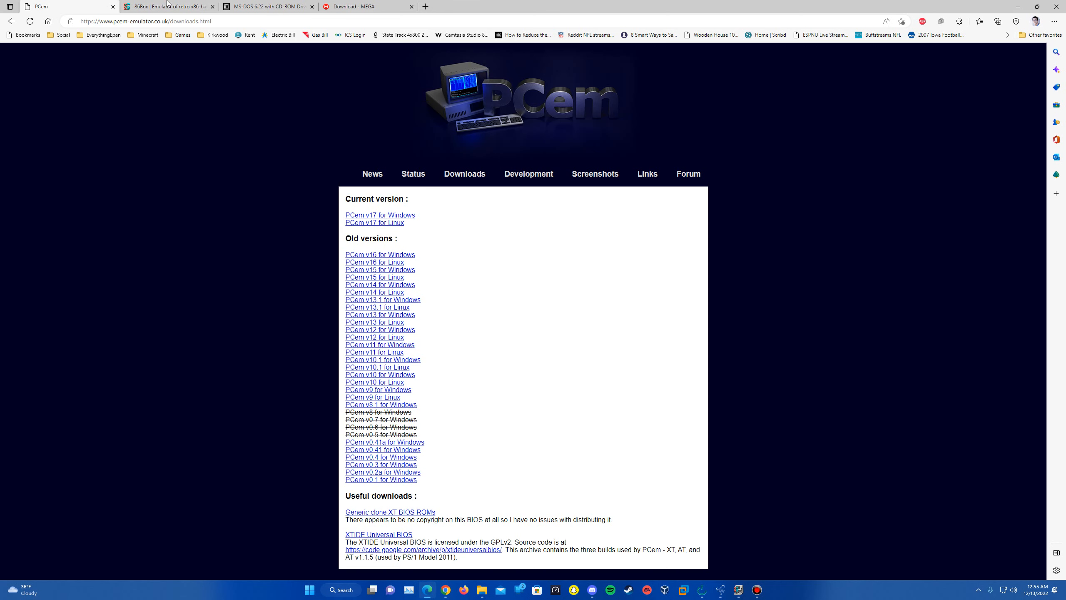
mouse_move(167, 7)
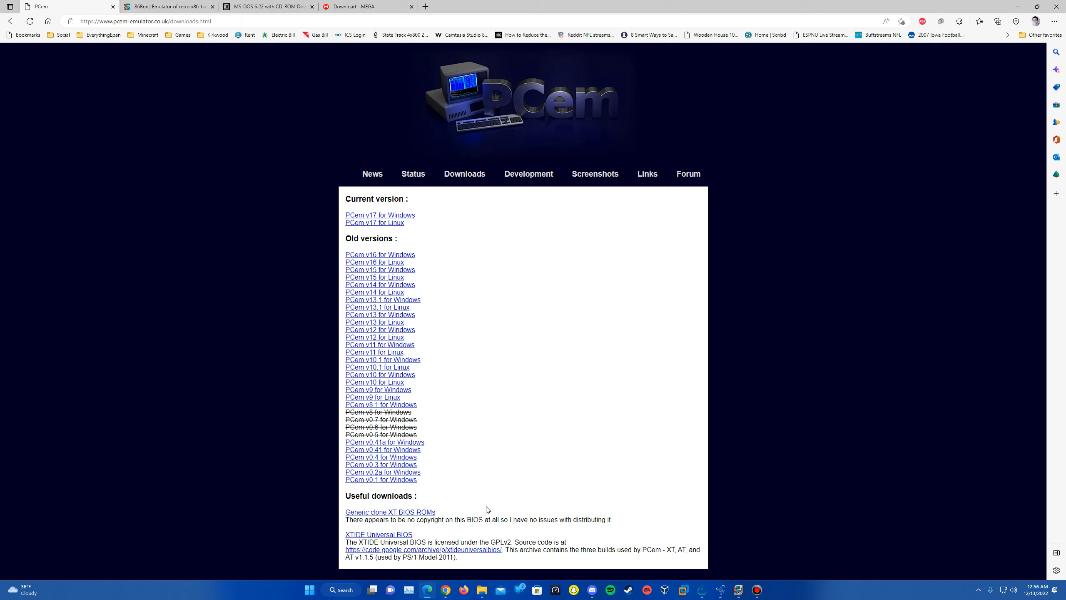
mouse_move(485, 482)
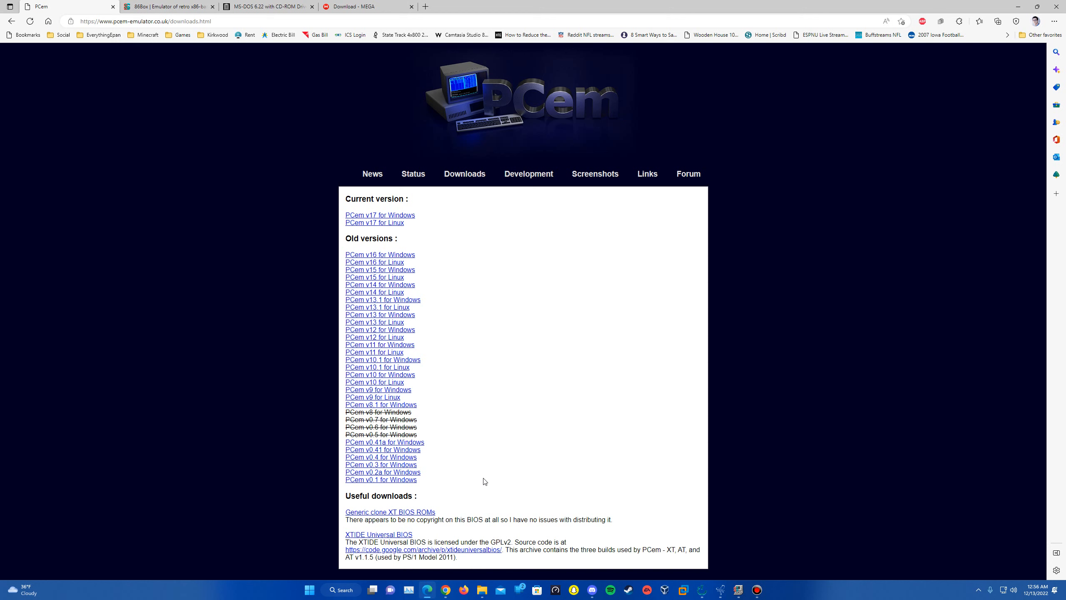
mouse_move(390, 186)
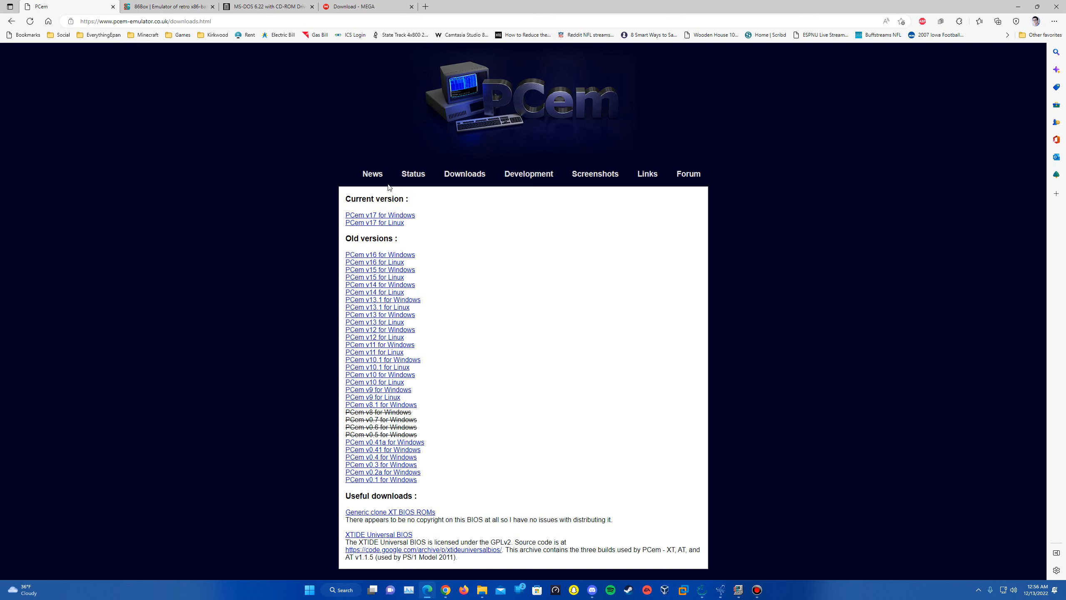
Switch from the PCem tab through the 86Box site to the MS-DOS 6.22 Internet Archive page
click(167, 7)
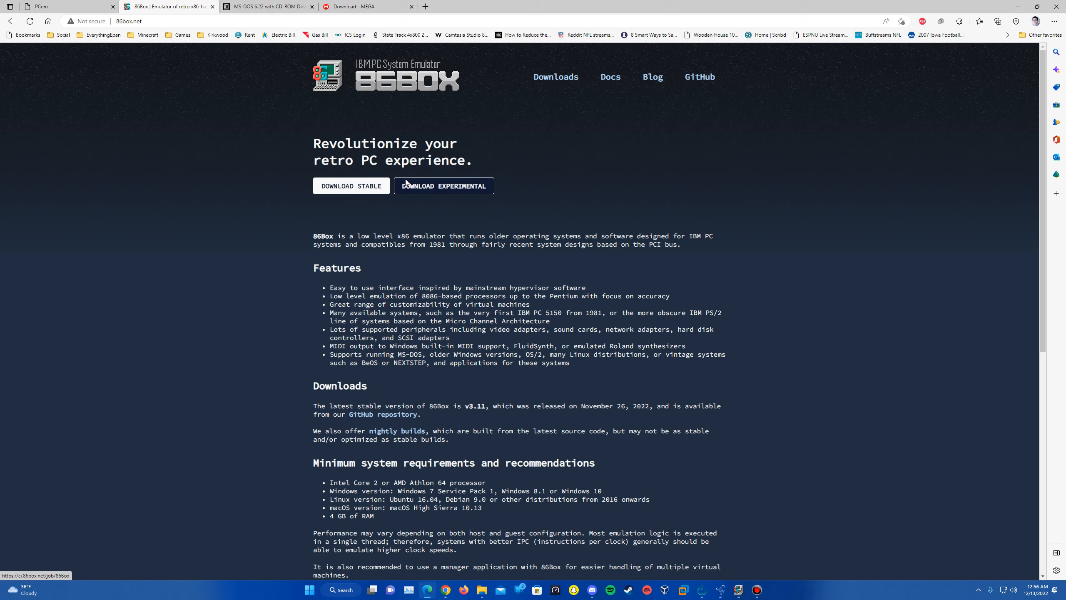
mouse_move(221, 201)
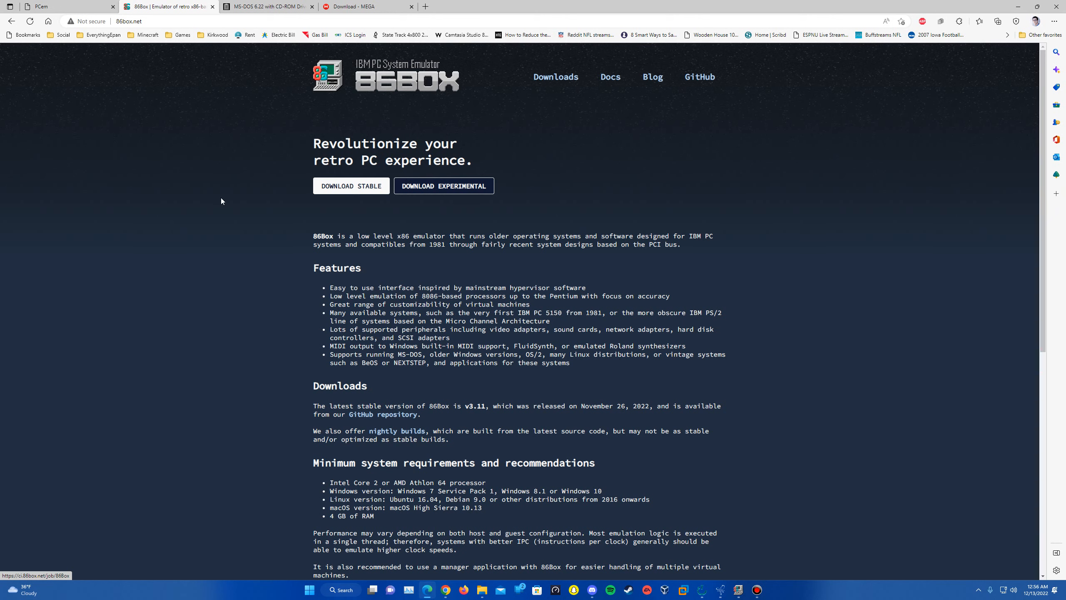
mouse_move(261, 76)
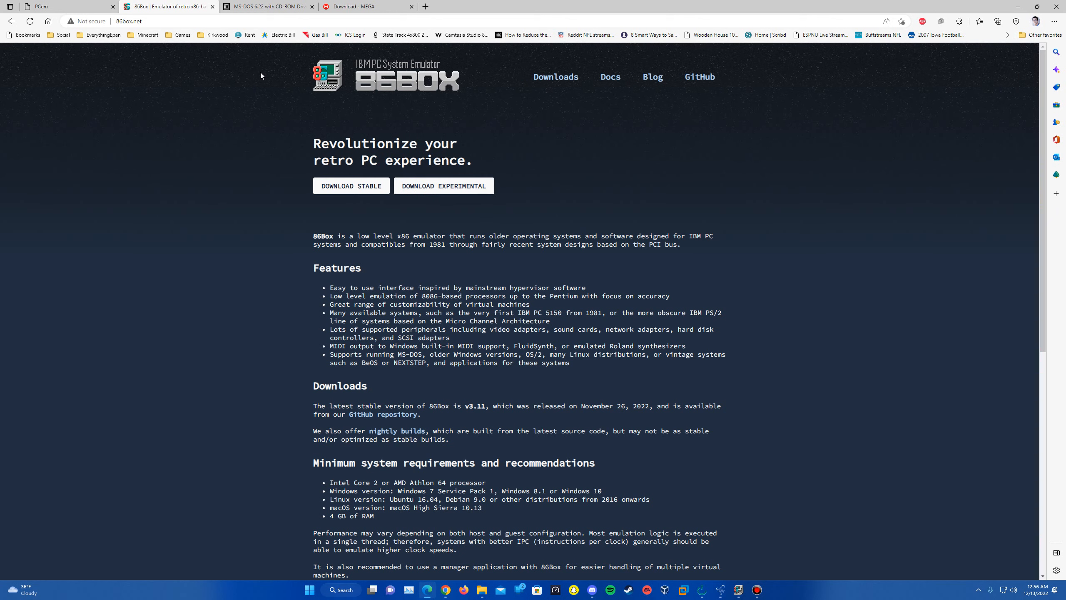
click(271, 6)
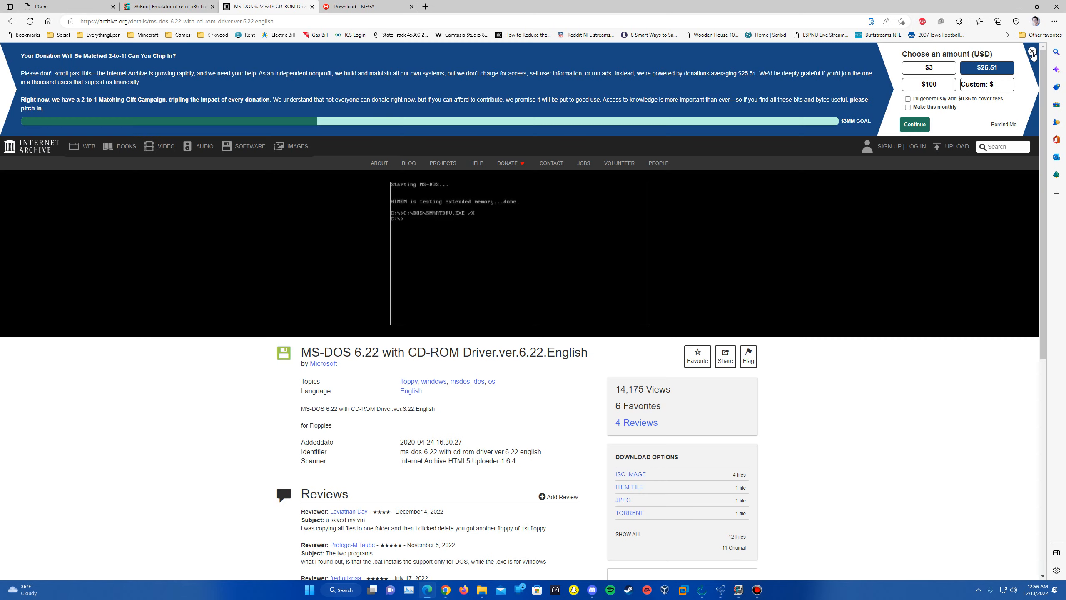
Dismiss the donation banner and request the MS-DOS 6.22 ISO IMAGE download
click(1033, 52)
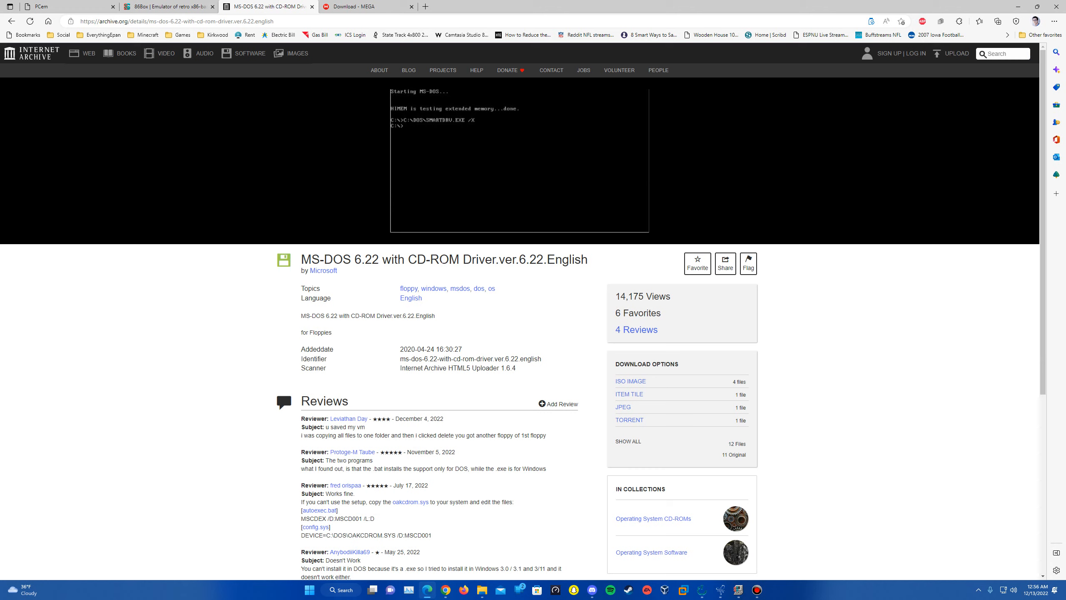
mouse_move(424, 275)
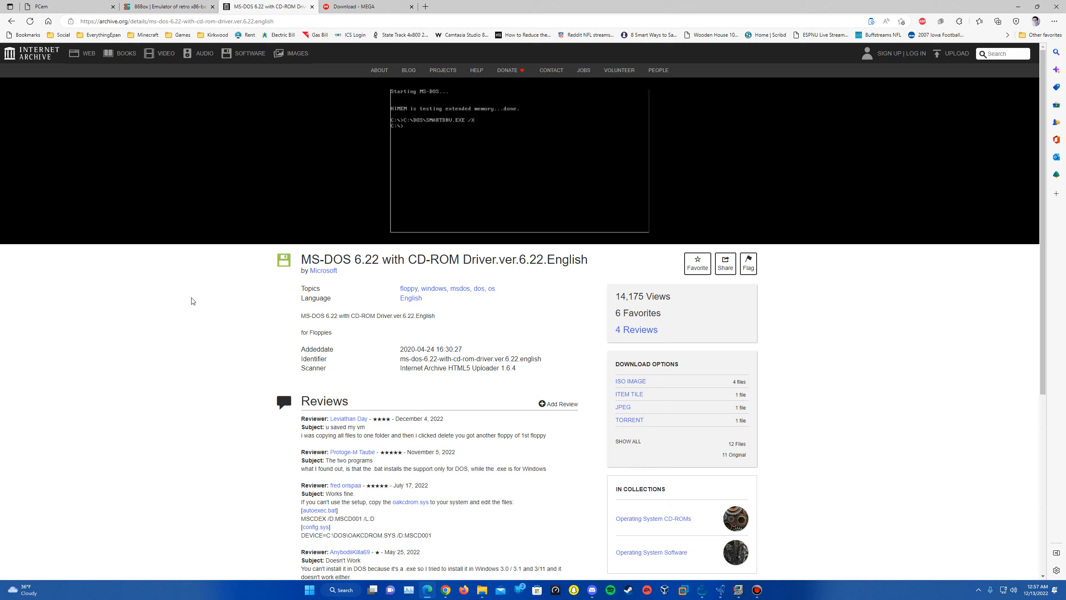
mouse_move(650, 384)
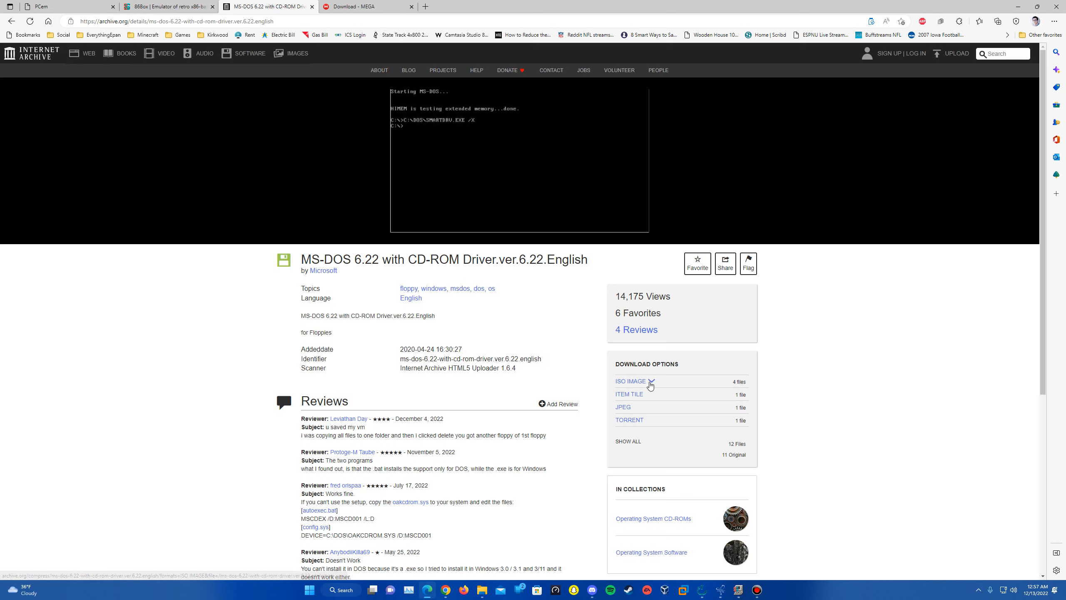
click(630, 381)
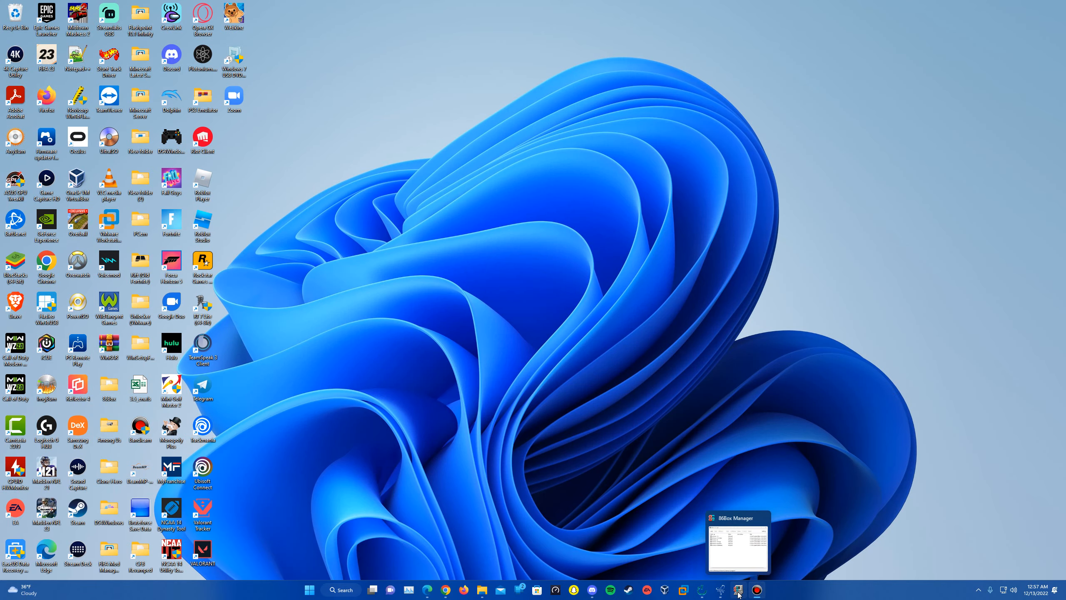
Add a virtual machine named 'Windows 3.1' with 'Configure this virtual machine now' ticked and confirm creation
click(738, 589)
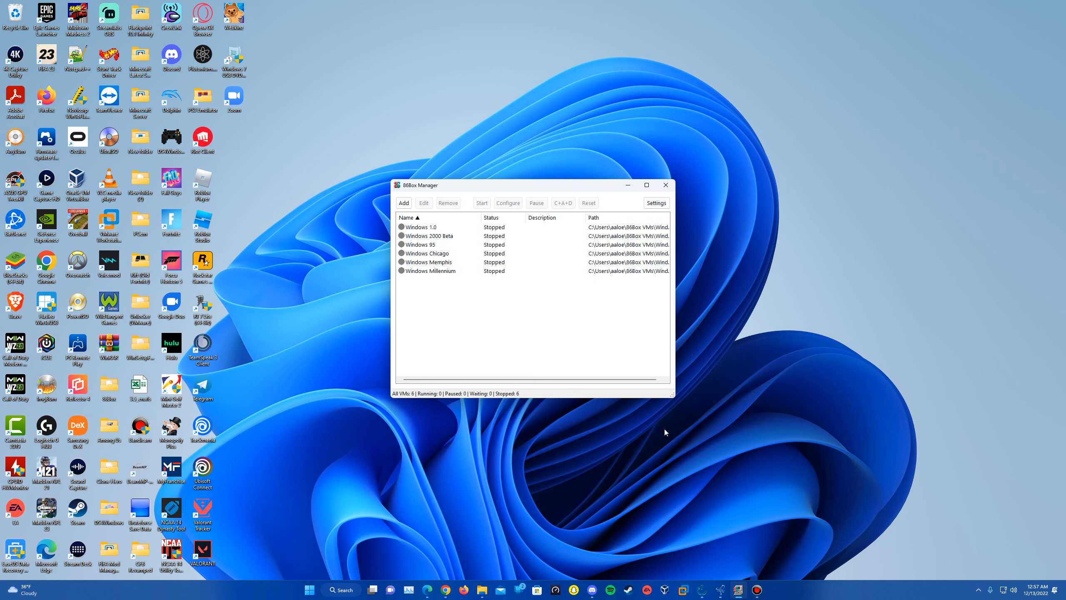
mouse_move(530, 326)
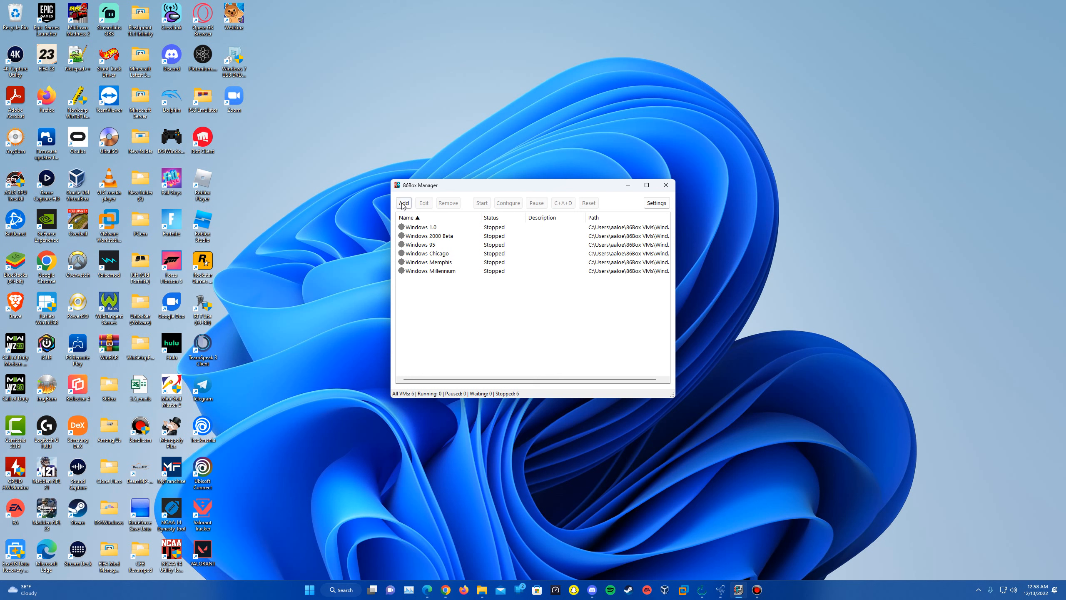
click(404, 202)
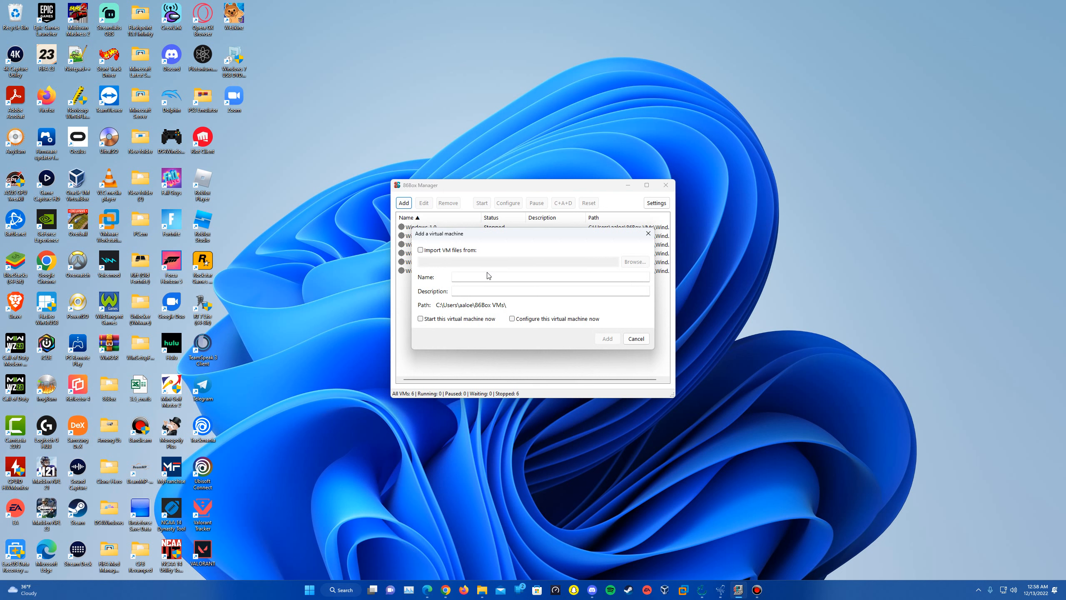
text(Windows 3.1)
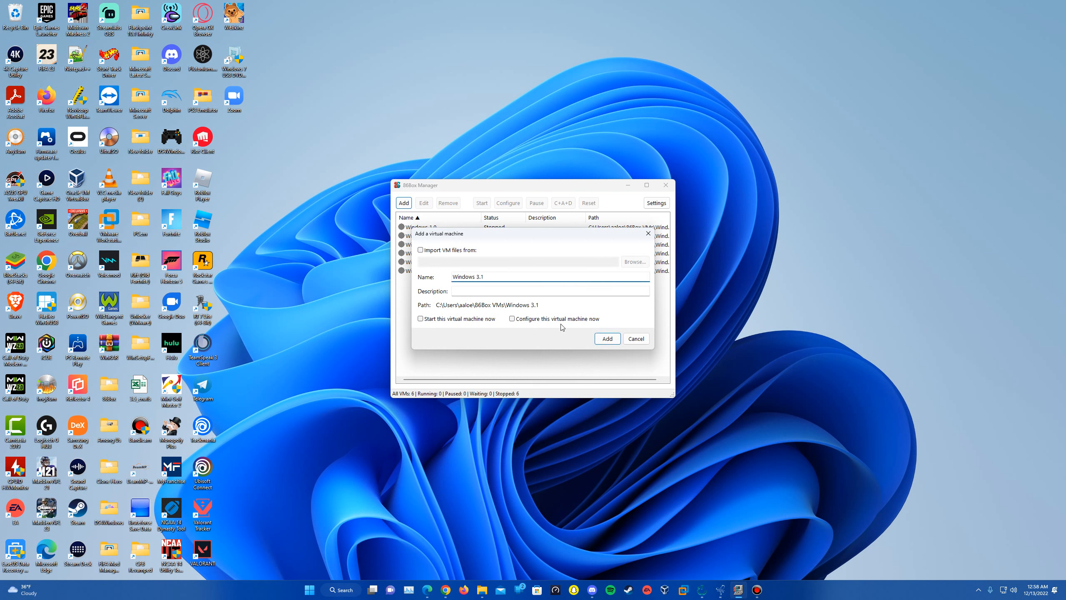
click(511, 318)
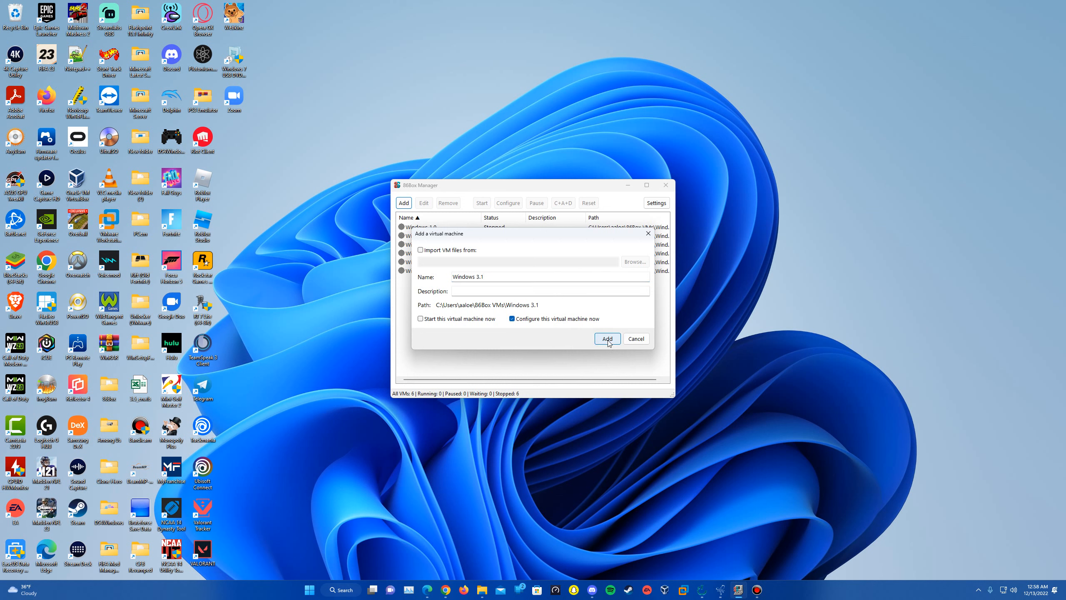
click(607, 338)
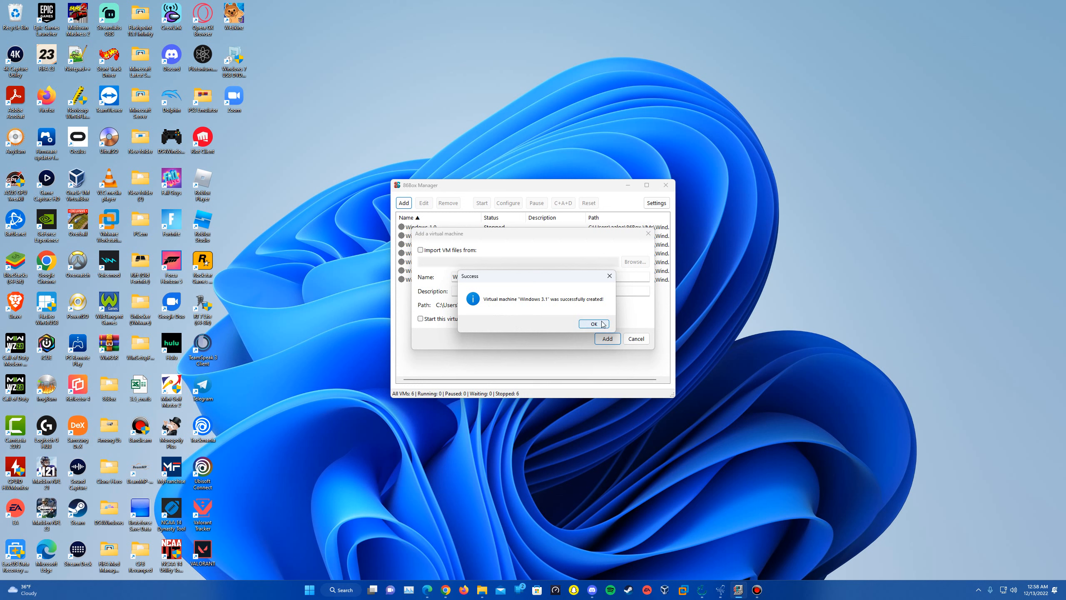
click(594, 323)
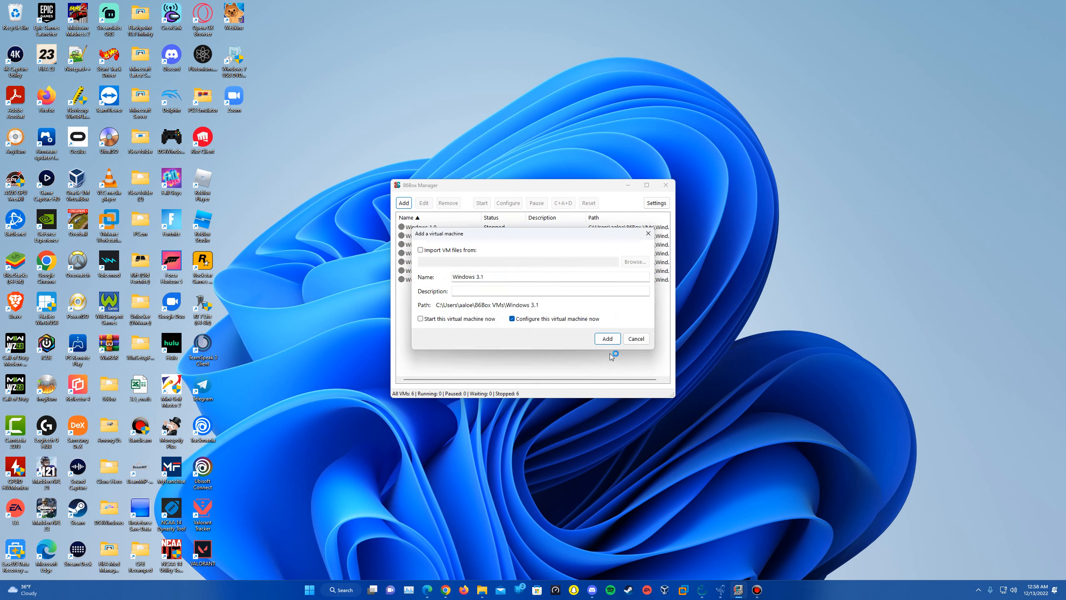
click(608, 338)
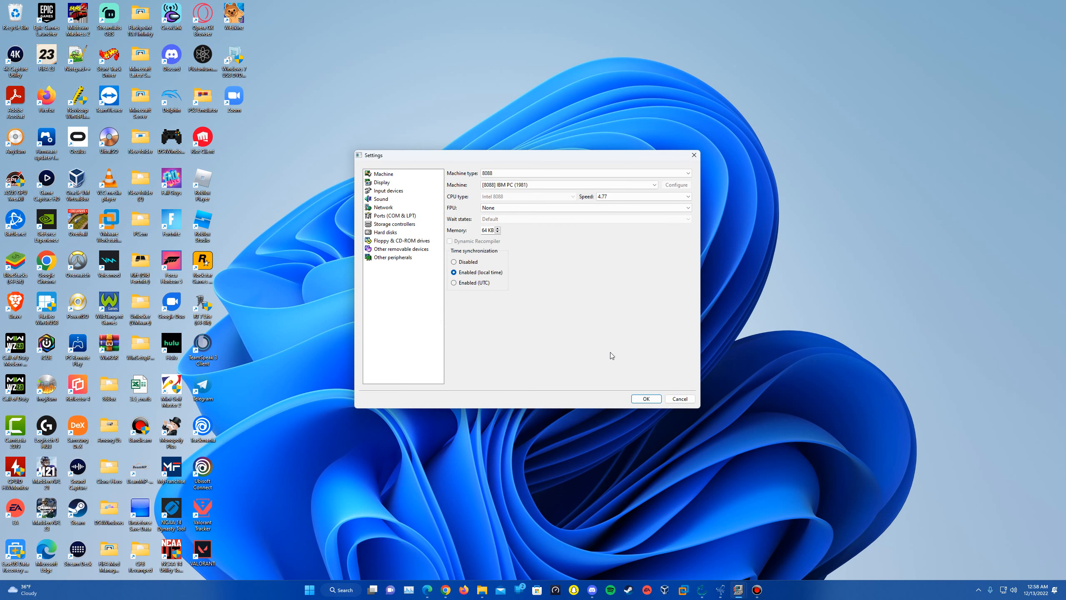
mouse_move(541, 268)
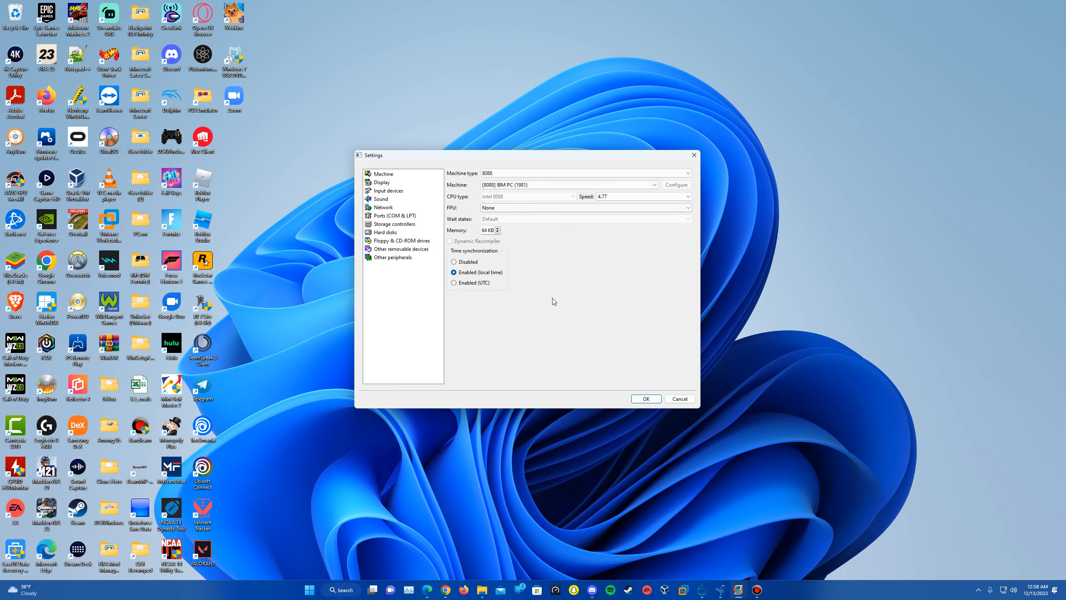
mouse_move(516, 298)
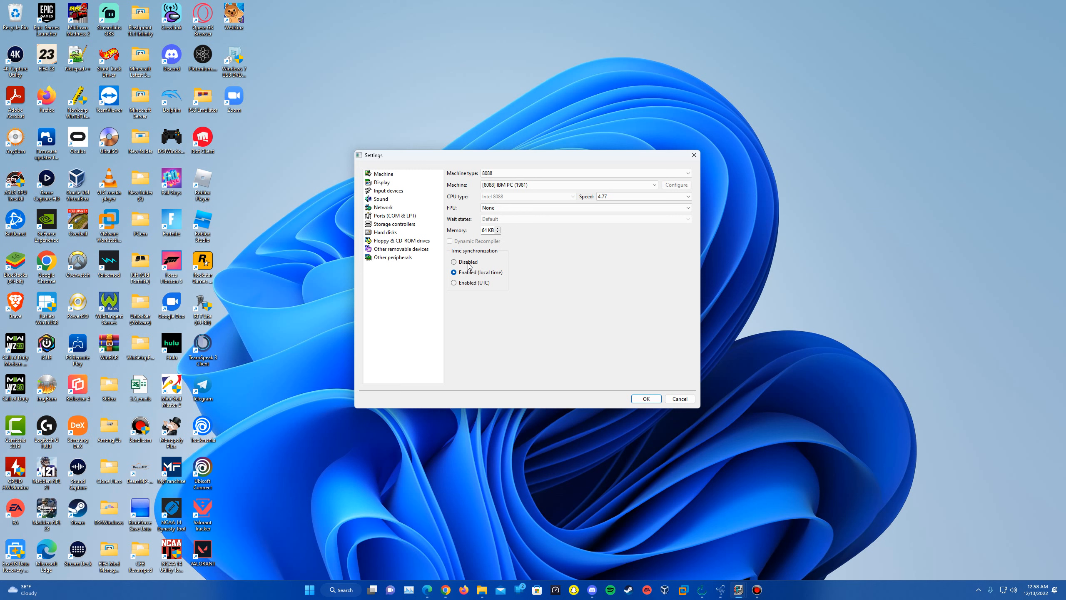
Turn off time synchronization and choose the Socket 7 (Dual Voltage) [i430VX] Epox P55-VA board
click(453, 262)
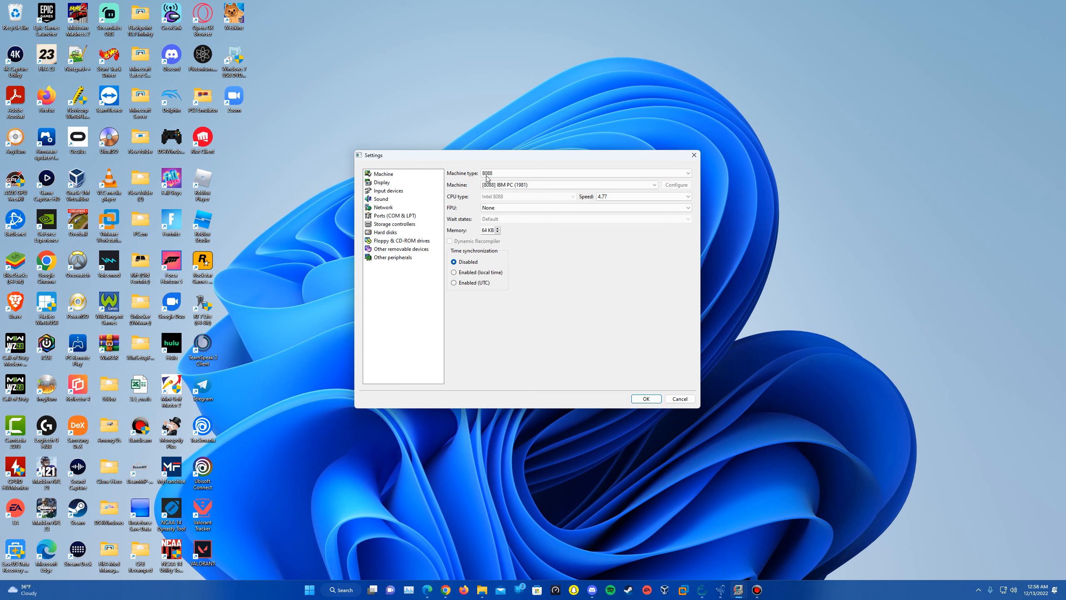
click(688, 172)
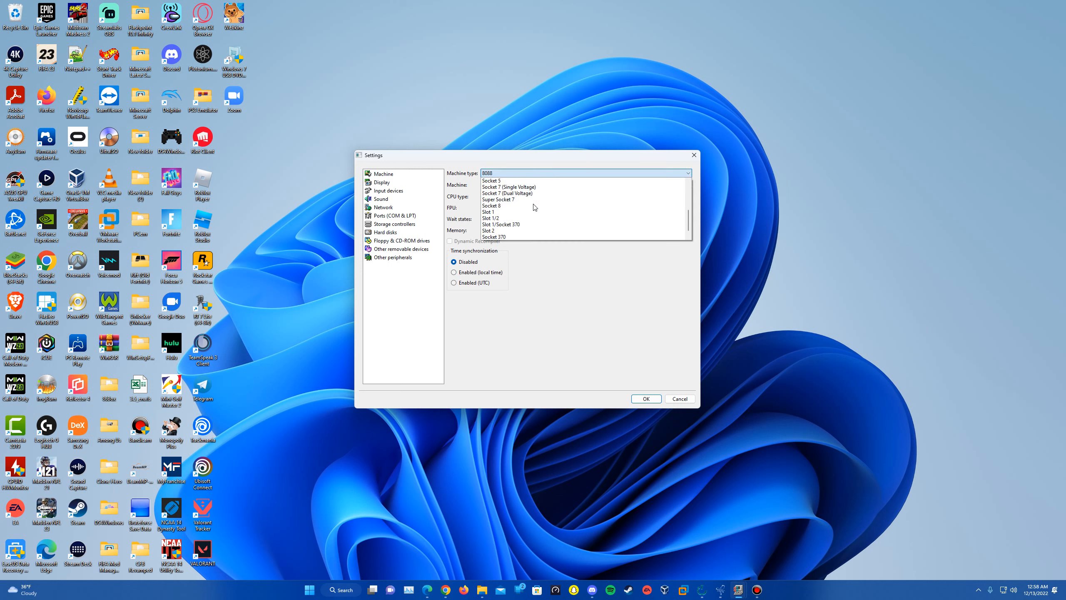
click(507, 192)
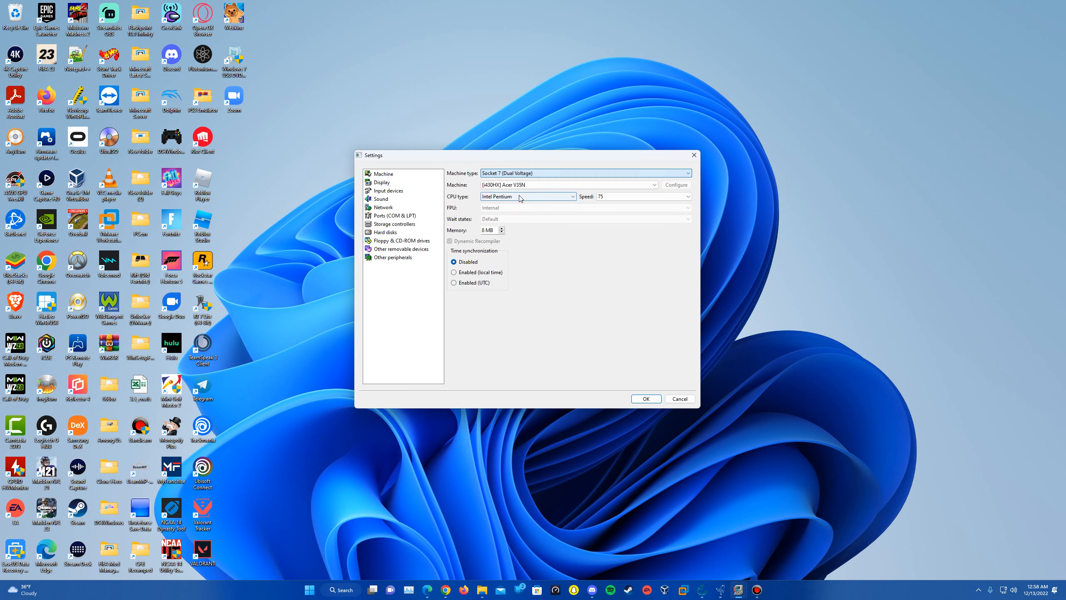
click(652, 184)
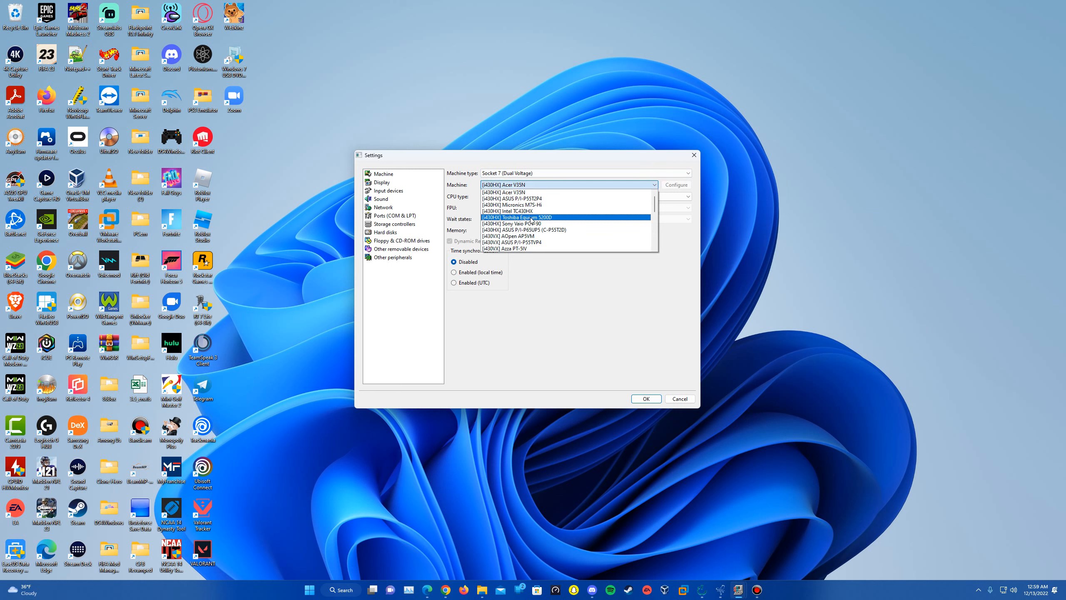
scroll(down, 3)
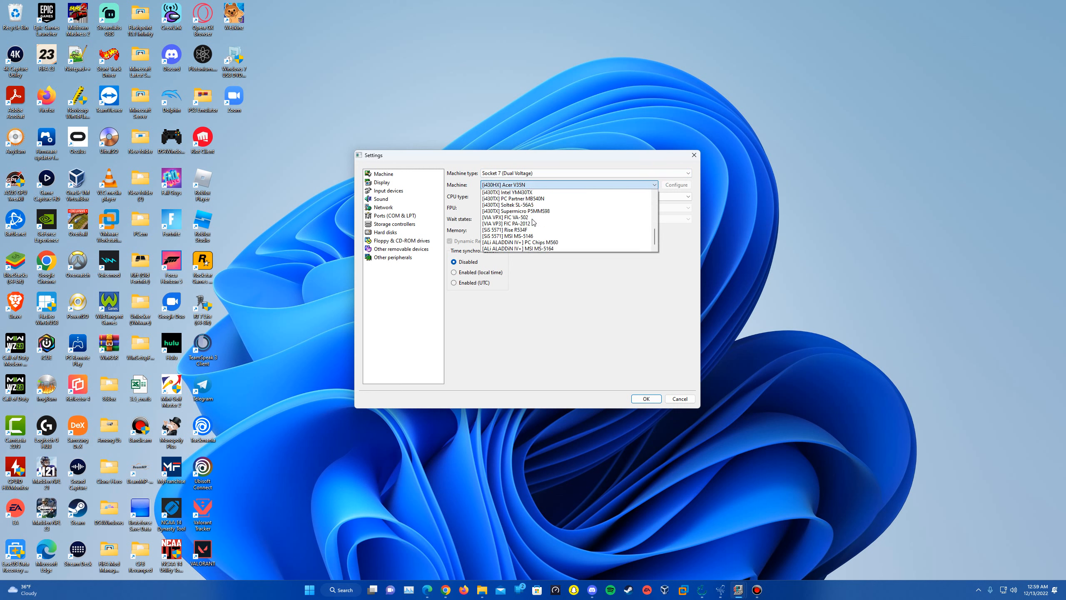
scroll(down, 3)
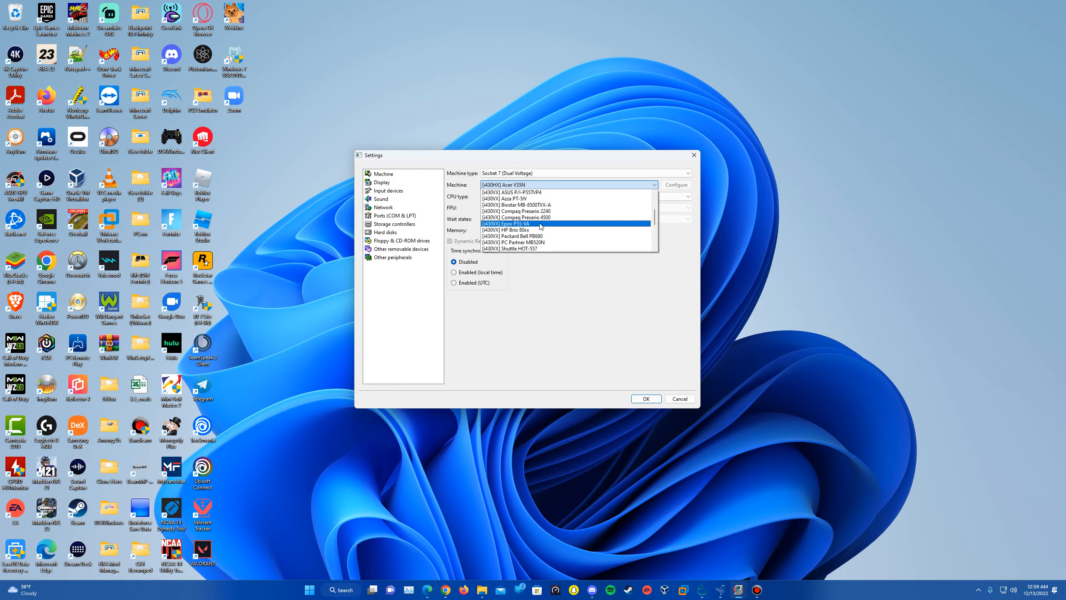
click(507, 223)
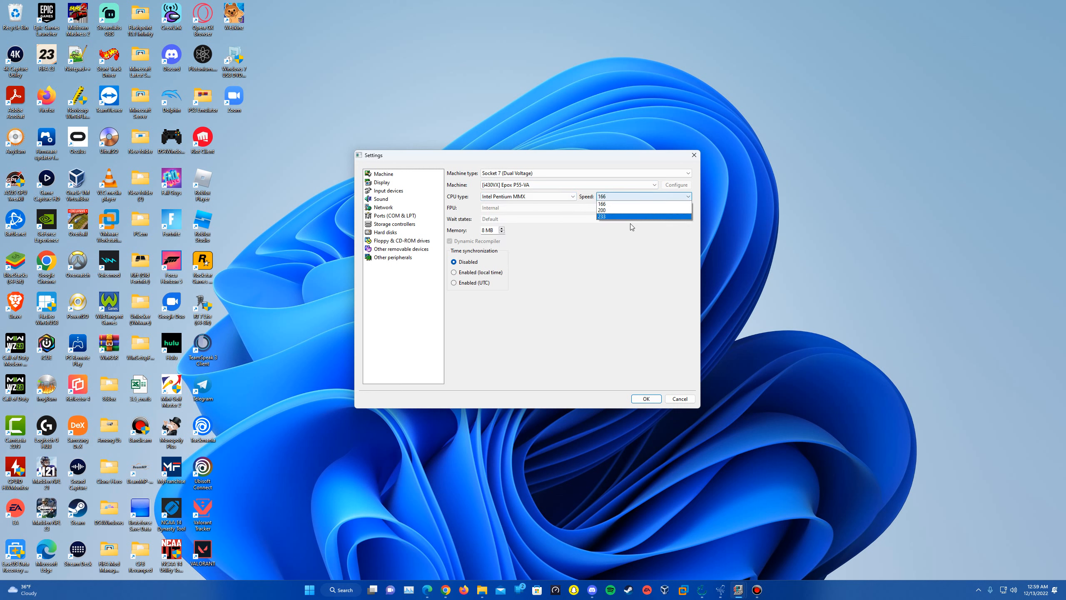
Set the Pentium MMX speed to 233 and start raising the memory amount
click(602, 217)
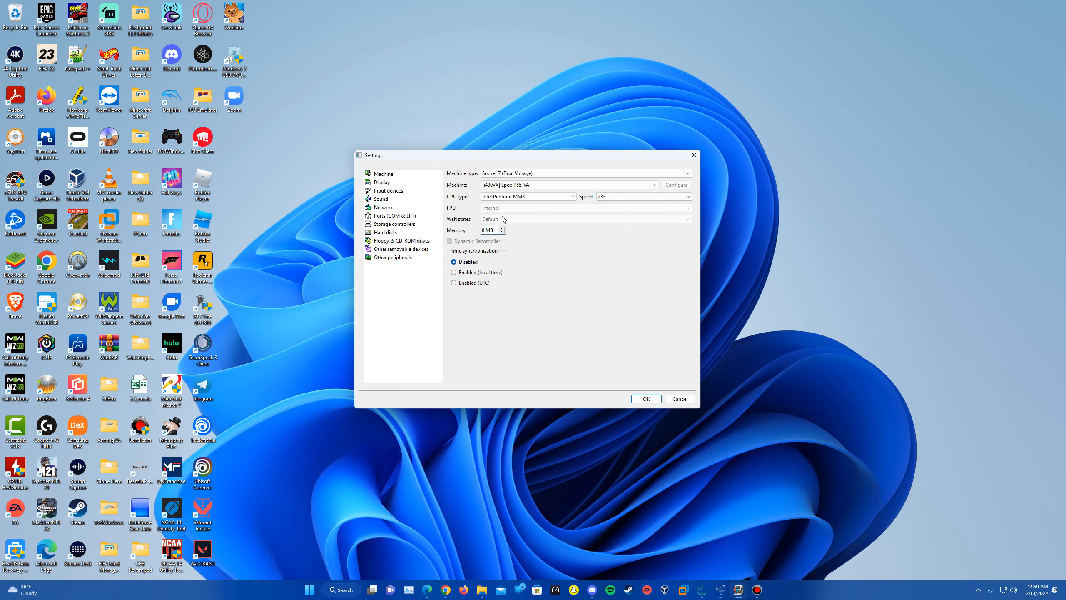
click(501, 229)
text(12)
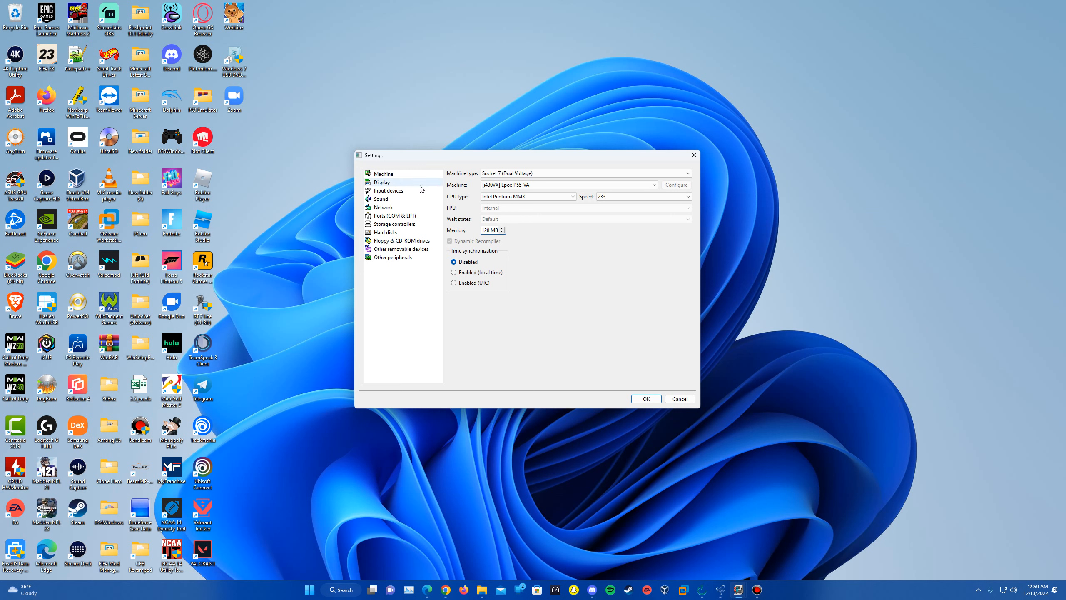
Choose the [PCI] ATI Mach64GX video card with Voodoo Graphics, and a Standard PS/2 Mouse as input
click(382, 181)
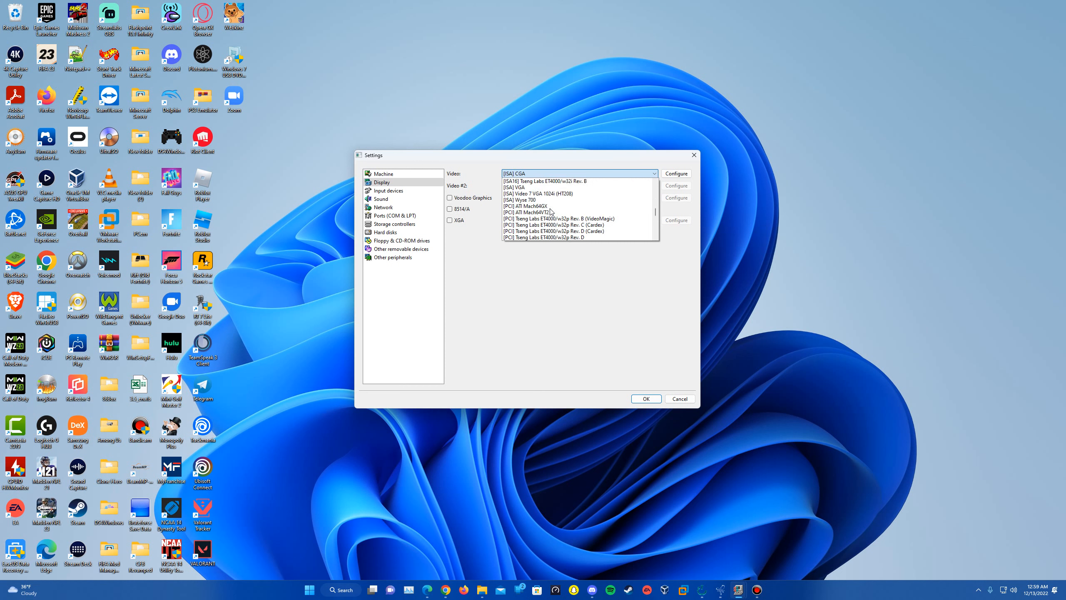
click(527, 206)
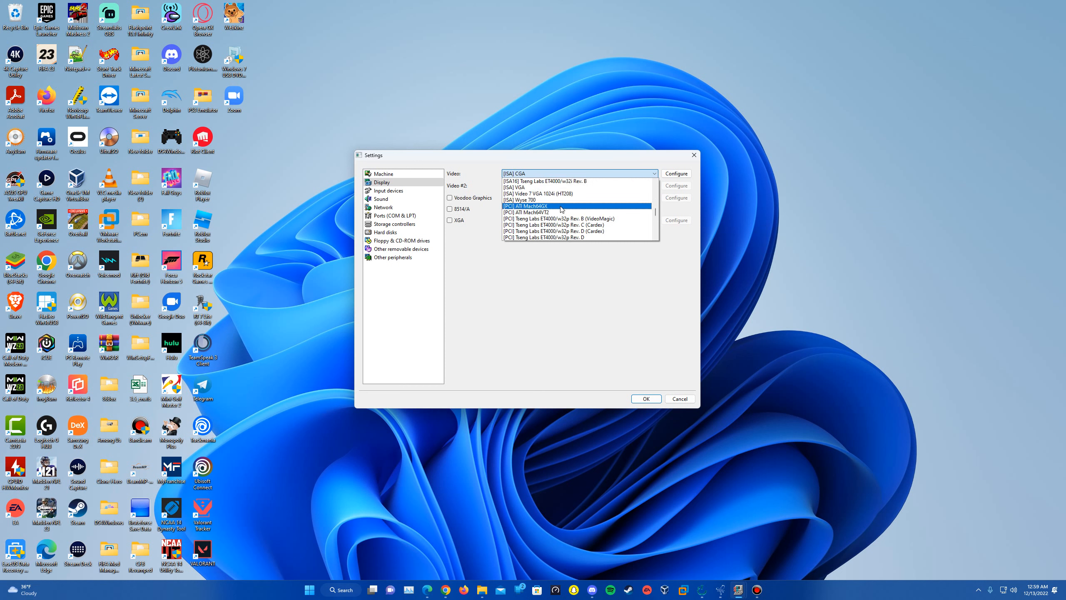
click(527, 206)
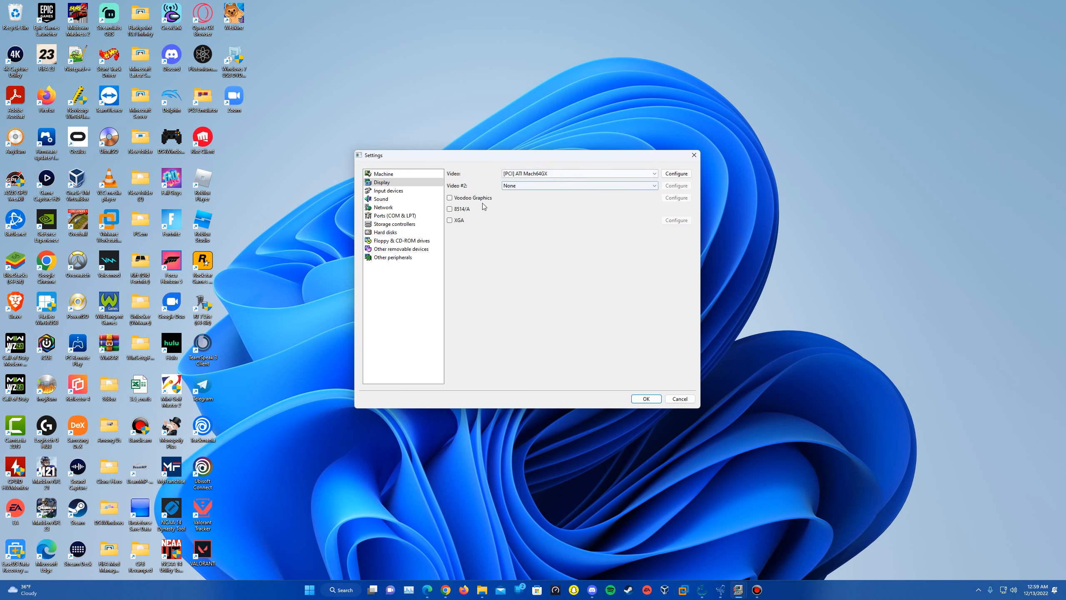
click(450, 198)
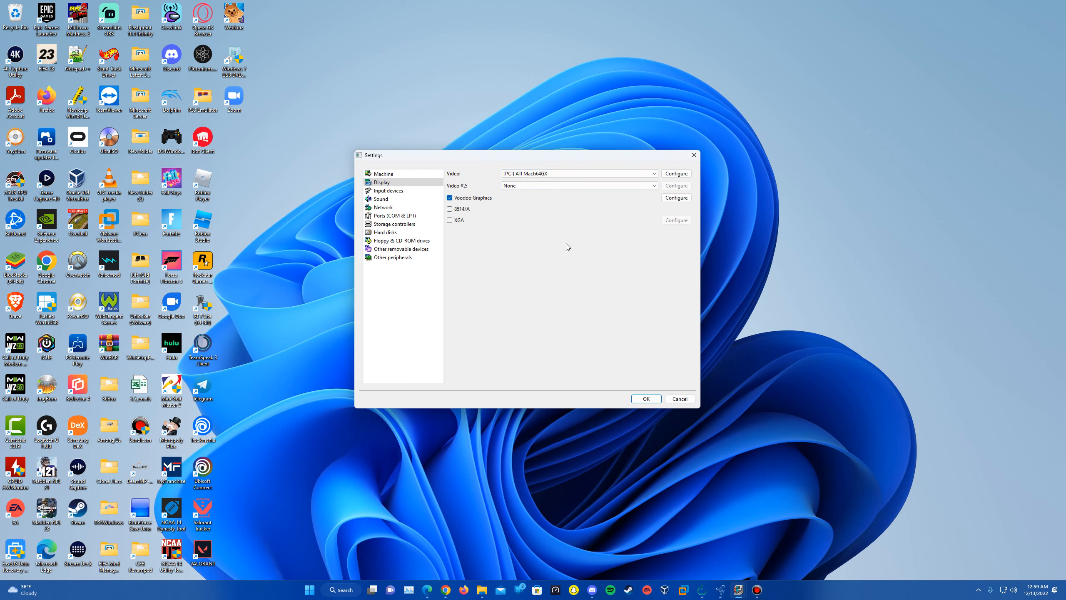
mouse_move(413, 195)
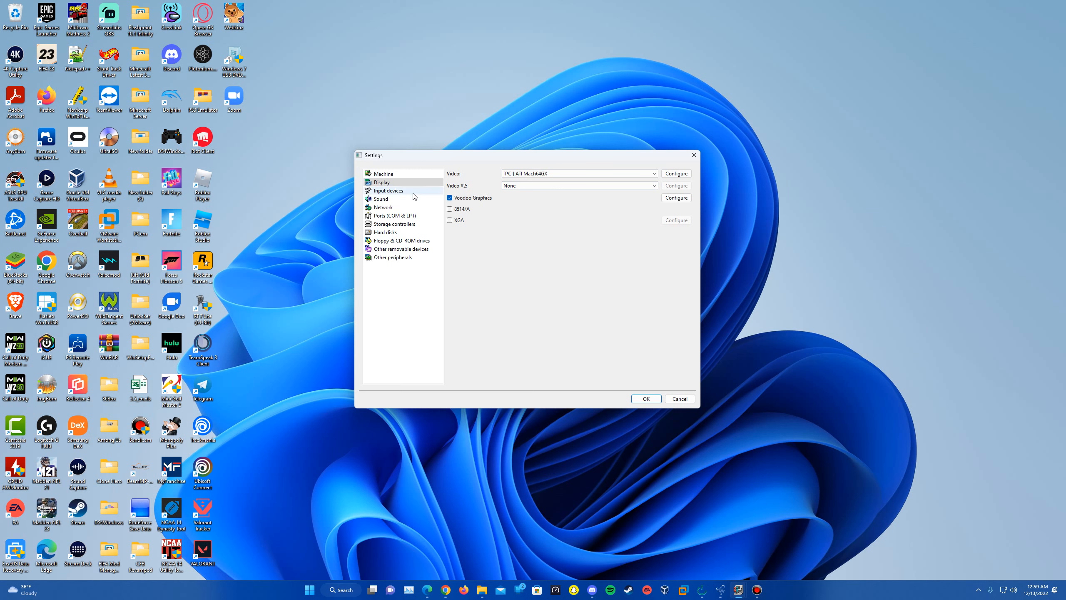
click(389, 190)
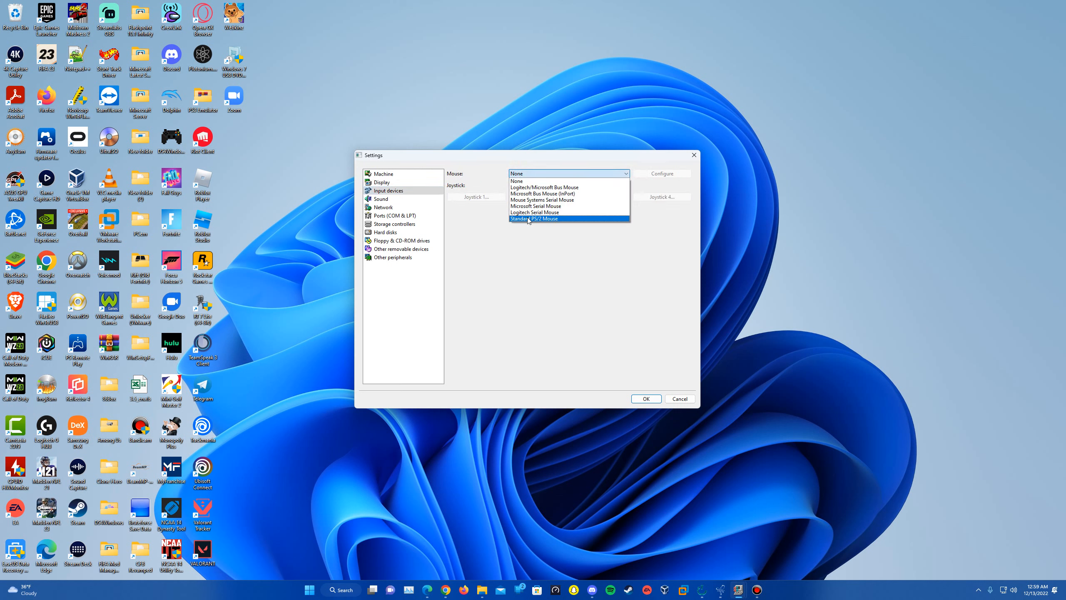
click(533, 218)
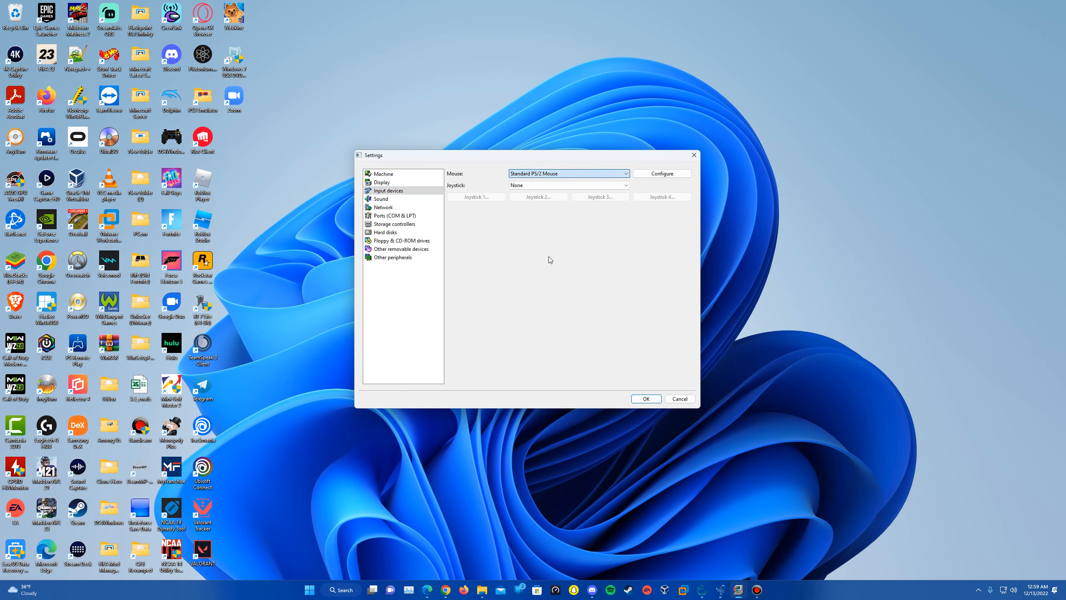
mouse_move(402, 203)
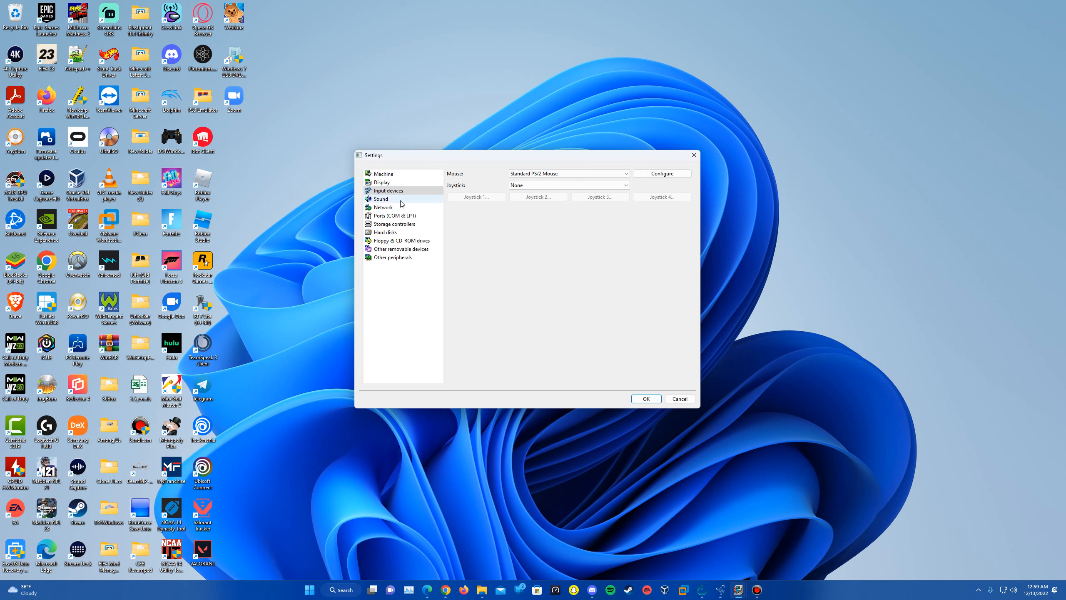
Select the [ISA] Sound Blaster v1.5 sound card, then move to the network type list
click(380, 198)
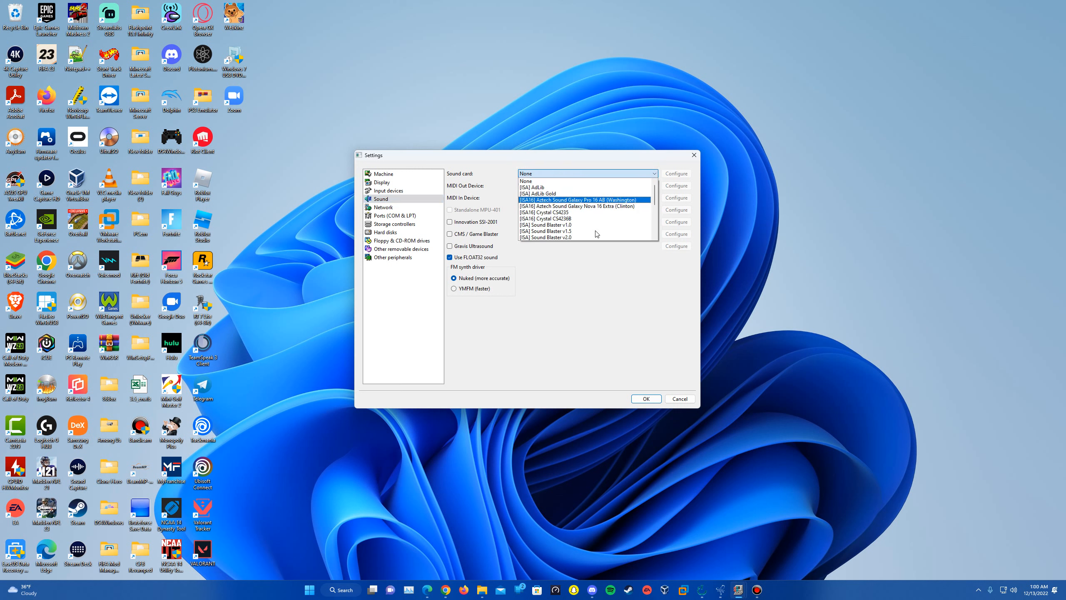
click(547, 231)
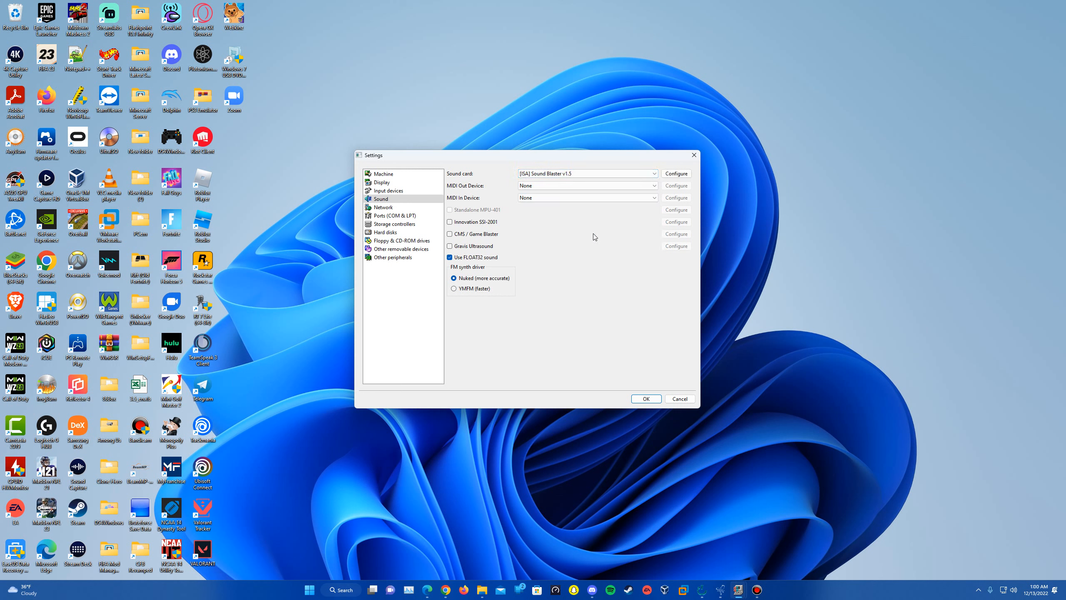
mouse_move(591, 240)
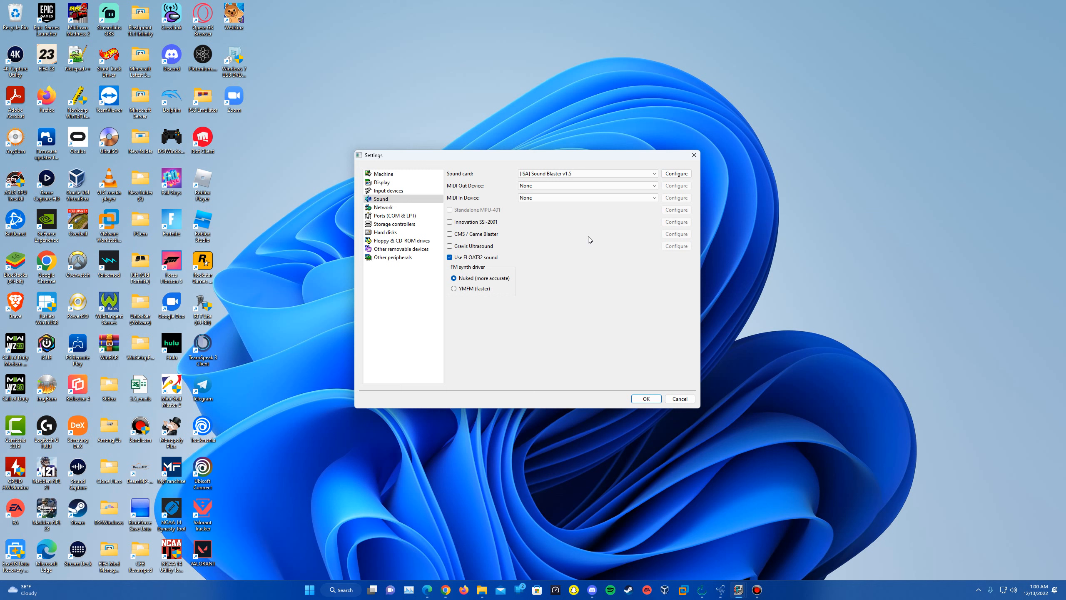
mouse_move(588, 241)
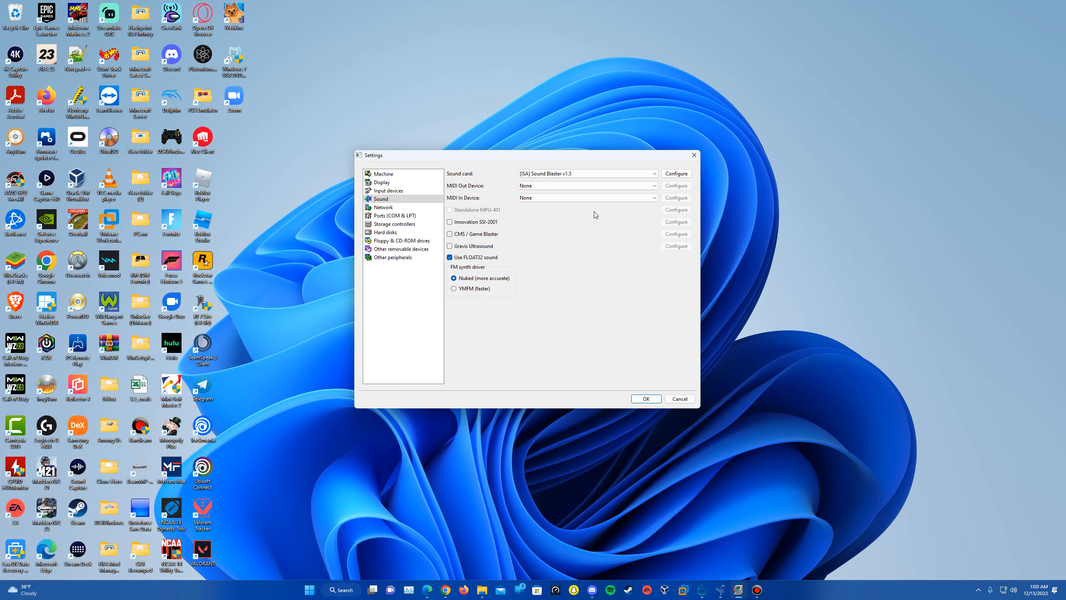
click(383, 206)
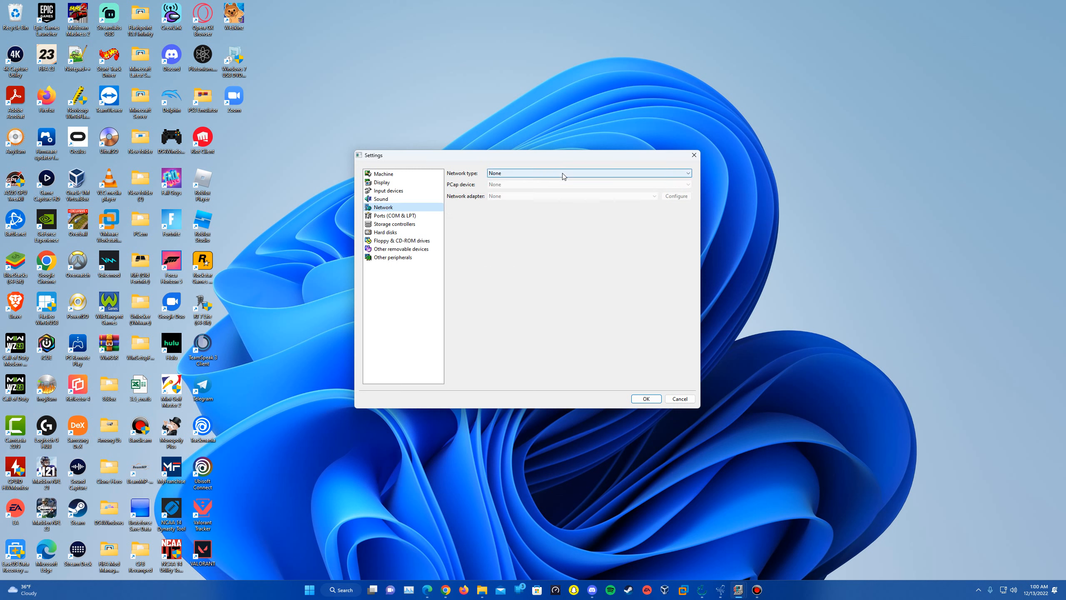
click(588, 173)
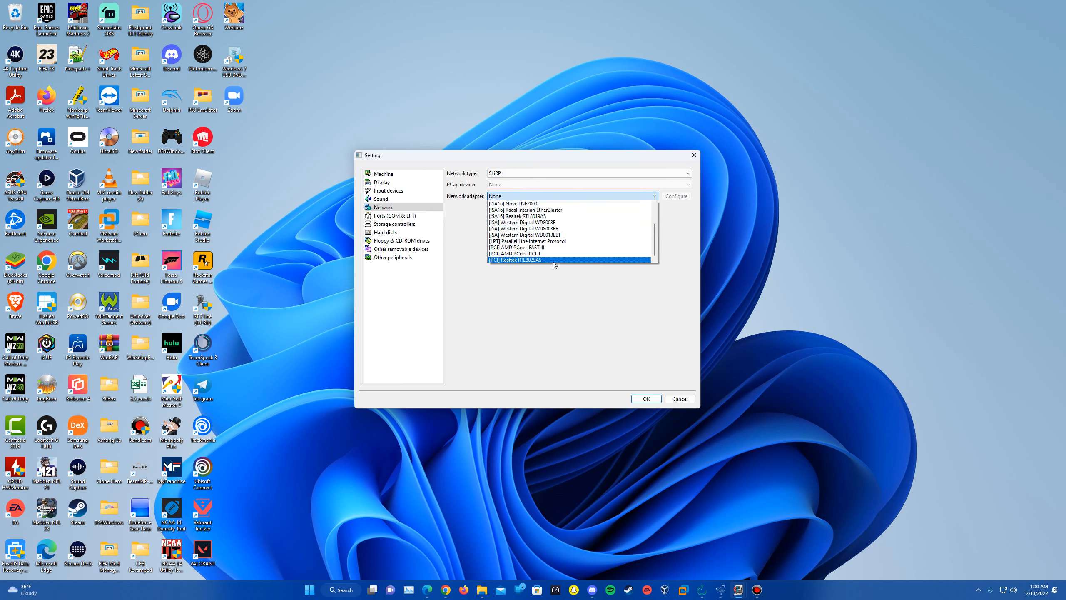
Choose the [PCI] AMD PCnet-PCI II adapter and a [PCI] IDE hard disk controller
click(515, 254)
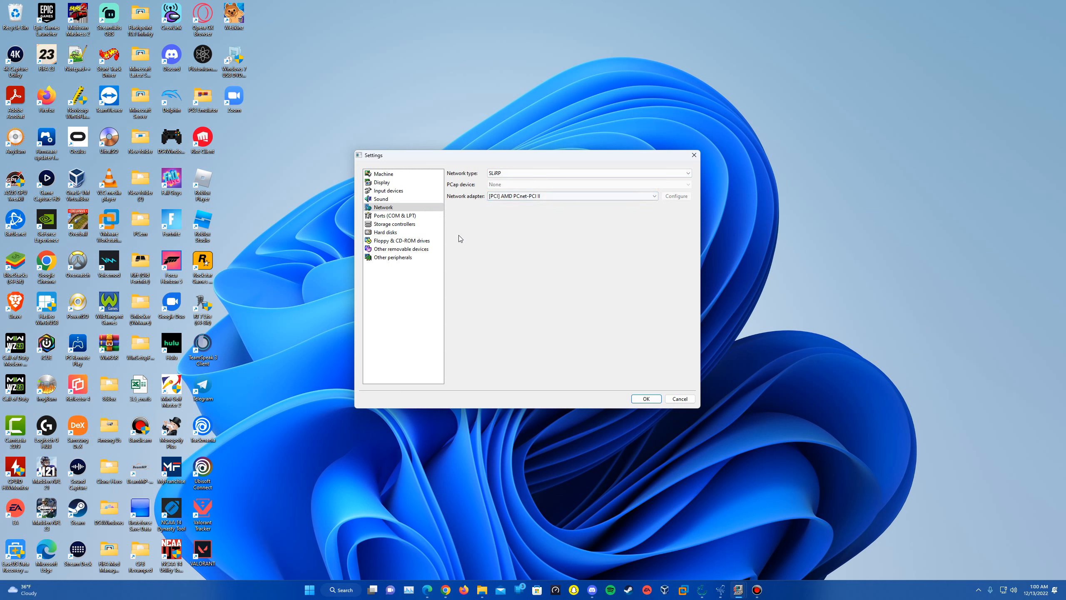
click(395, 215)
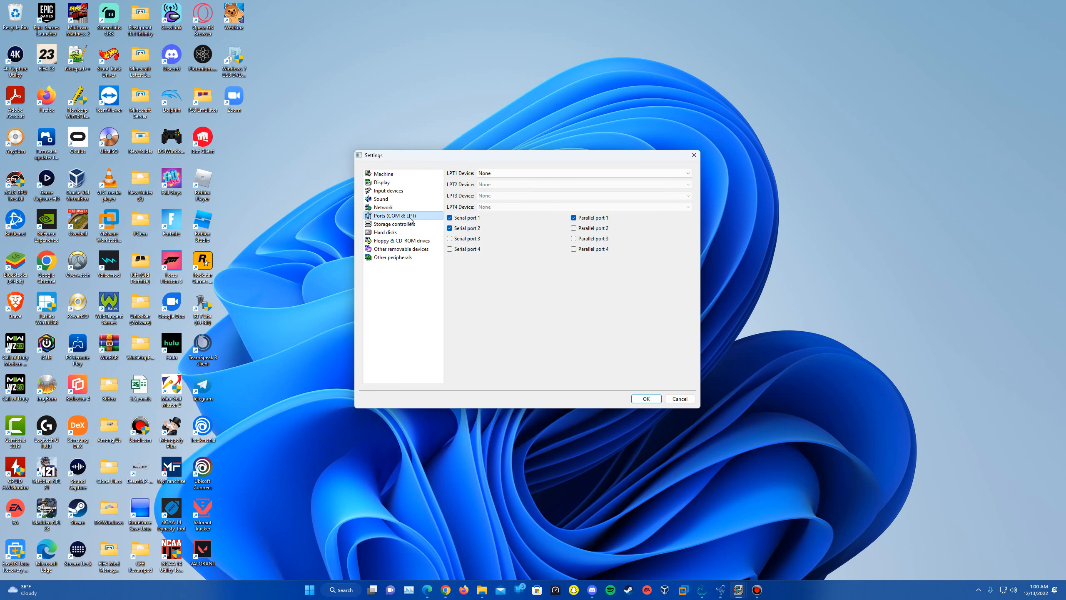
click(394, 223)
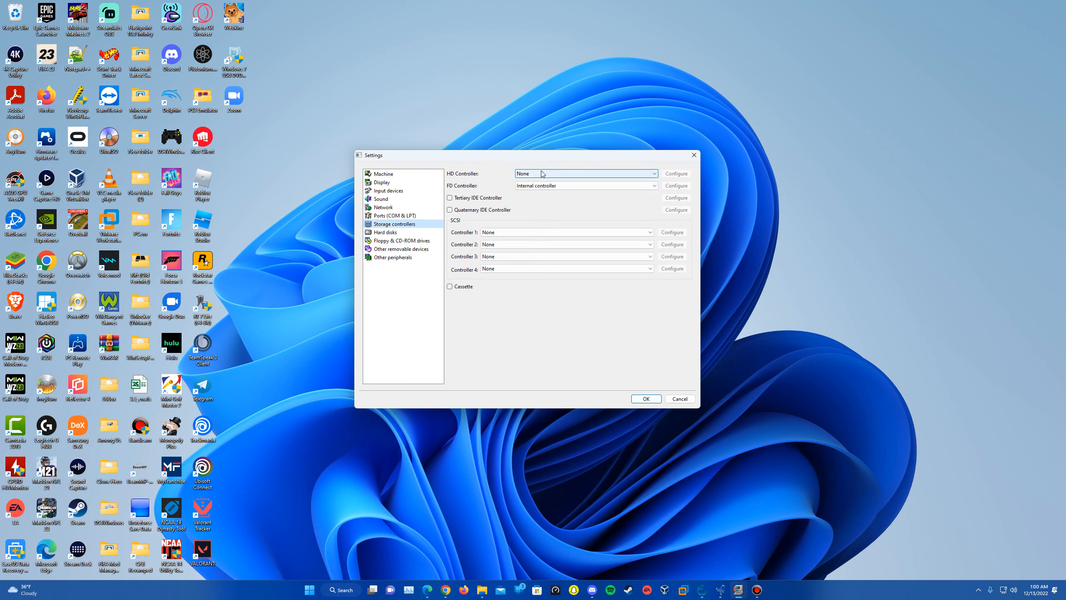
click(587, 173)
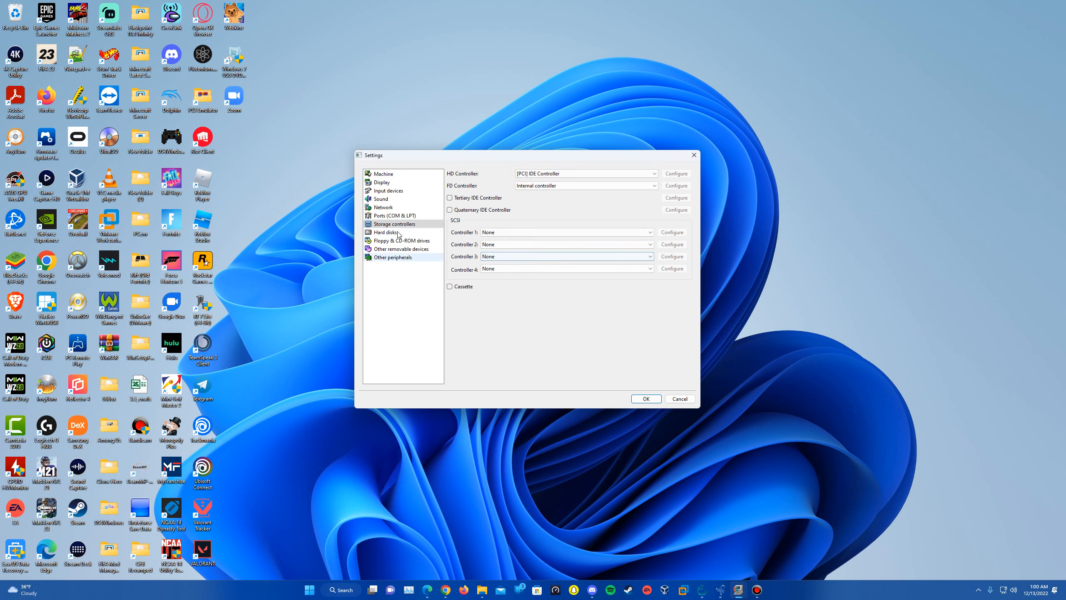
click(385, 231)
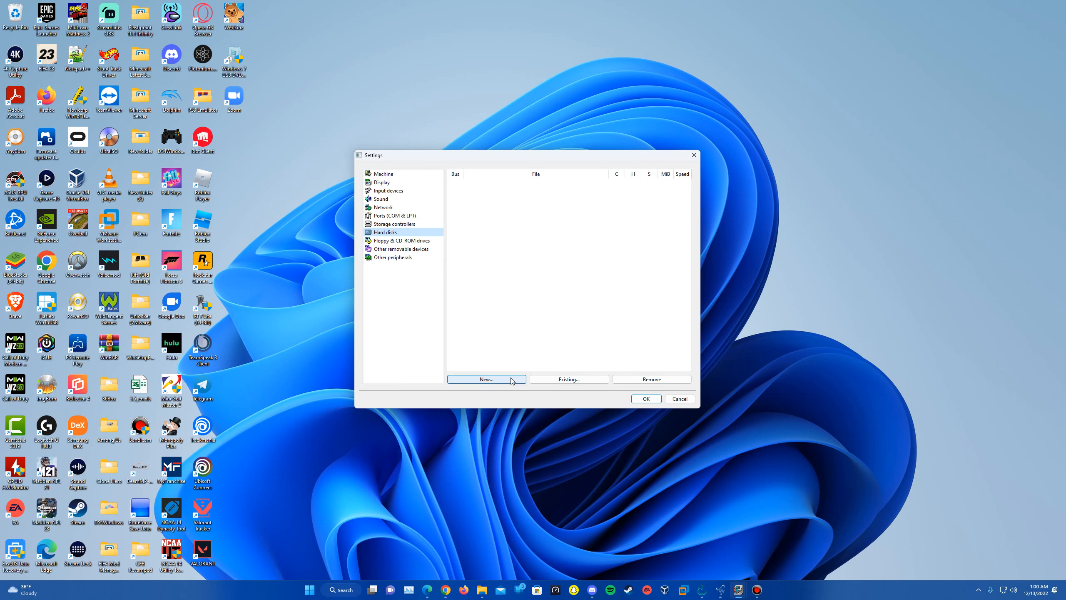
Create a new 1023 MB IDE hard disk image named 'Windows 3.1' and acknowledge the format reminder
click(486, 380)
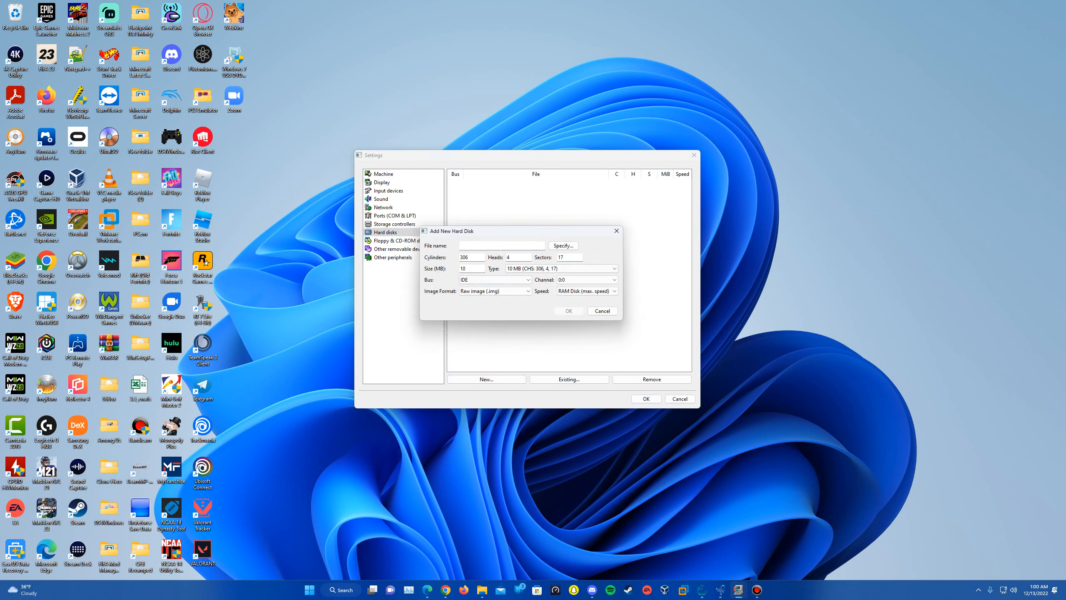
text(Windows 3.)
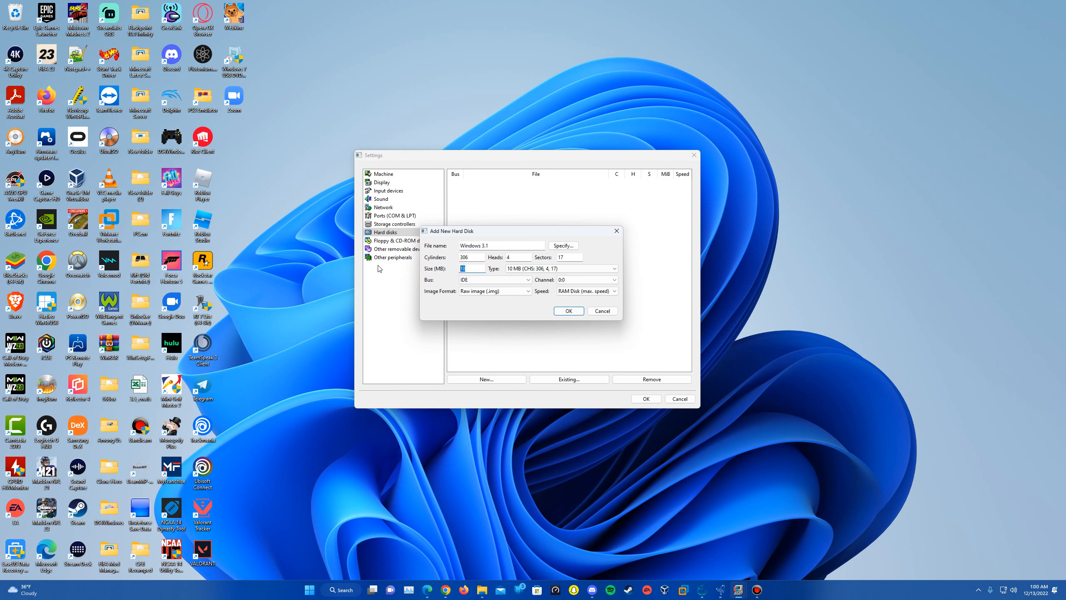
text(1023)
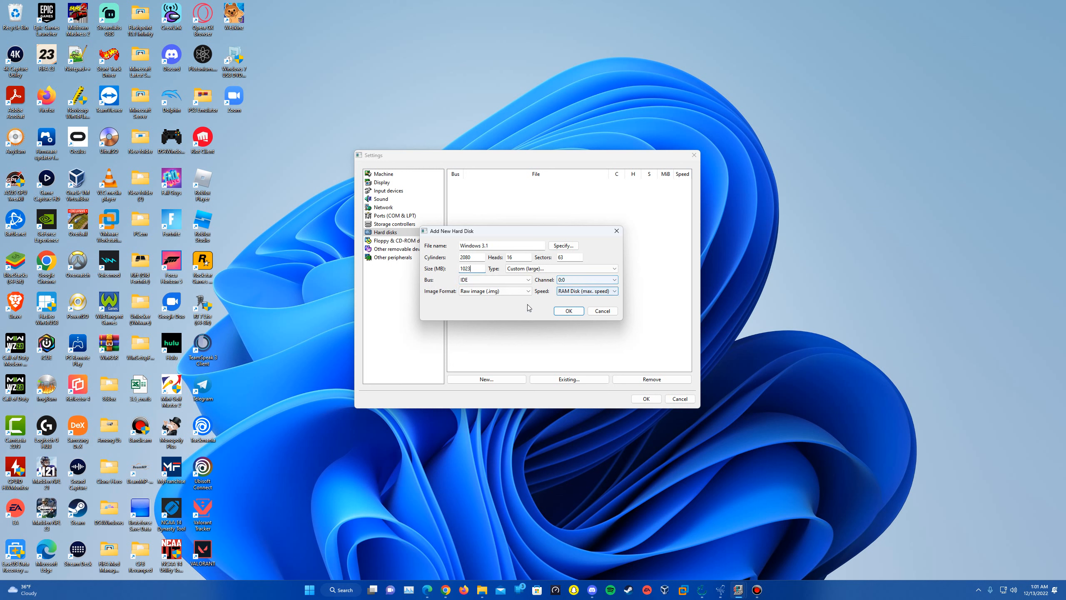
click(568, 310)
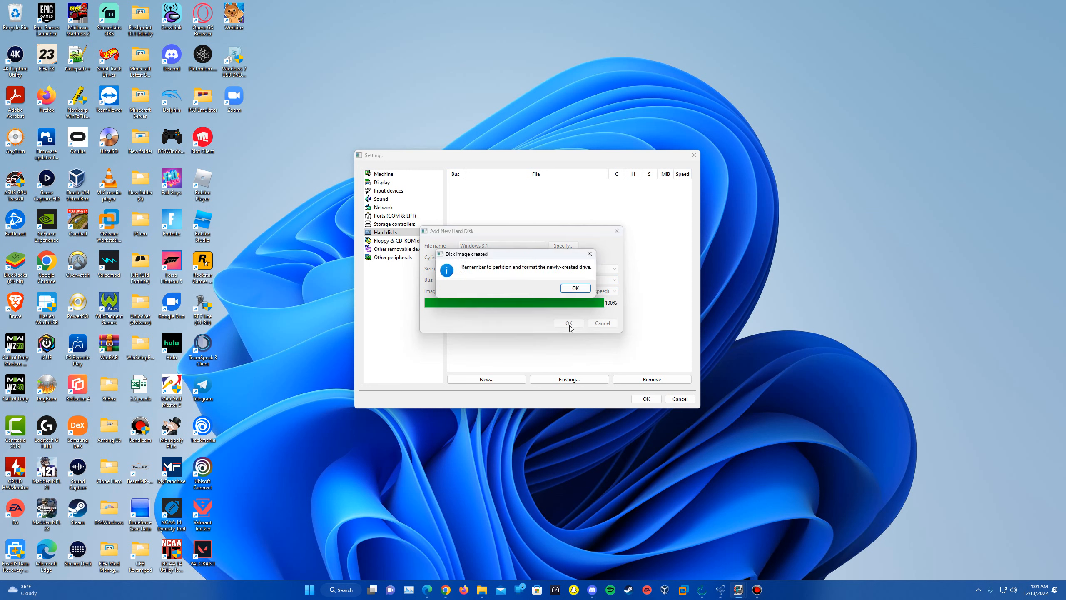
mouse_move(495, 285)
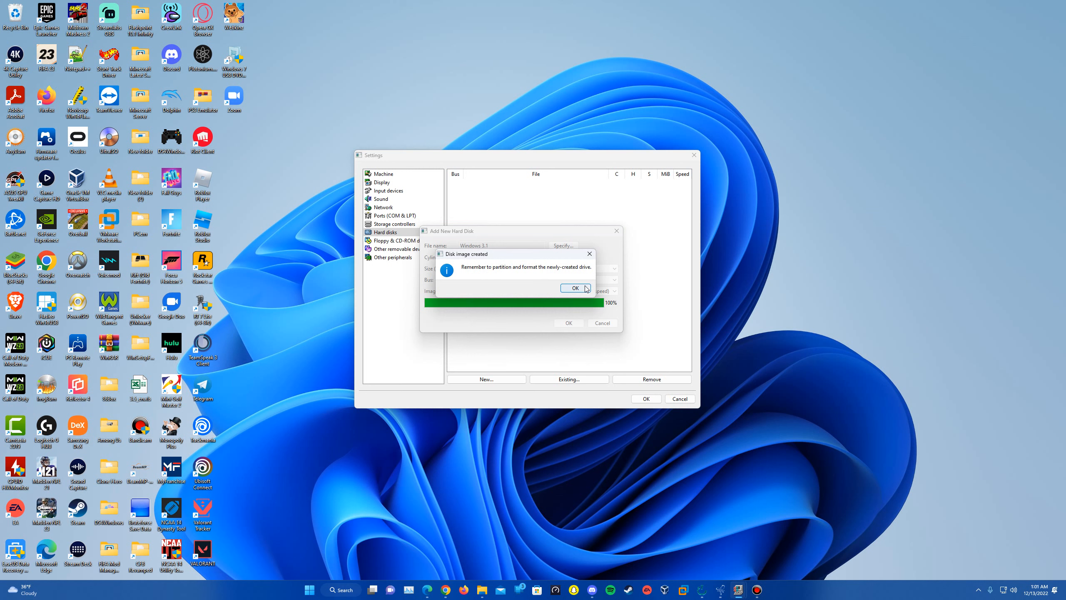
click(575, 288)
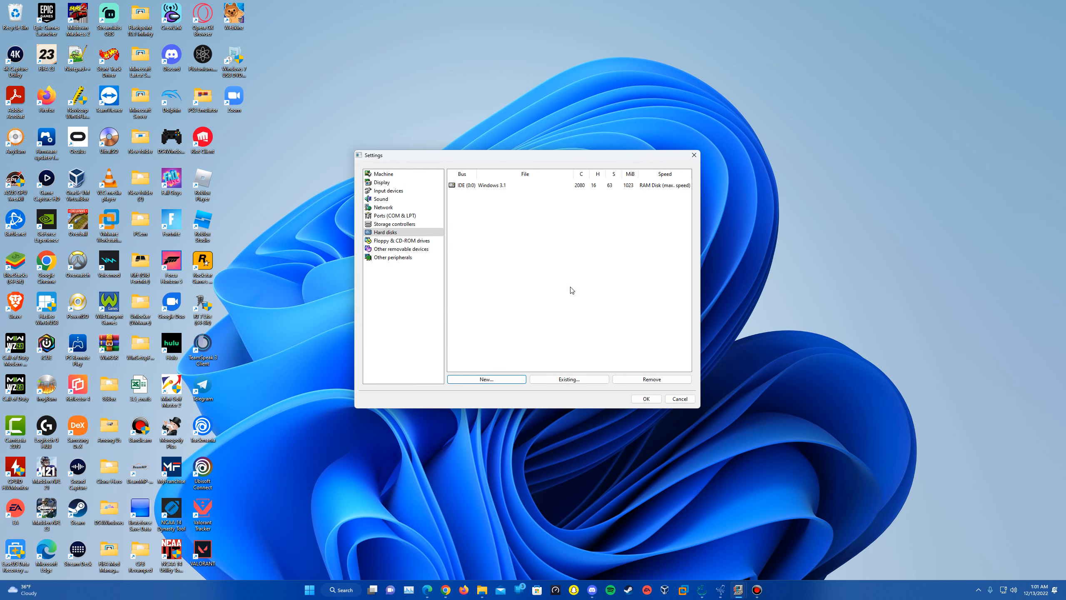
Make the first floppy a 3.5" 1.44M drive, set the CD-ROM to 24x ATAPI, and save the settings
click(402, 240)
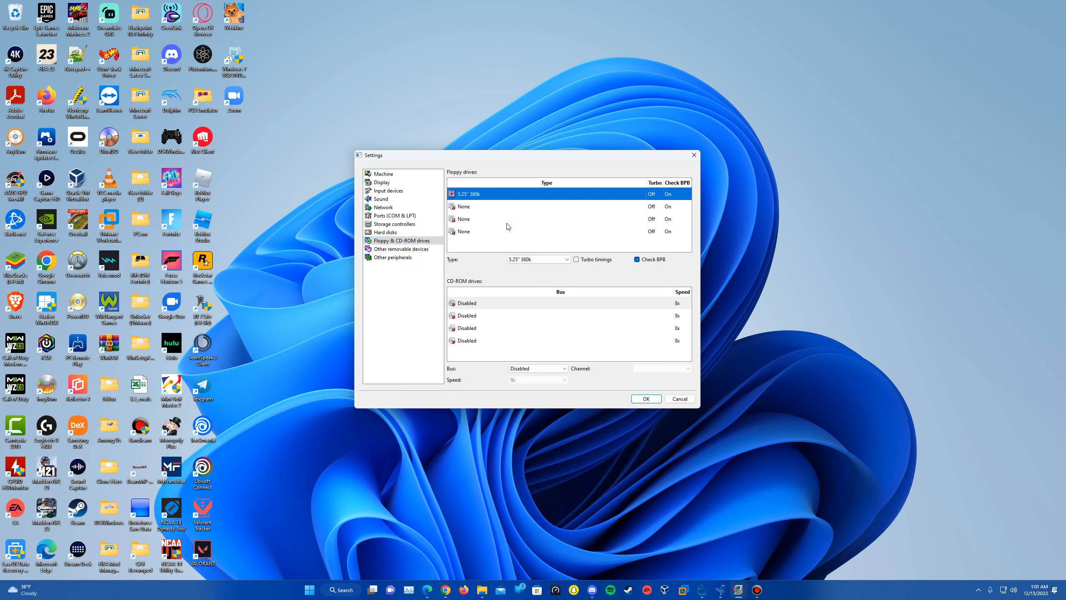
click(565, 259)
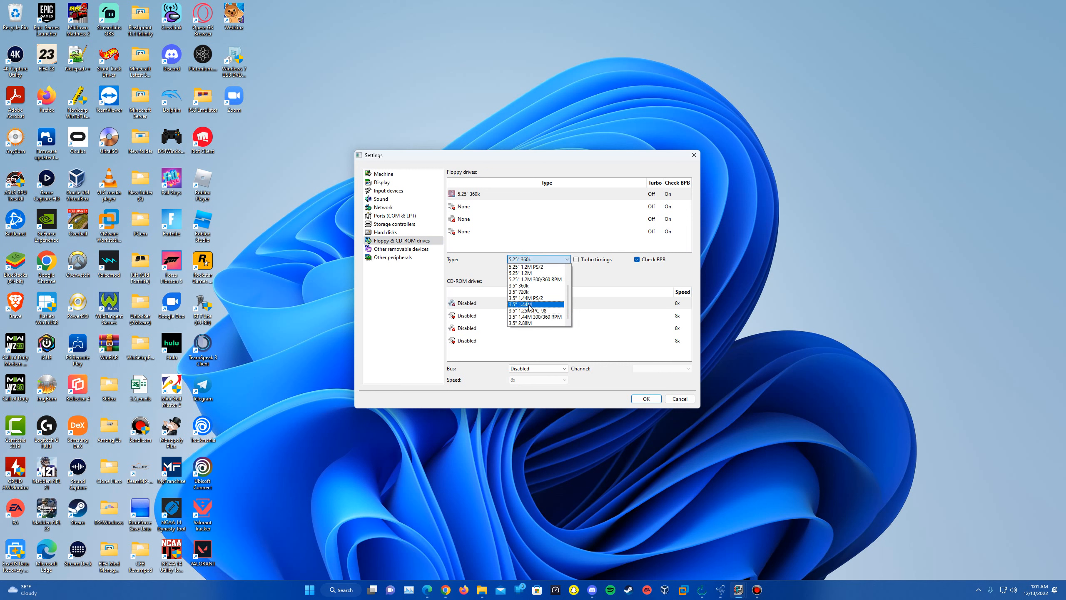
click(520, 304)
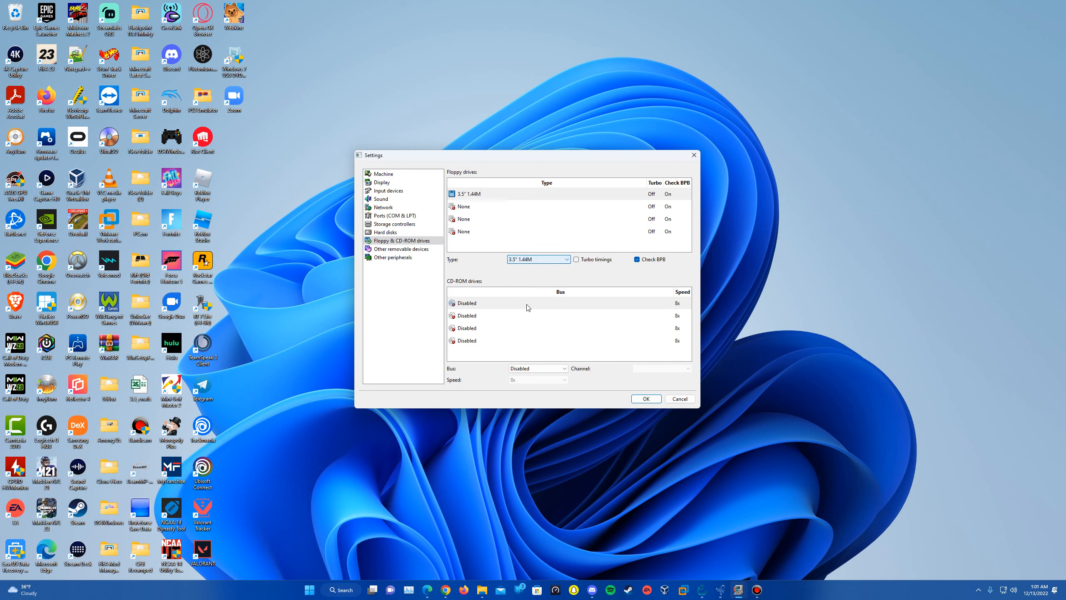
mouse_move(526, 304)
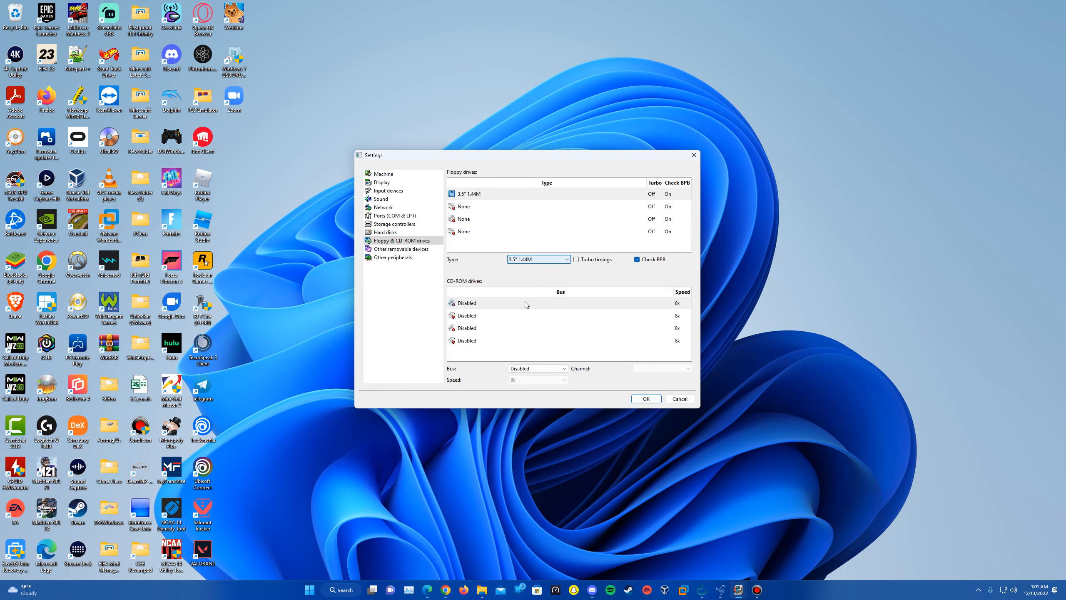
mouse_move(499, 310)
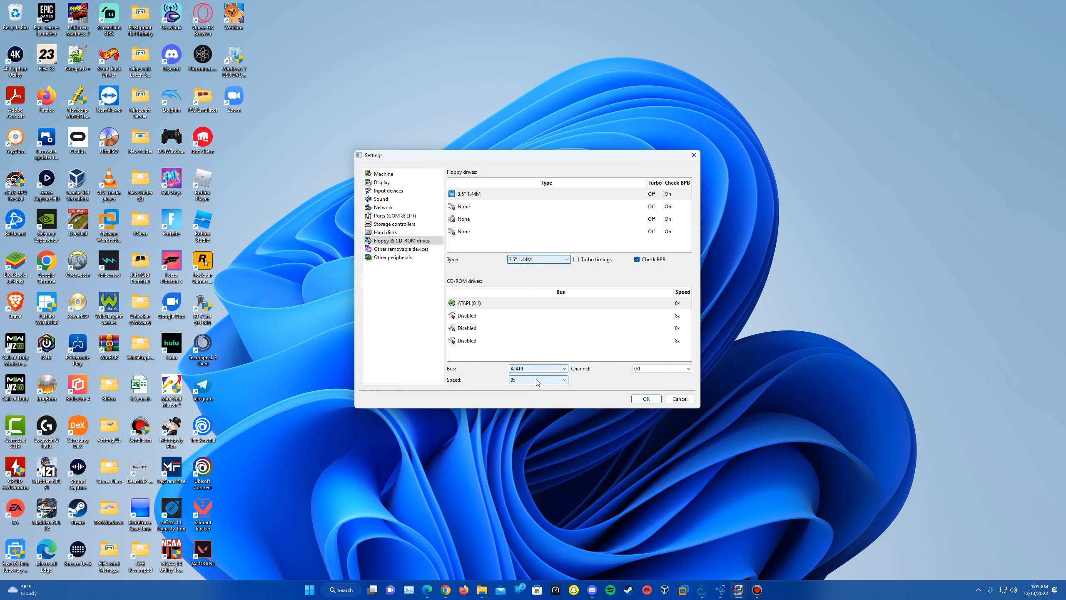
click(563, 380)
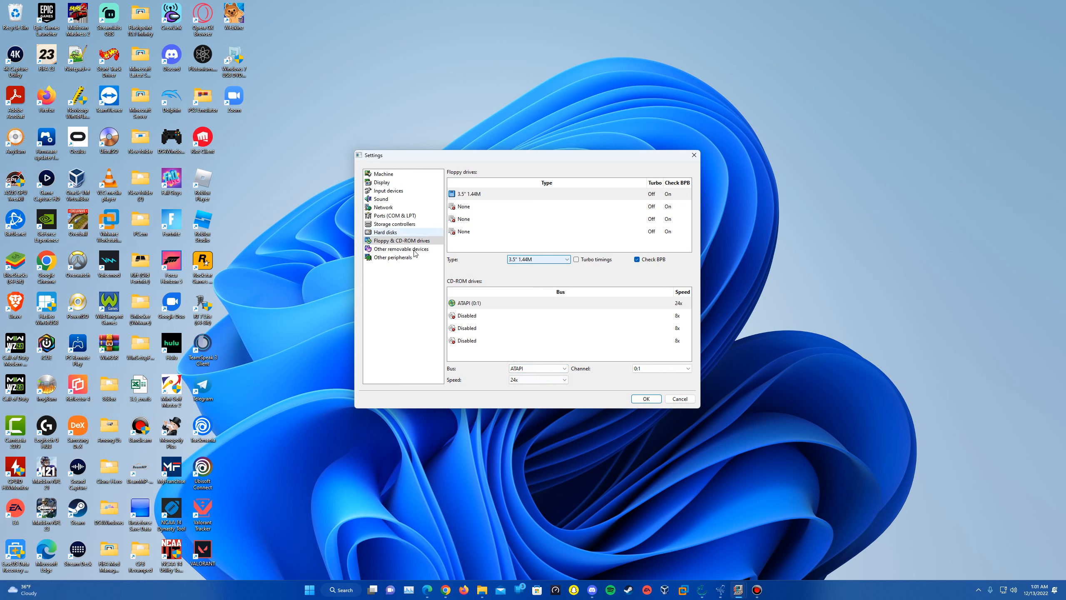
mouse_move(428, 266)
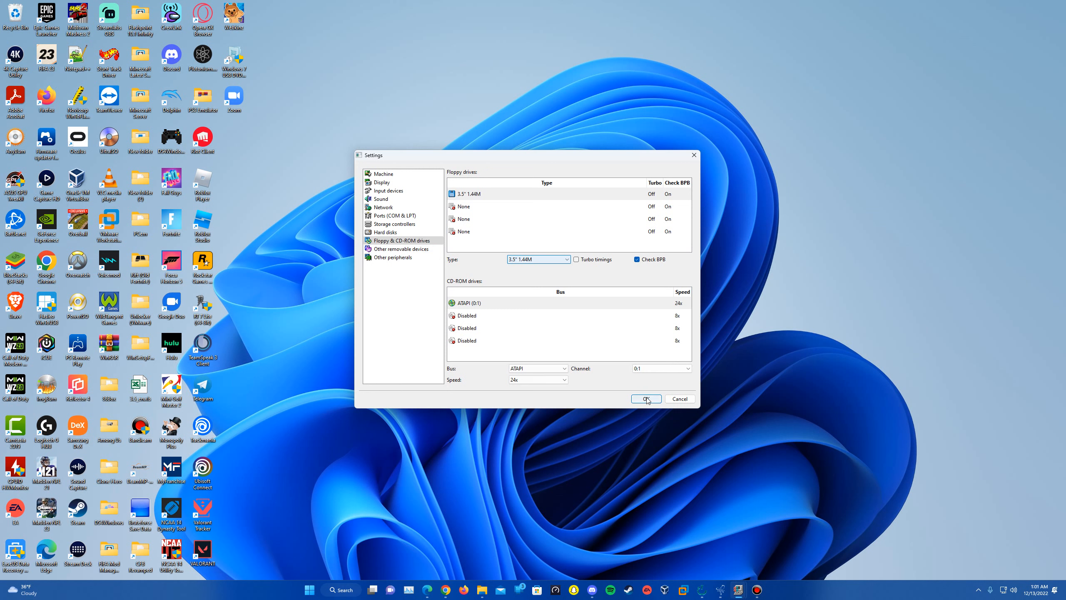
click(646, 399)
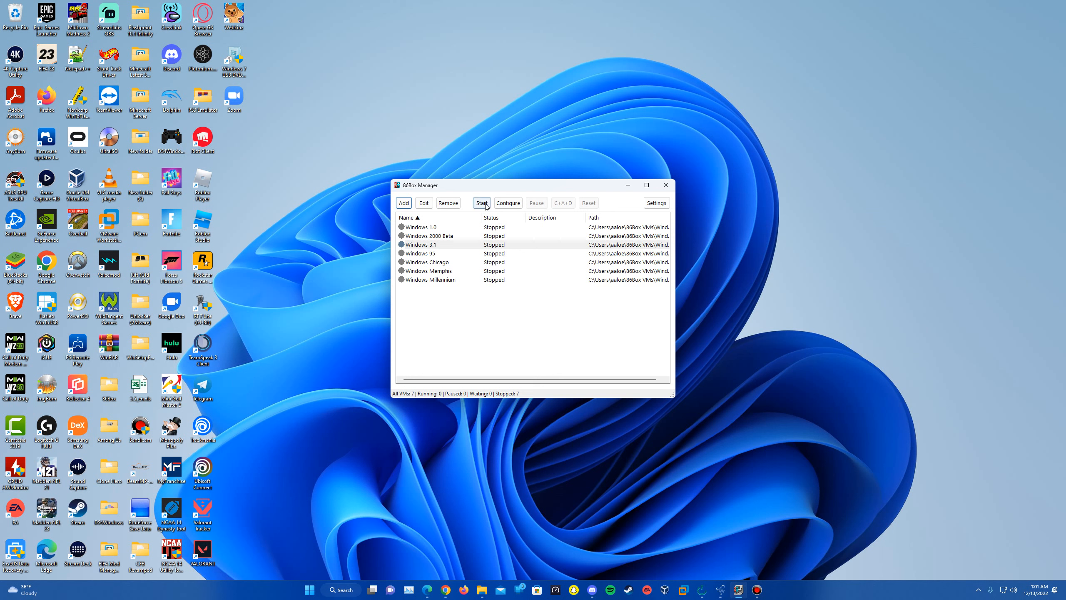
Start the Windows 3.1 machine and make the emulator window resizable while it boots to DOS
click(482, 203)
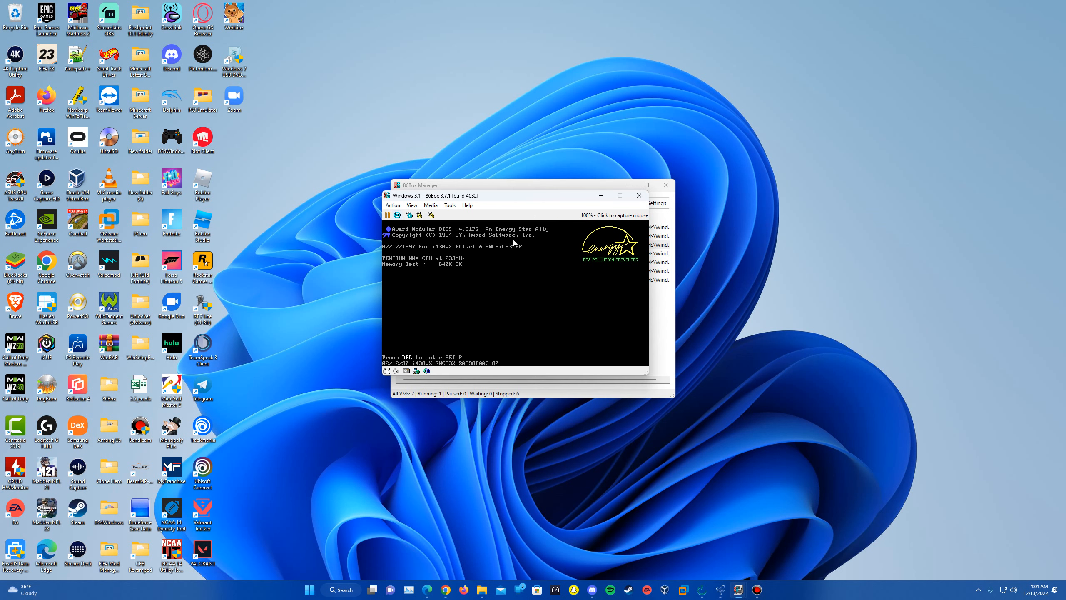
click(411, 205)
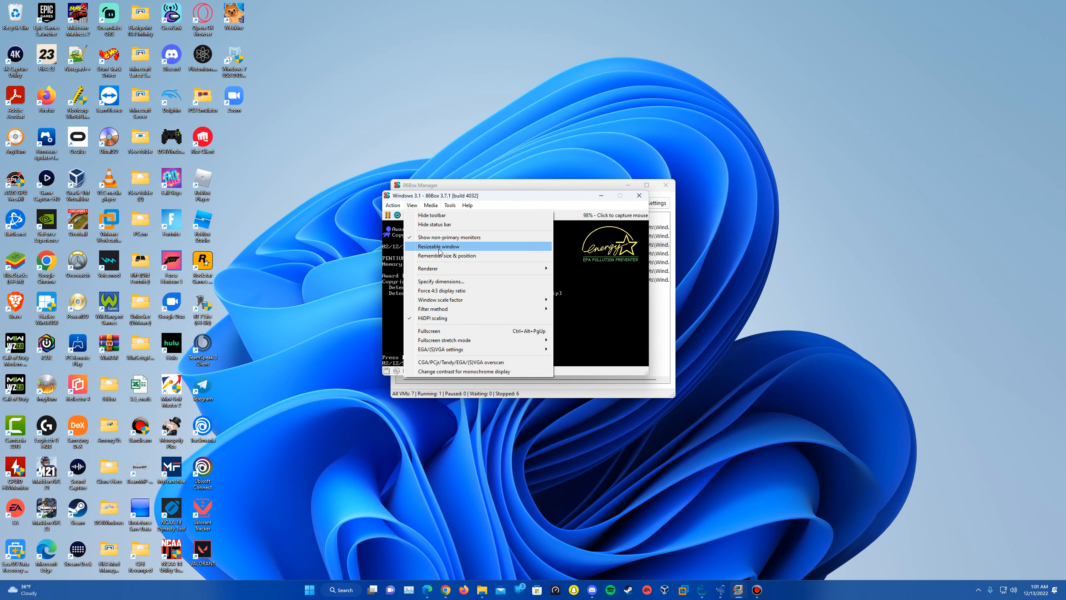
click(438, 247)
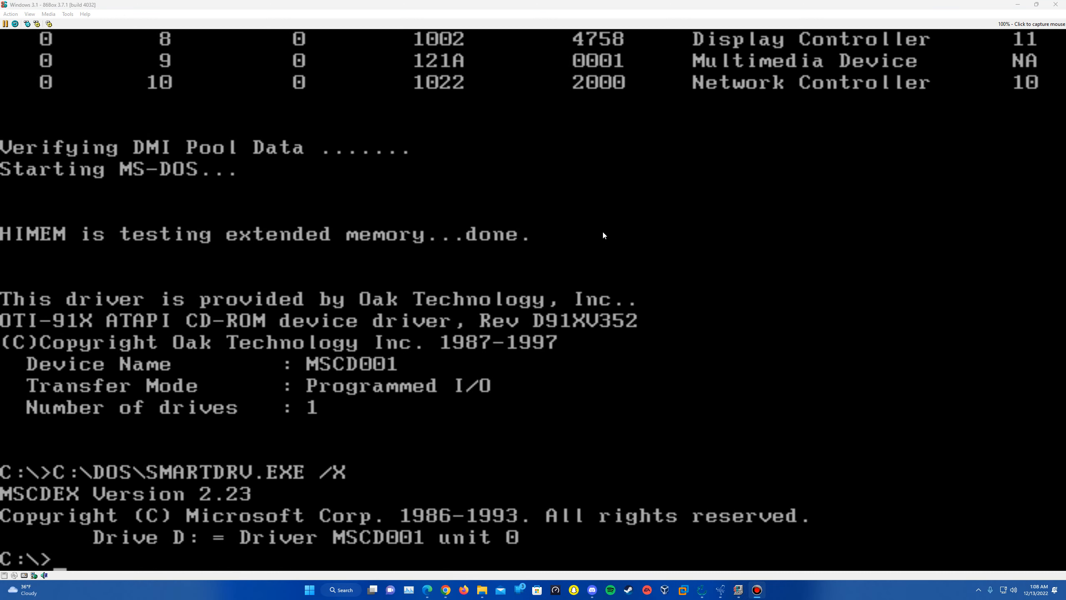
mouse_move(249, 337)
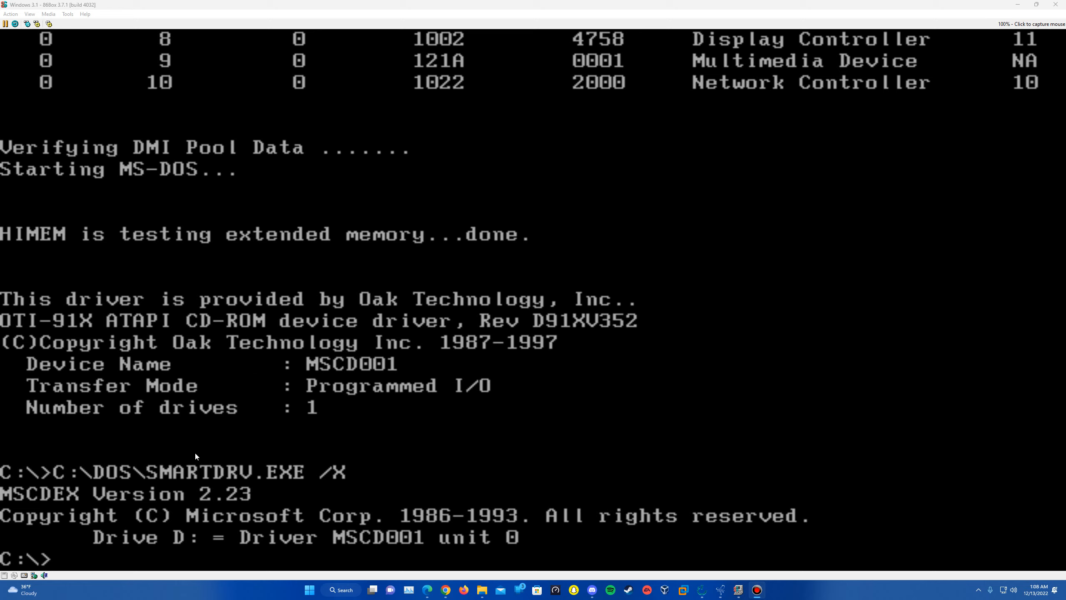
mouse_move(178, 452)
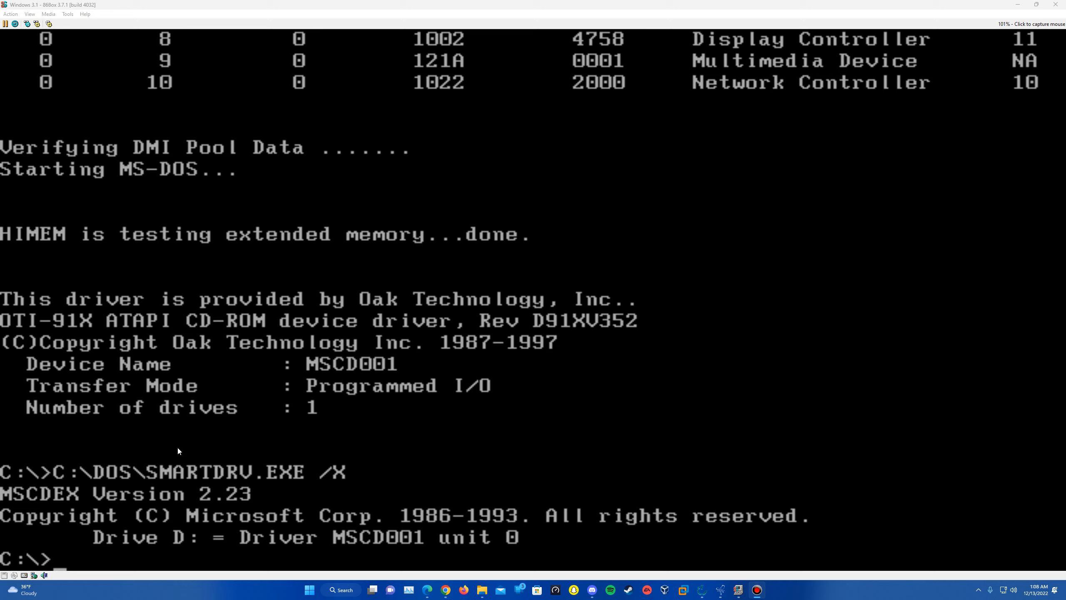
mouse_move(180, 441)
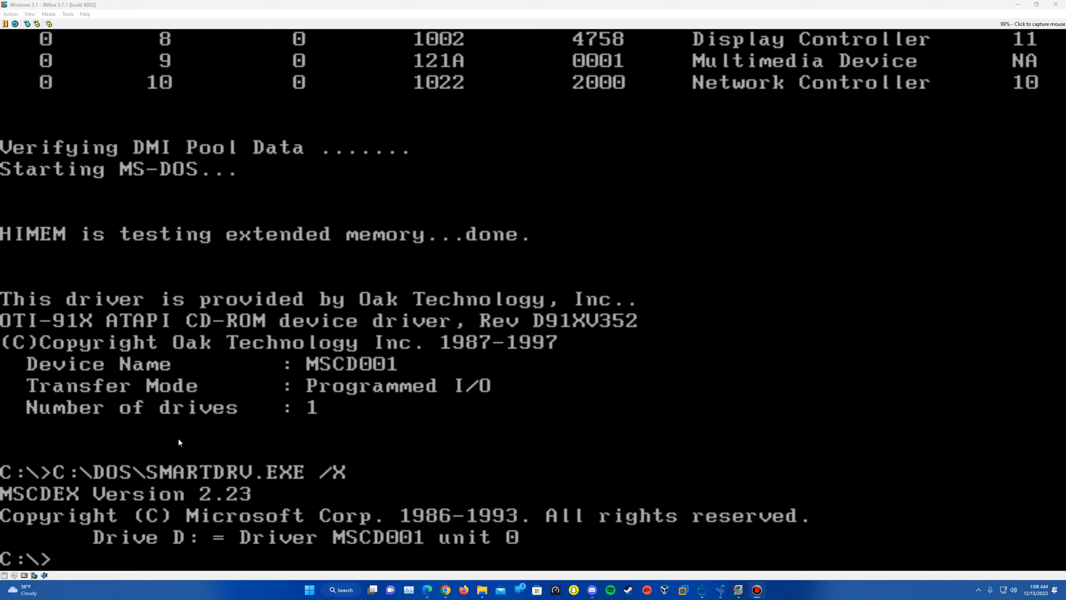
mouse_move(165, 280)
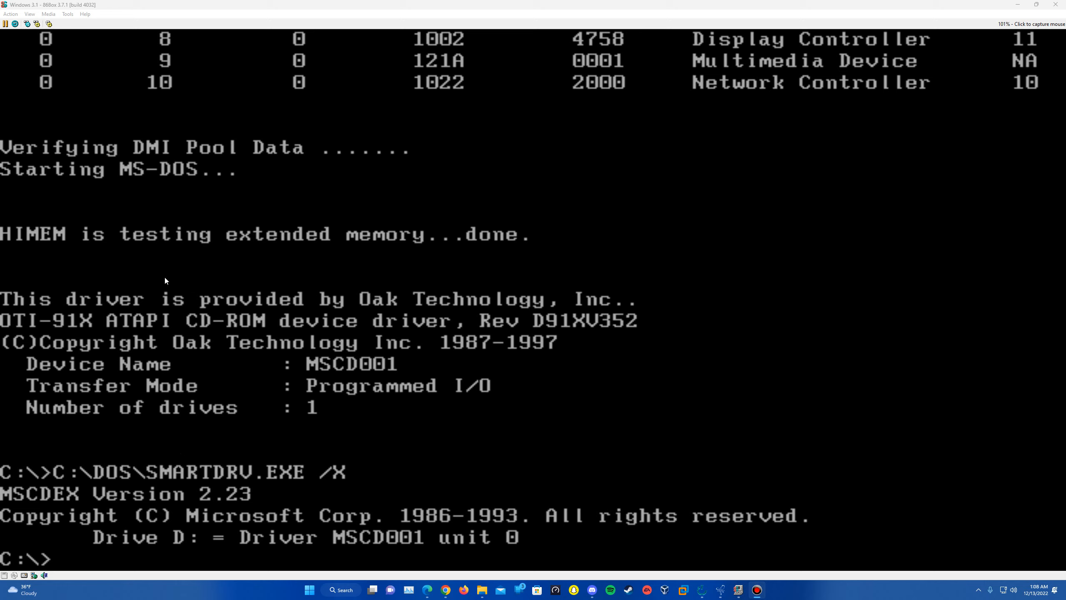
Mount the Windows 3.1 disc image into CD-ROM 1 via the Media menu
click(45, 14)
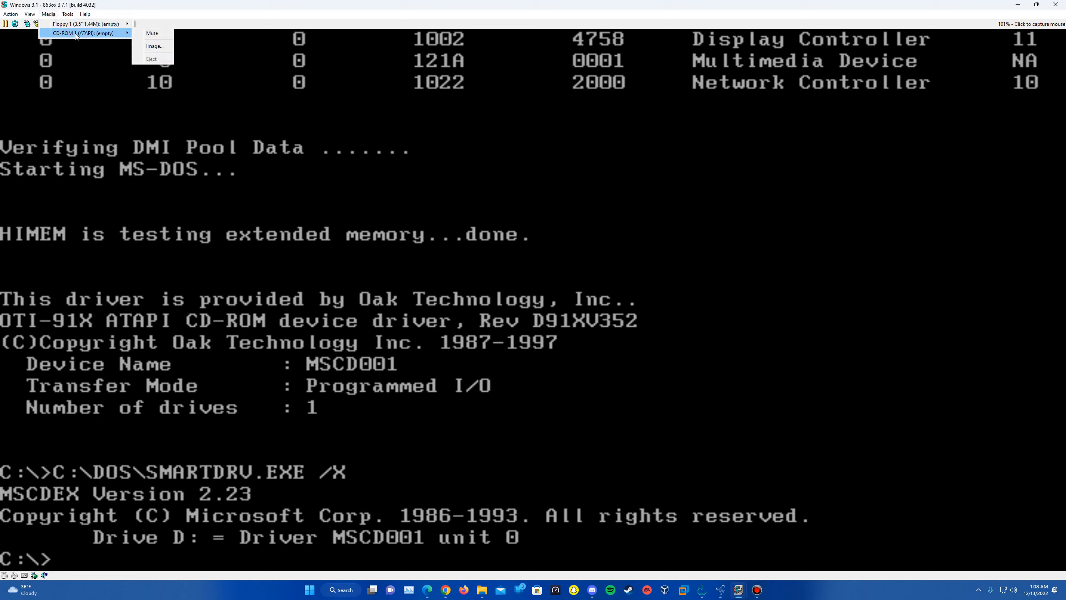
click(155, 46)
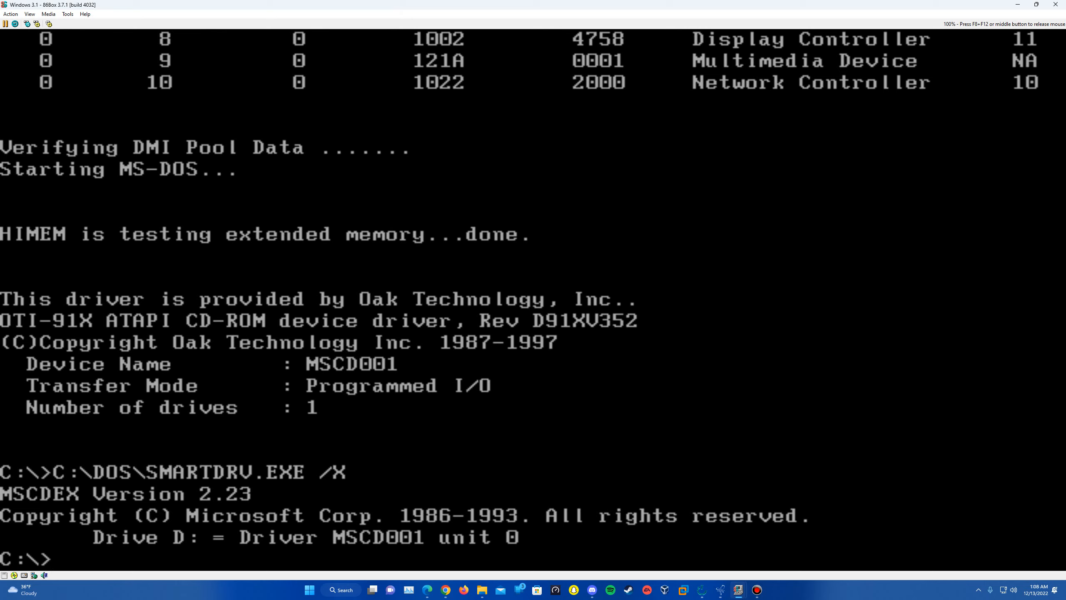
Switch to drive D: at the DOS prompt and start SETUP for Windows 3.1
text(D:)
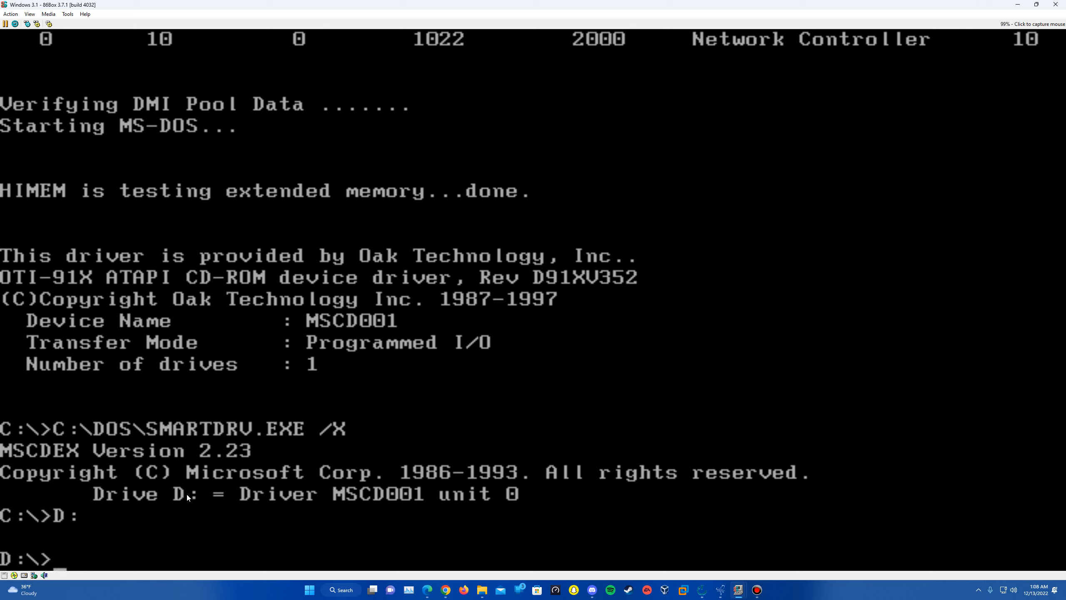
click(188, 497)
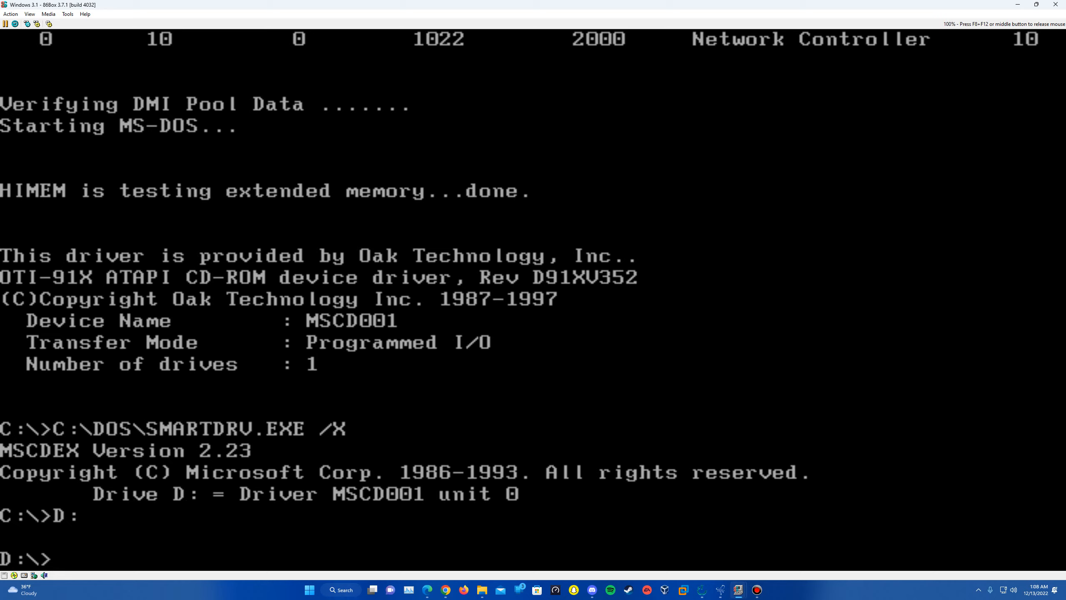
text(se)
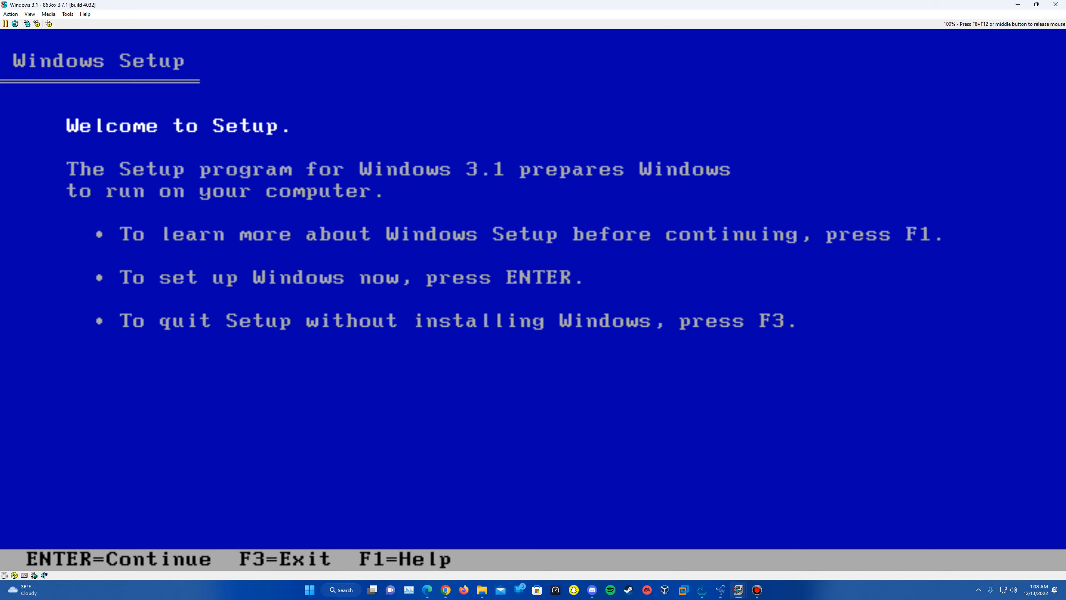
Begin Setup, enter the user name 'Epan' and confirm it to reach the printer list
key(enter)
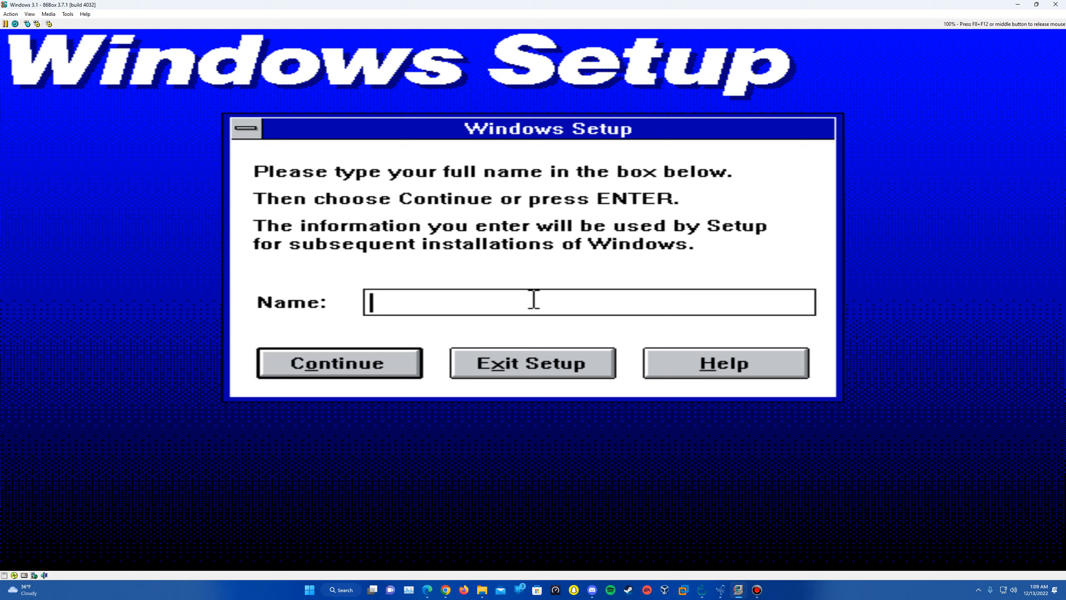
text(Epan)
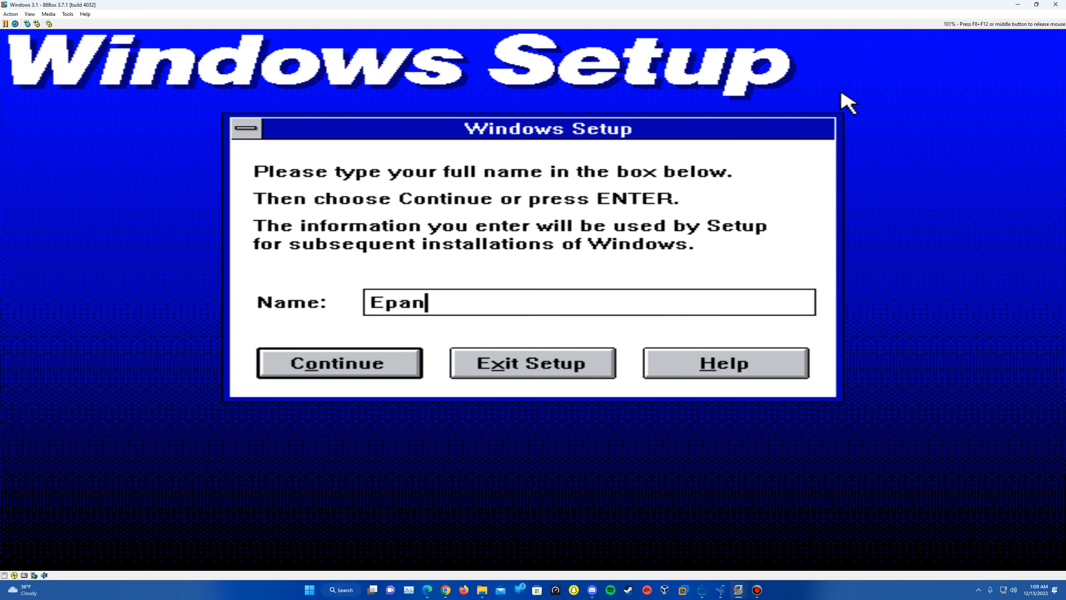
click(338, 364)
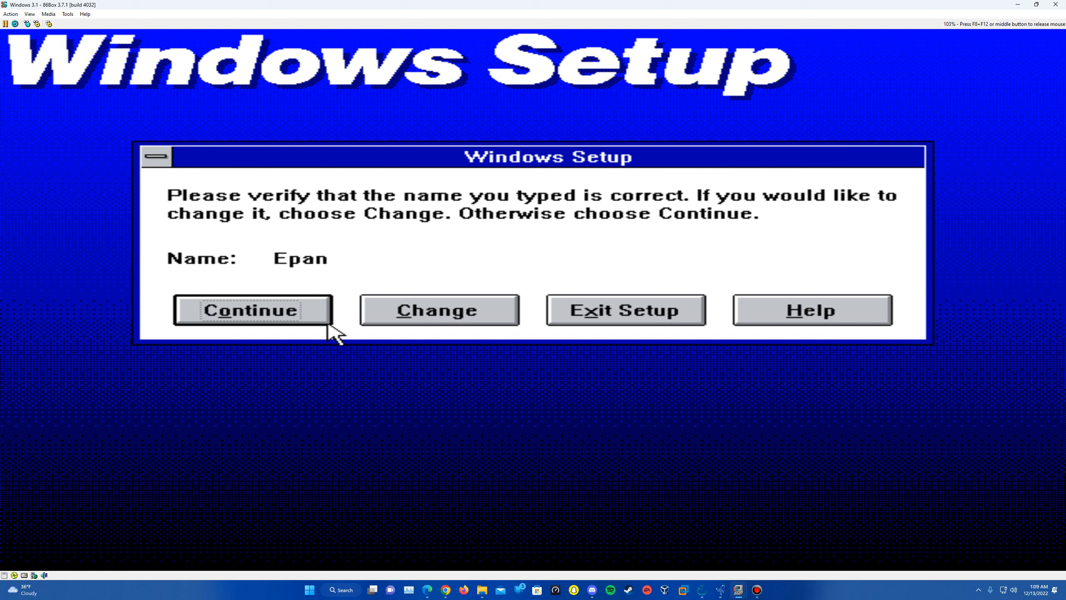
click(251, 310)
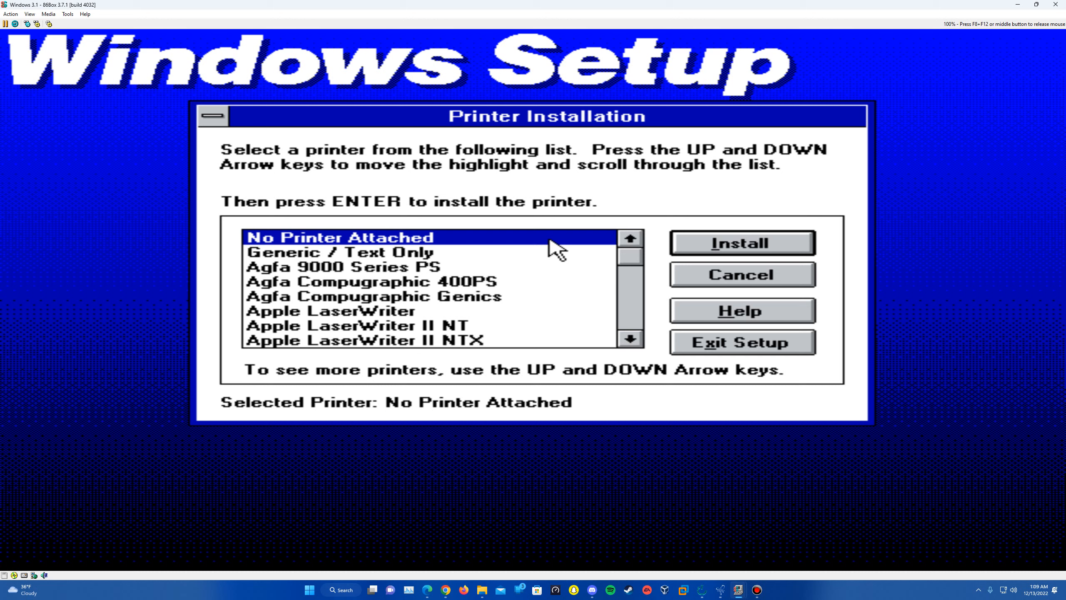
Skip printer installation and accept MS-DOS Editor as the application, completing setup
click(742, 276)
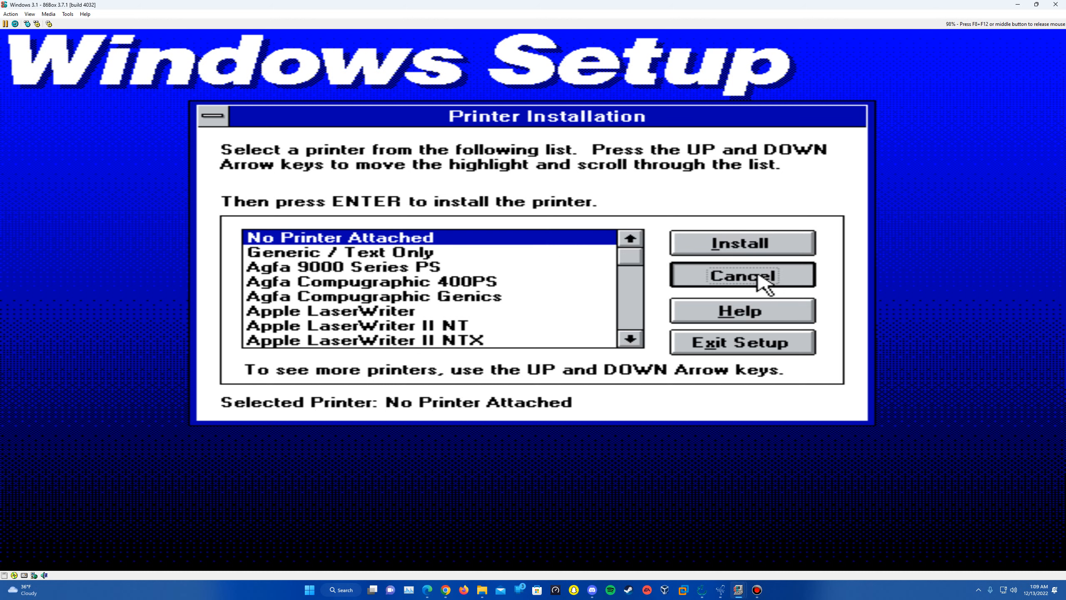
click(743, 277)
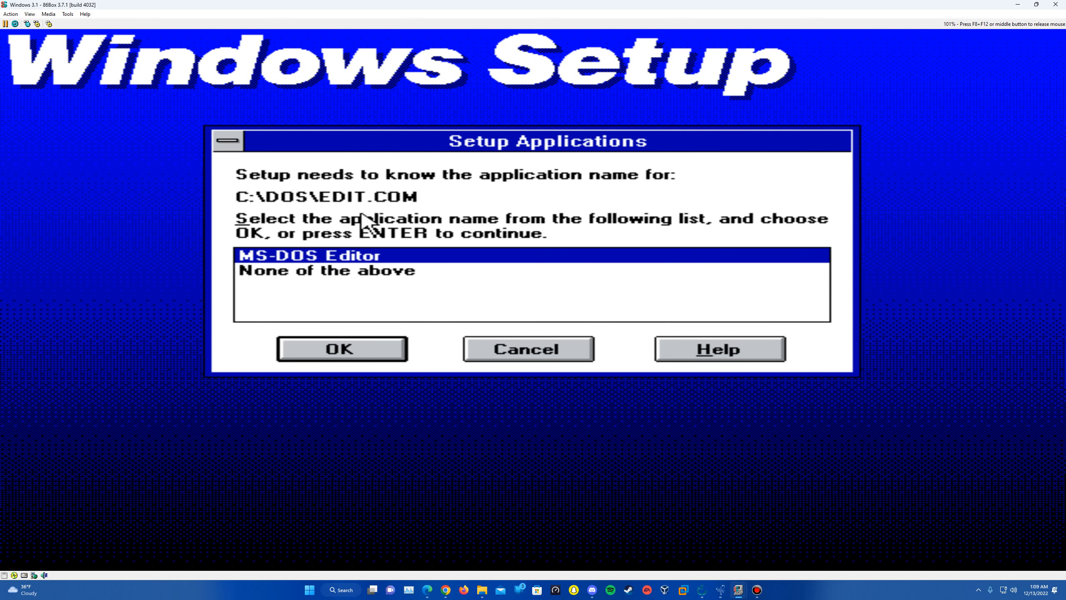
mouse_move(356, 355)
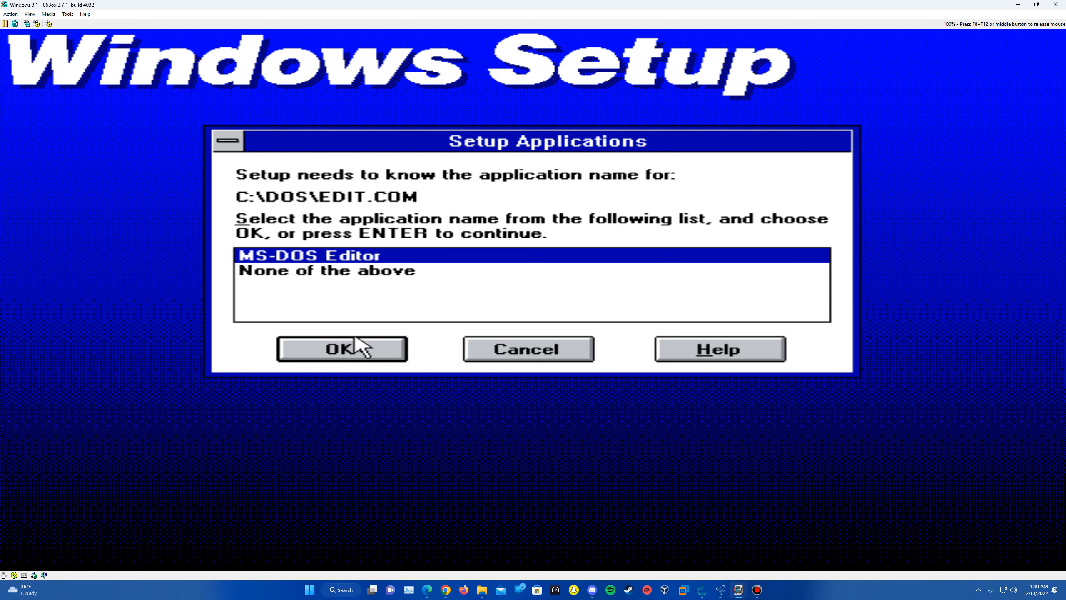
click(340, 349)
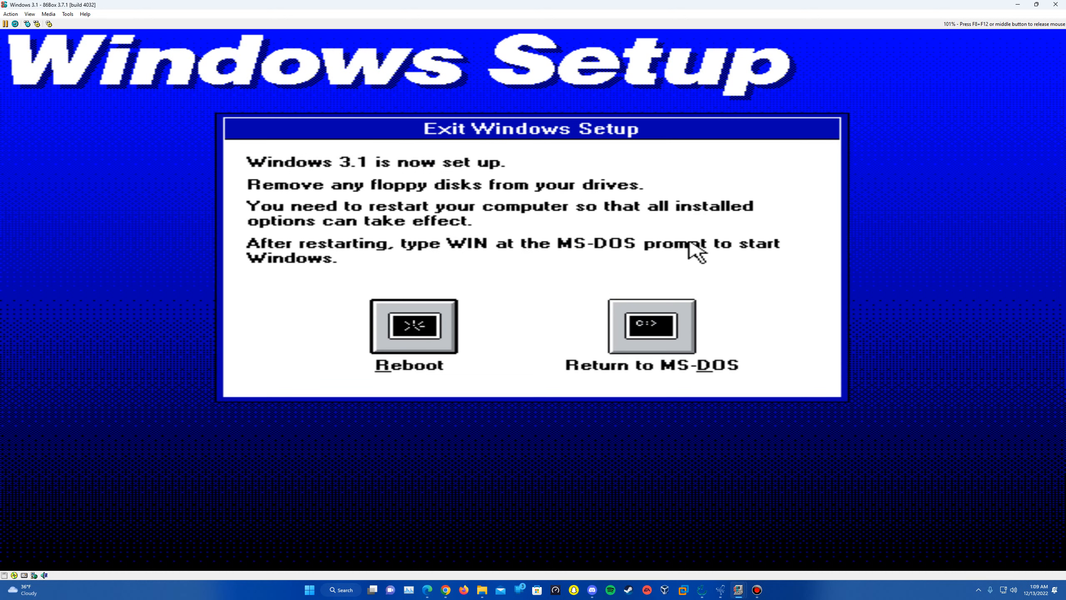
mouse_move(447, 263)
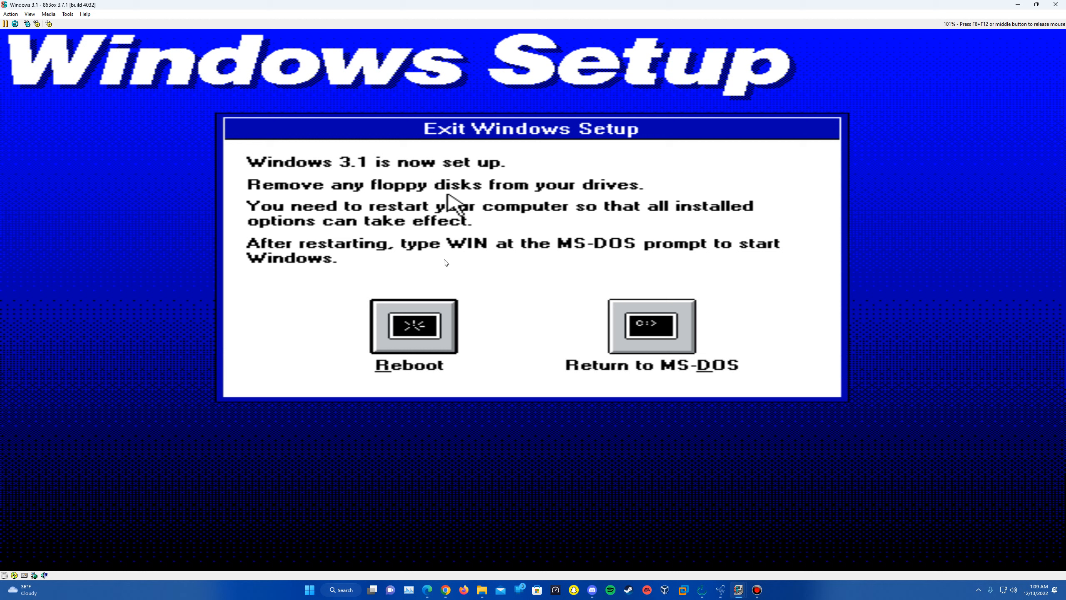
Eject the Windows 3.1.iso from CD-ROM 1 and choose to restart the machine
click(49, 15)
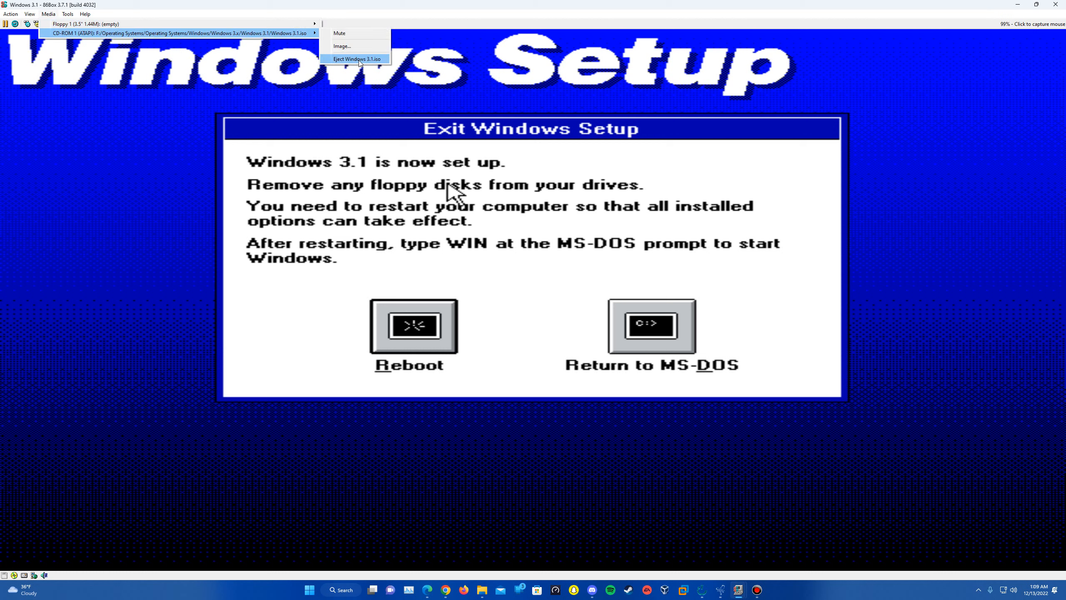
click(357, 58)
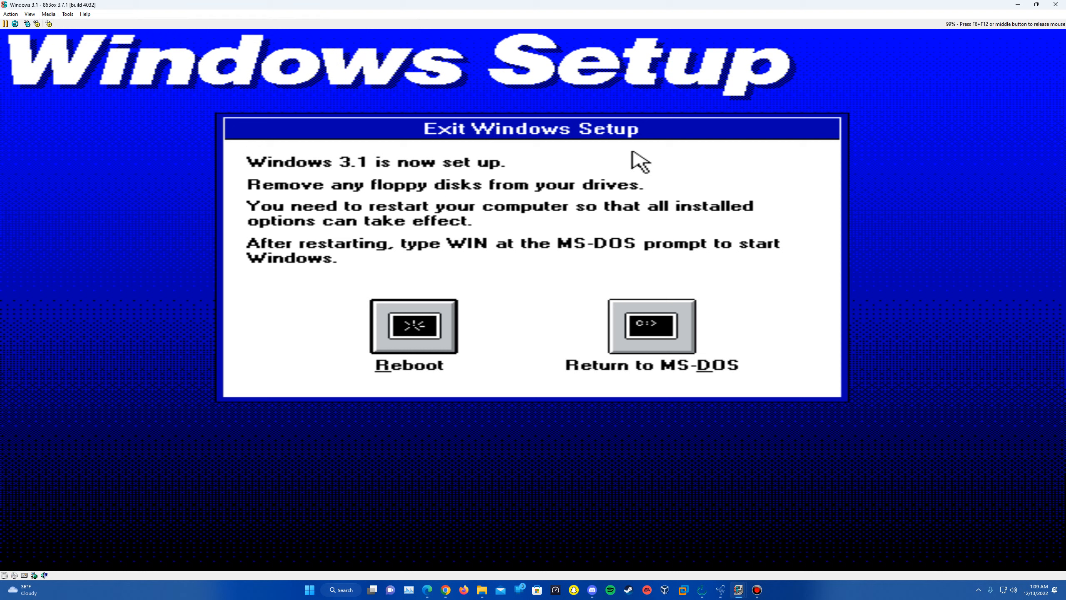
mouse_move(795, 171)
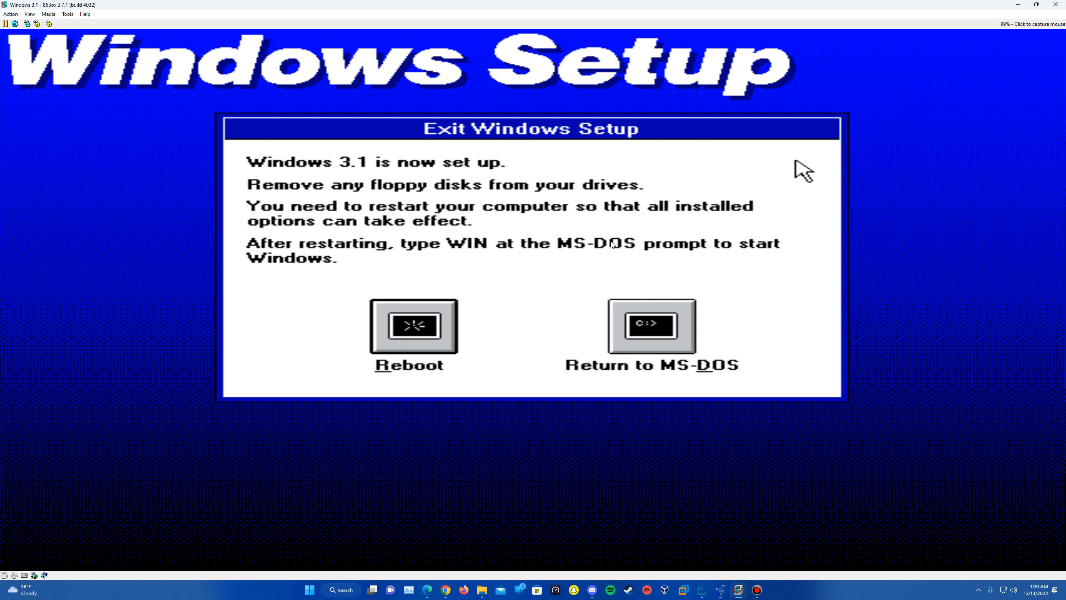
click(413, 333)
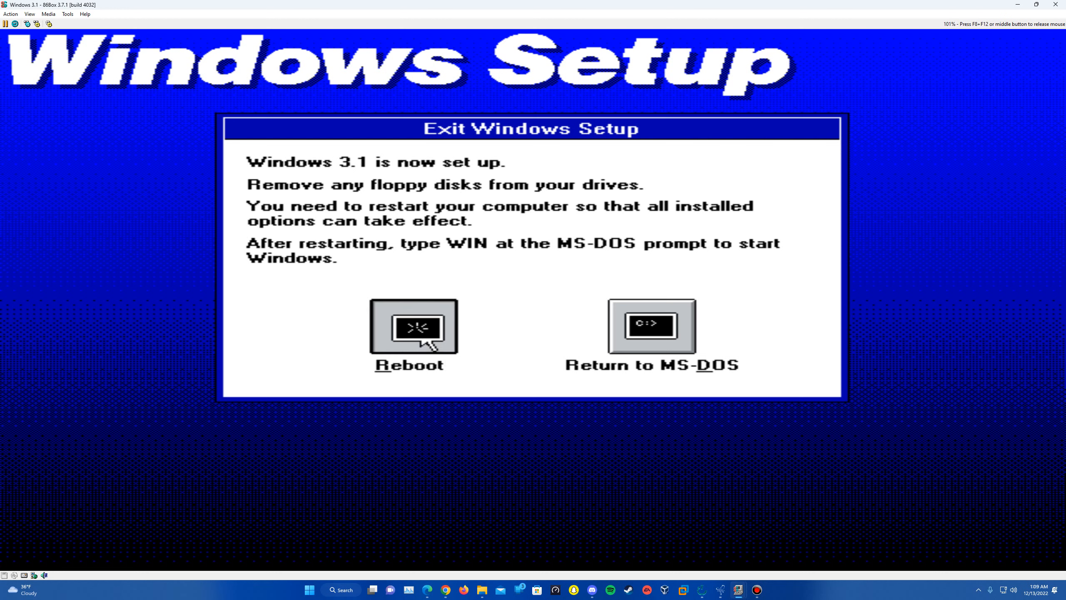
Reboot to the C:\> prompt and run WIN to bring up Program Manager
click(414, 331)
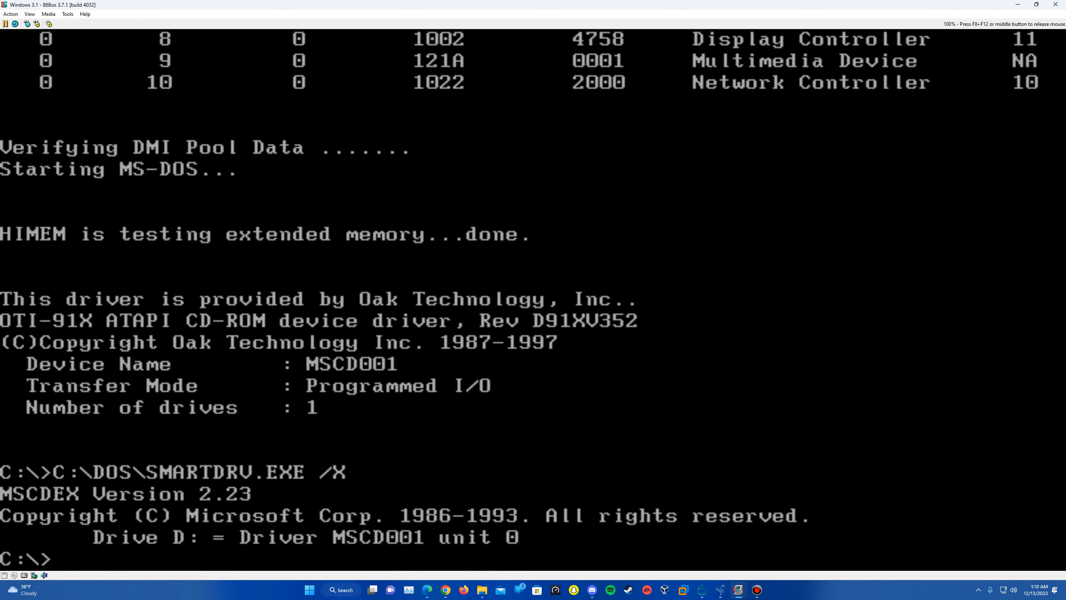
text(wi)
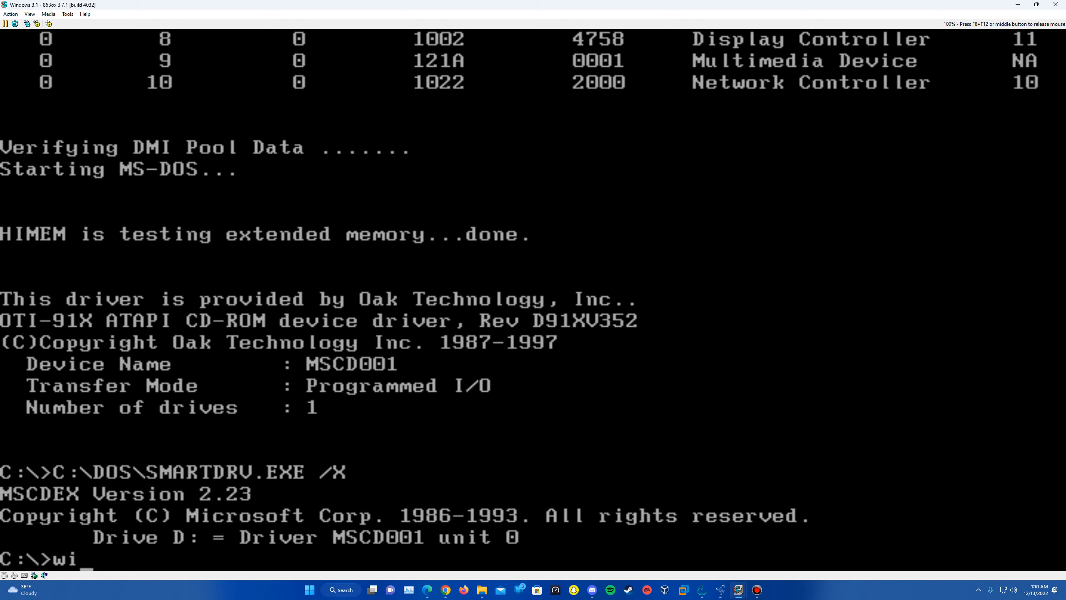
key(Enter)
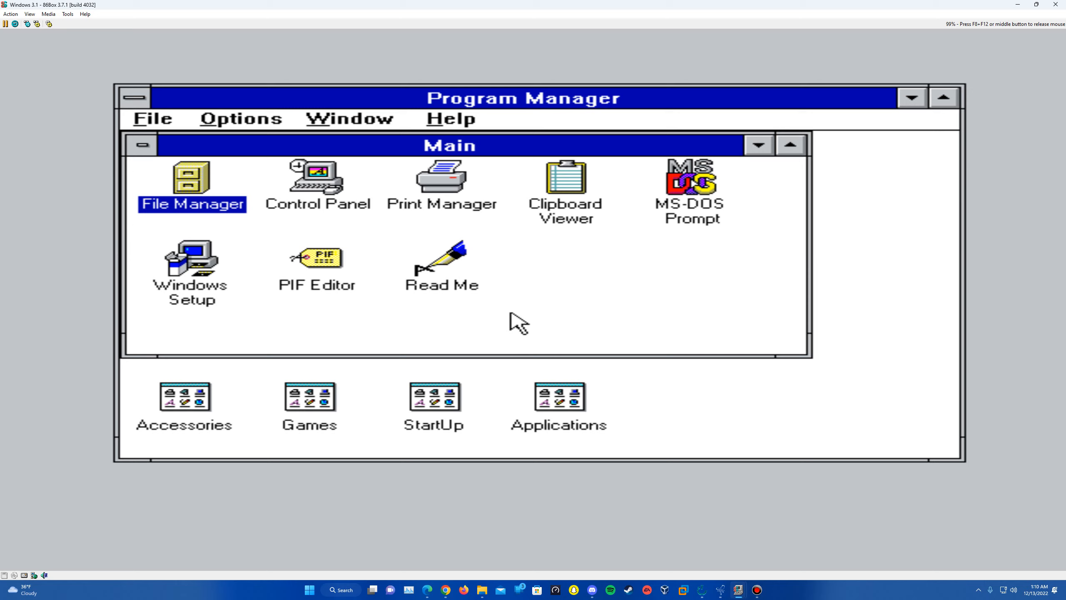
mouse_move(357, 176)
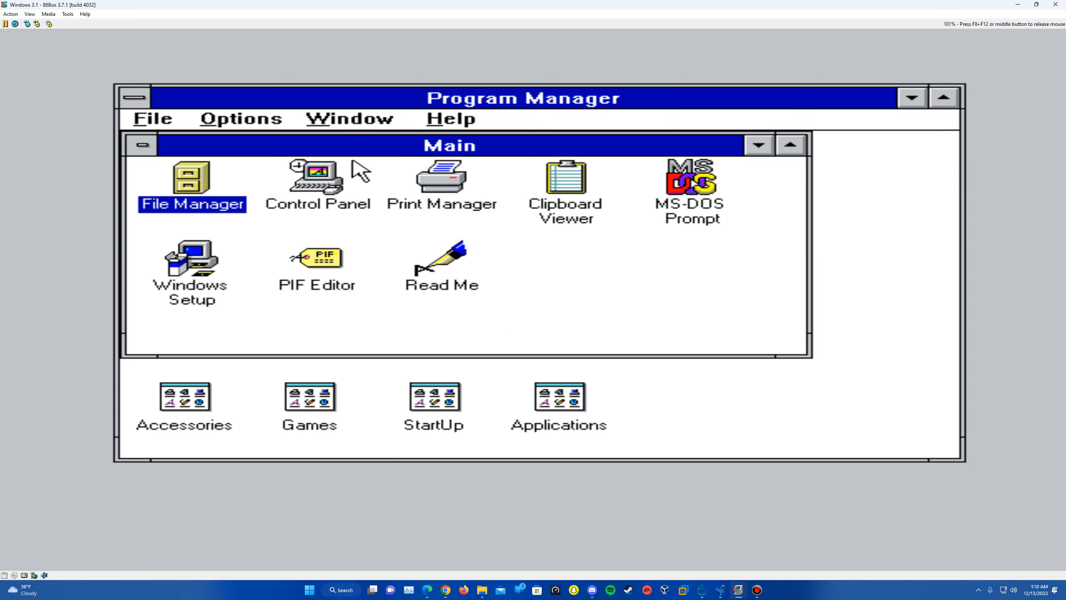
click(135, 97)
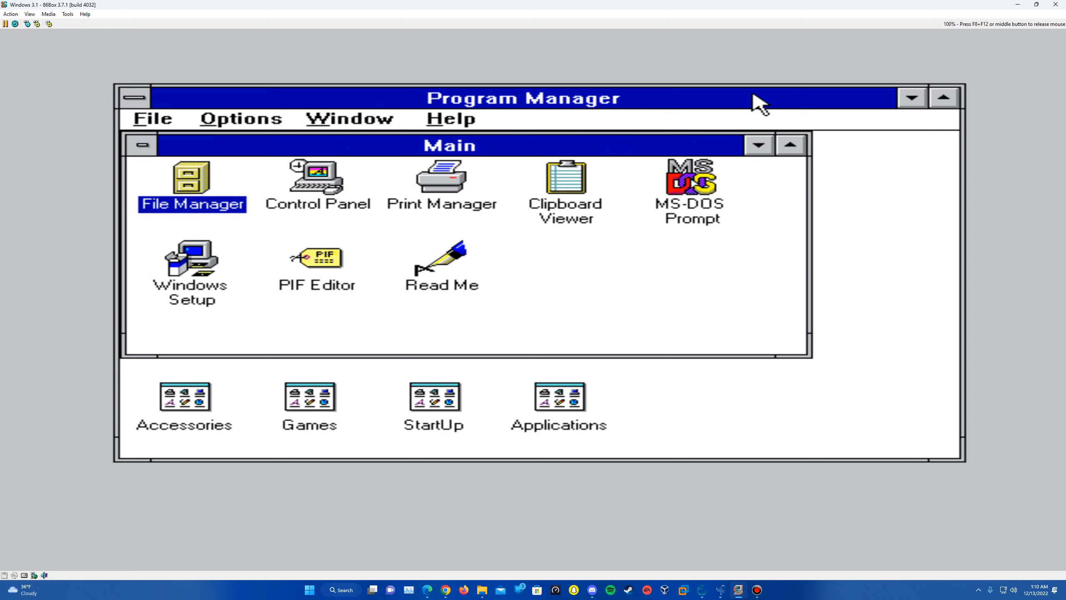
click(141, 145)
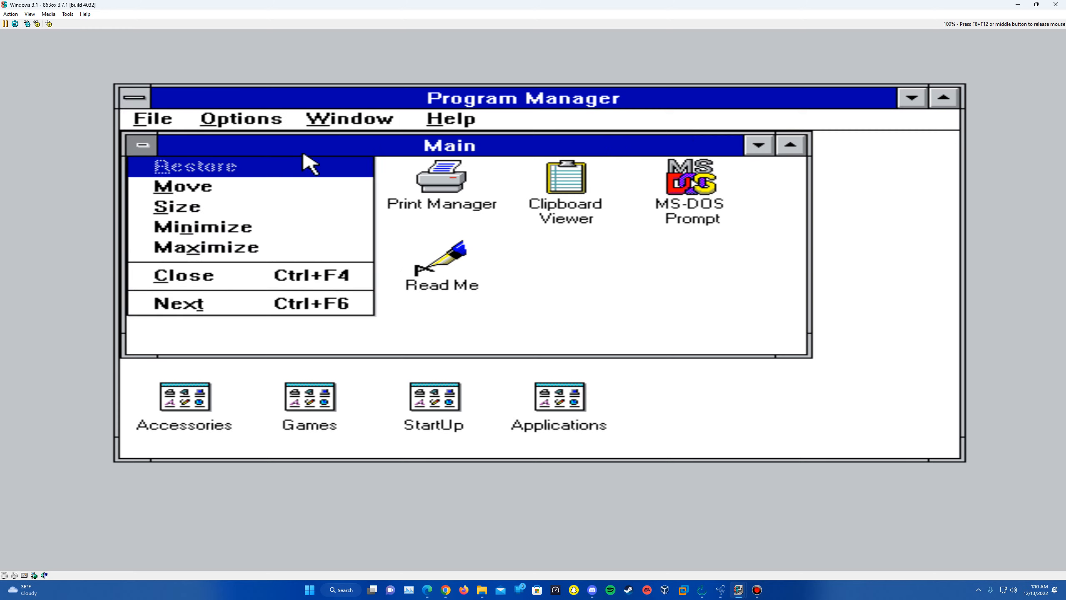
click(152, 119)
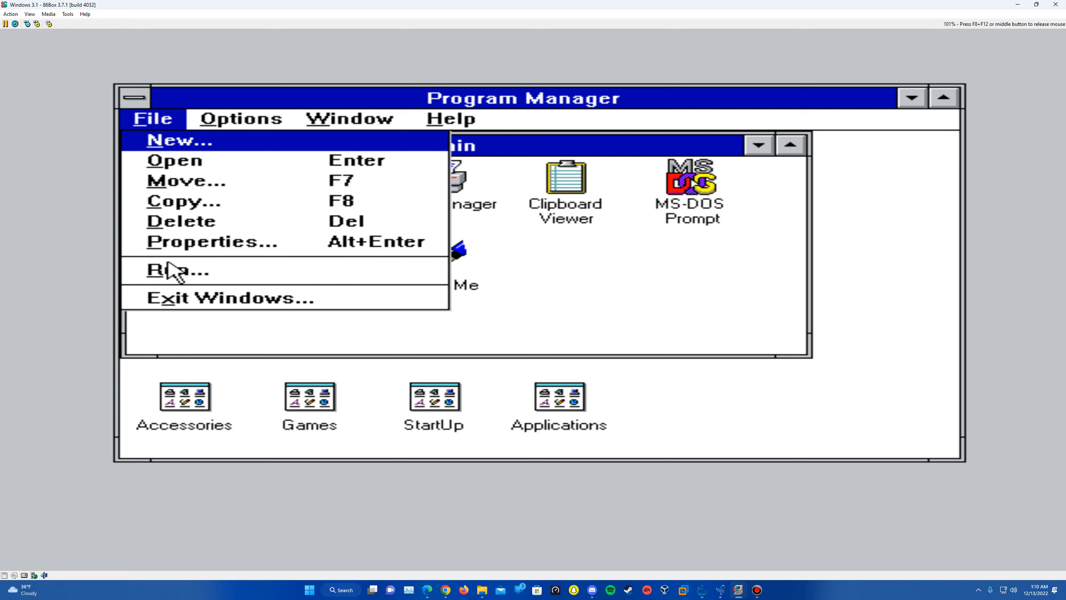
click(448, 120)
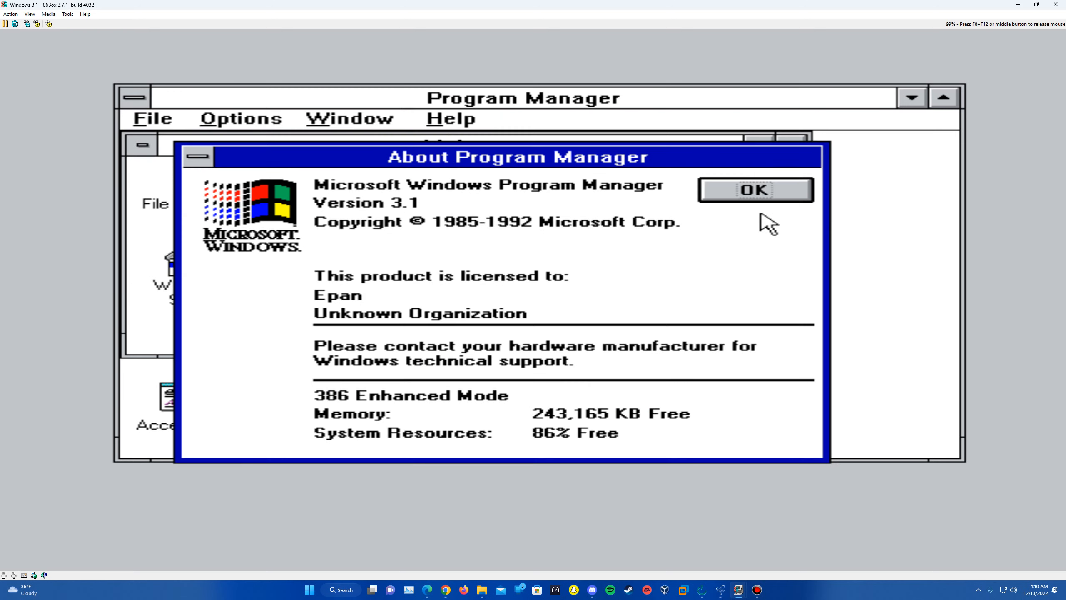
mouse_move(477, 212)
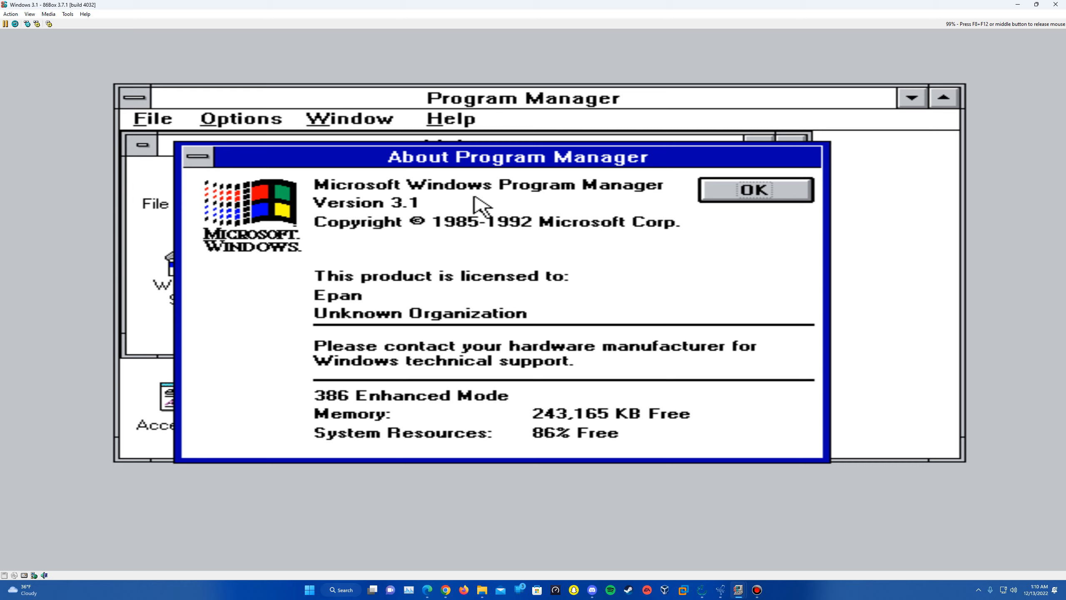
mouse_move(511, 211)
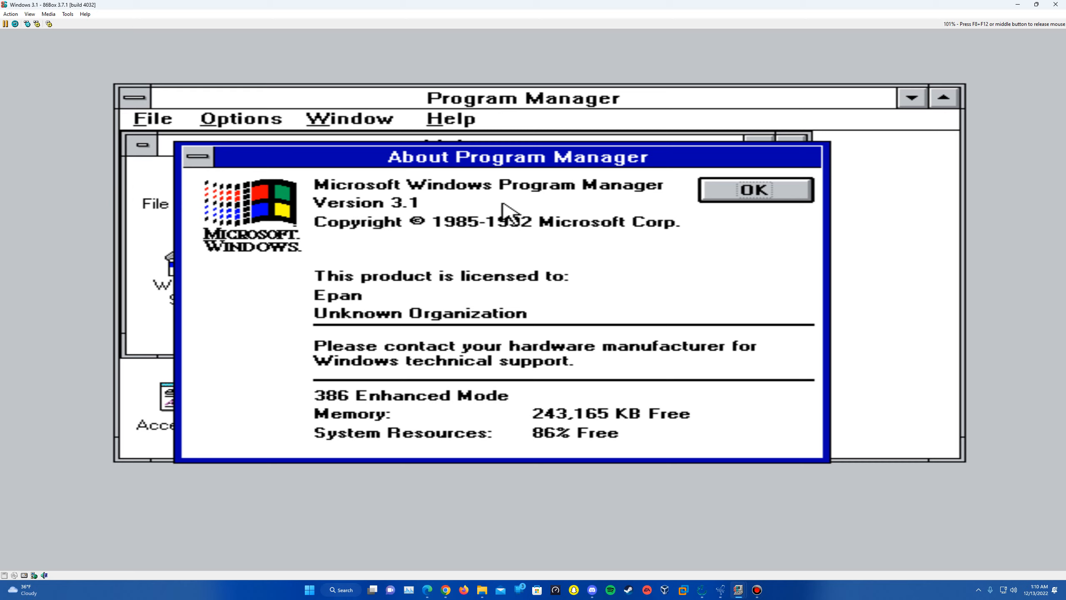
click(755, 190)
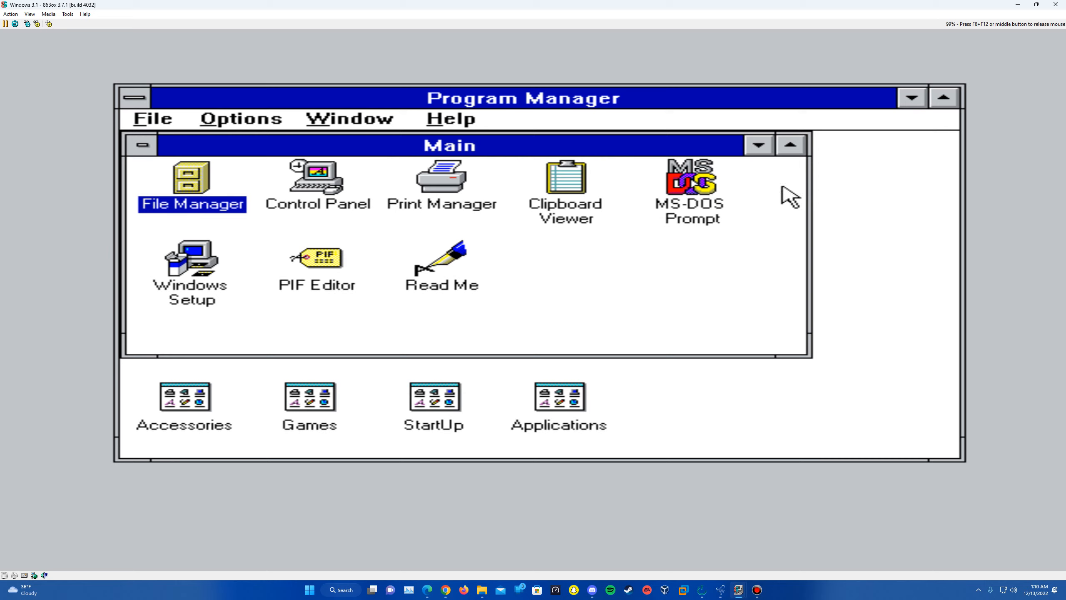
mouse_move(592, 224)
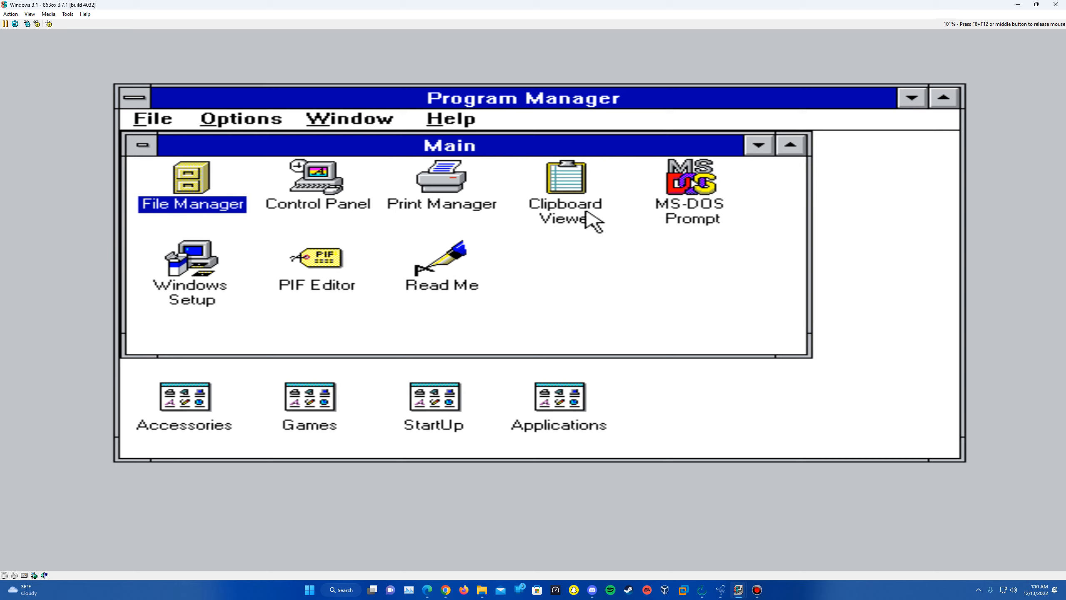
mouse_move(406, 244)
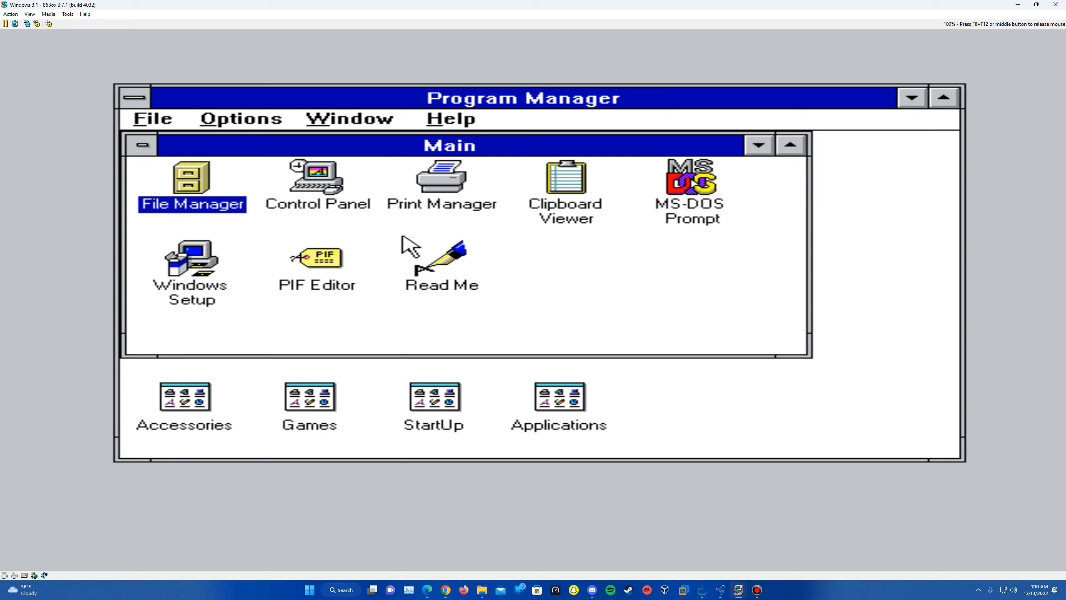
mouse_move(370, 299)
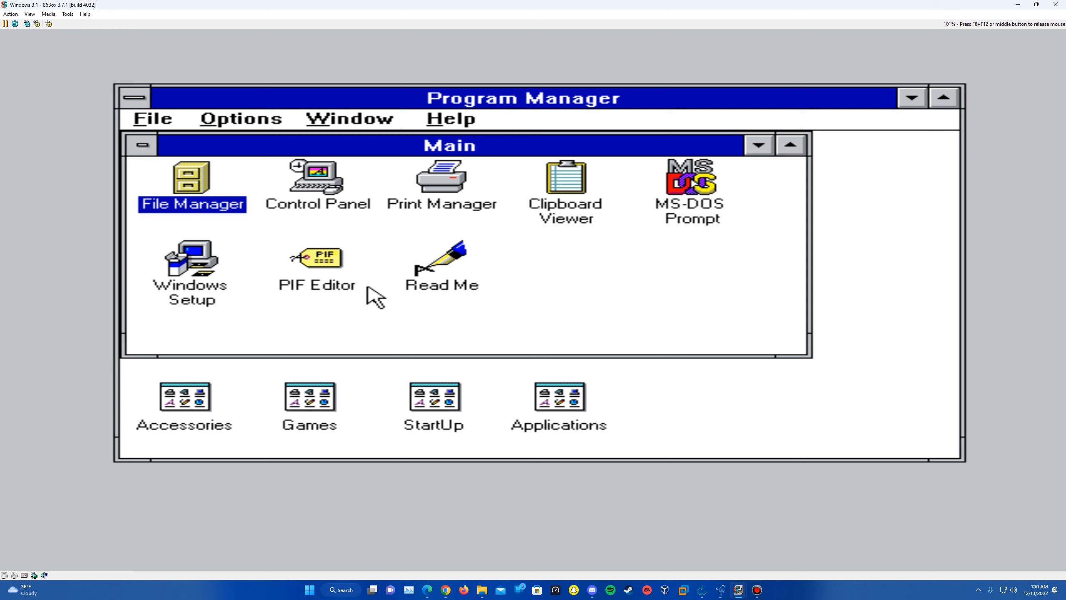
mouse_move(323, 203)
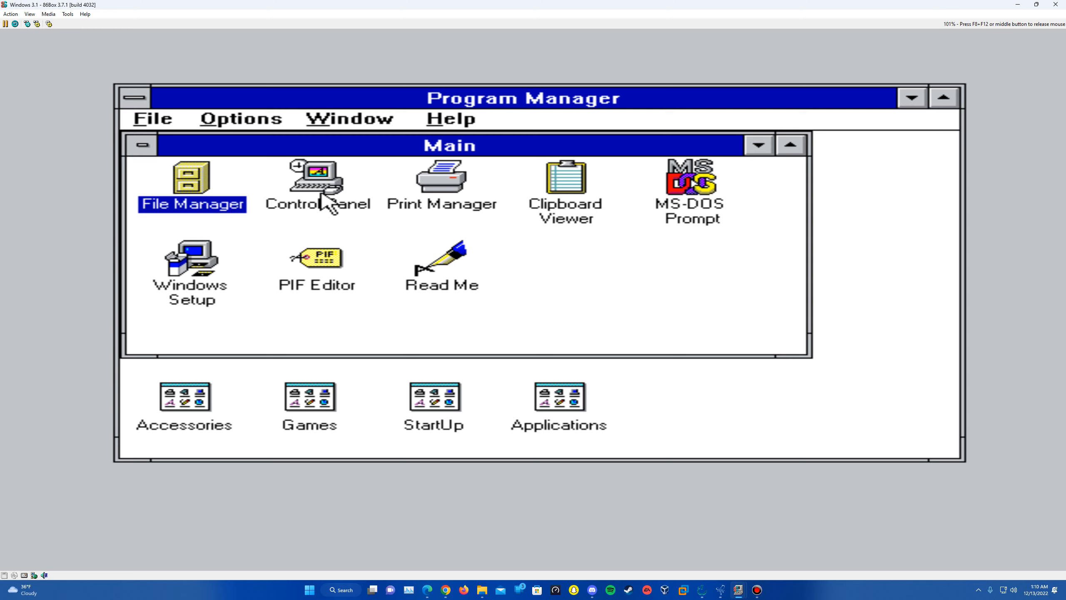
Go into Control Panel's Drivers list and select the [MCI] Sound driver
double_click(316, 176)
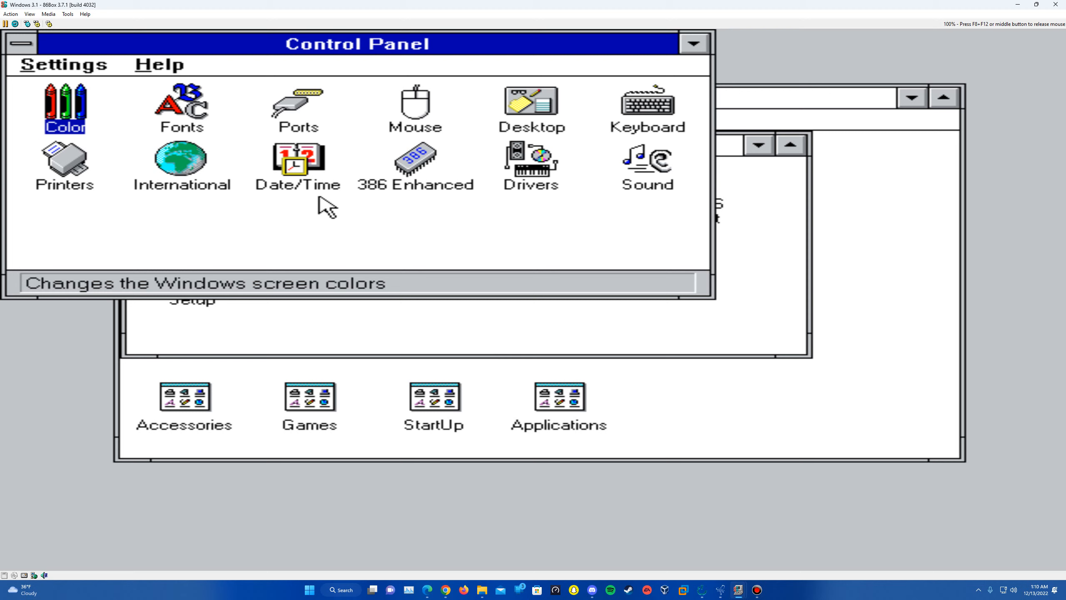
double_click(526, 162)
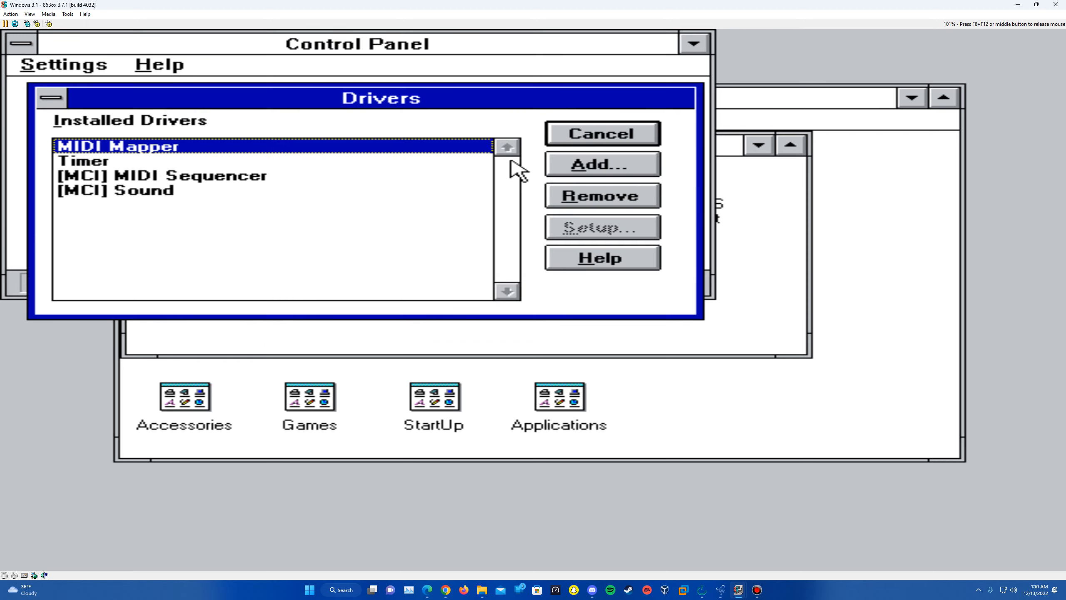
click(104, 200)
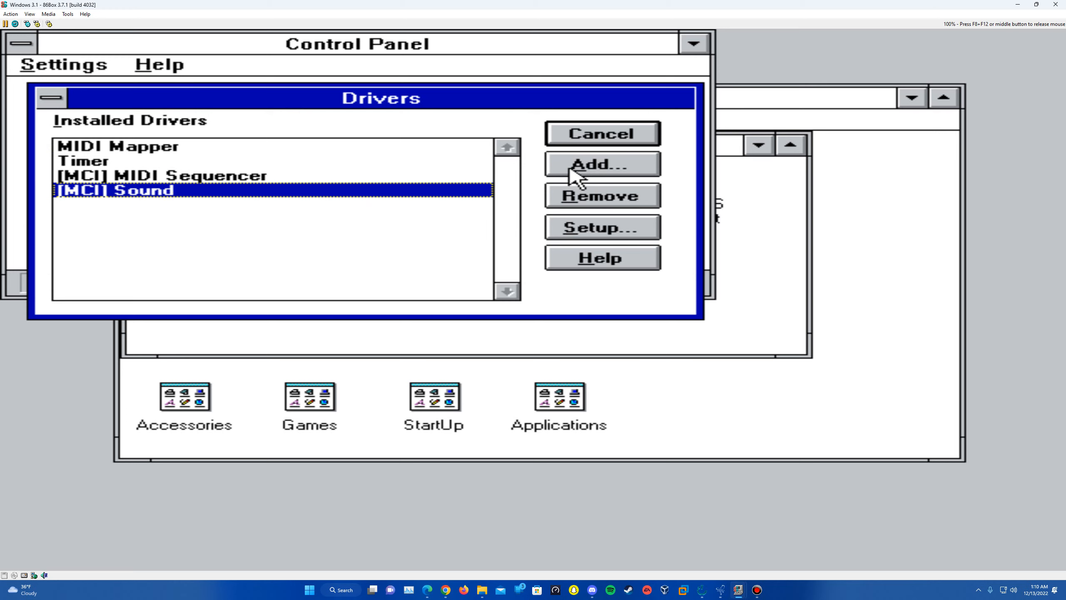
Add the Creative Labs Sound Blaster 1.5 driver, prompting for the sndblst2.drv disk
click(600, 166)
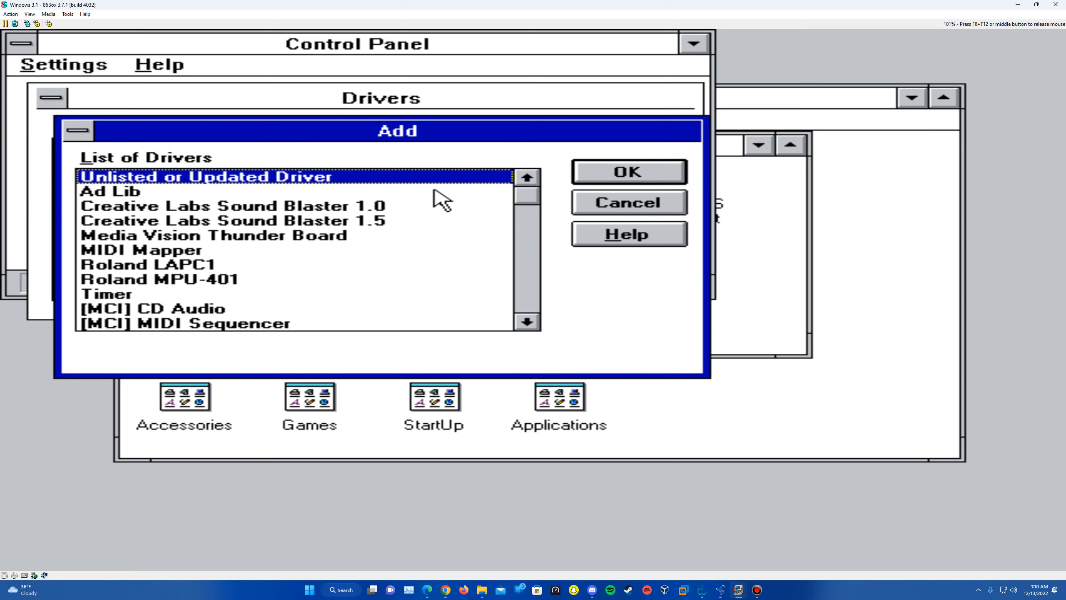
click(207, 220)
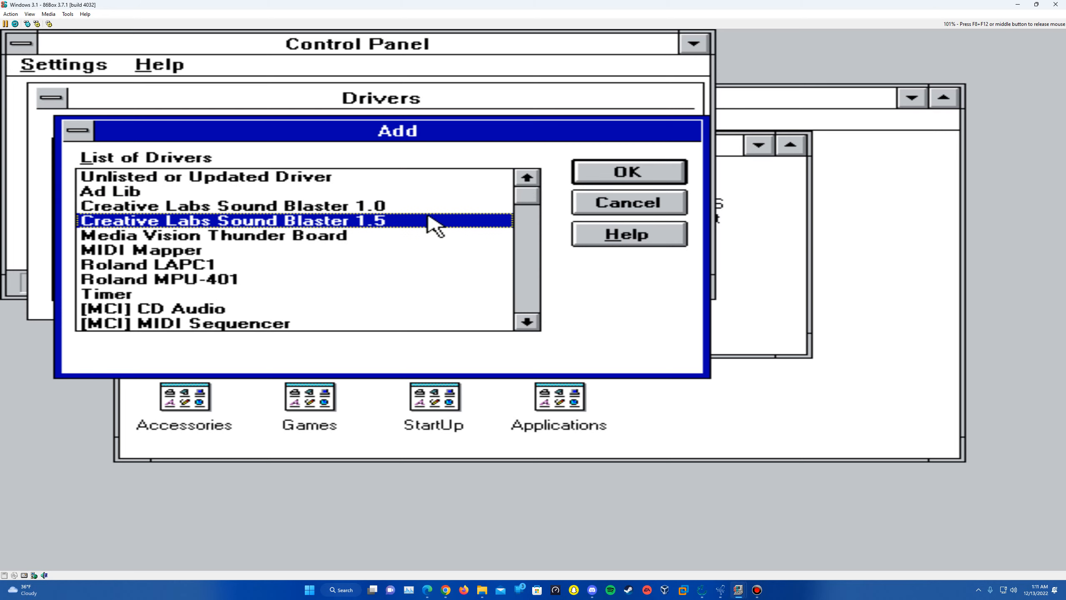
click(628, 172)
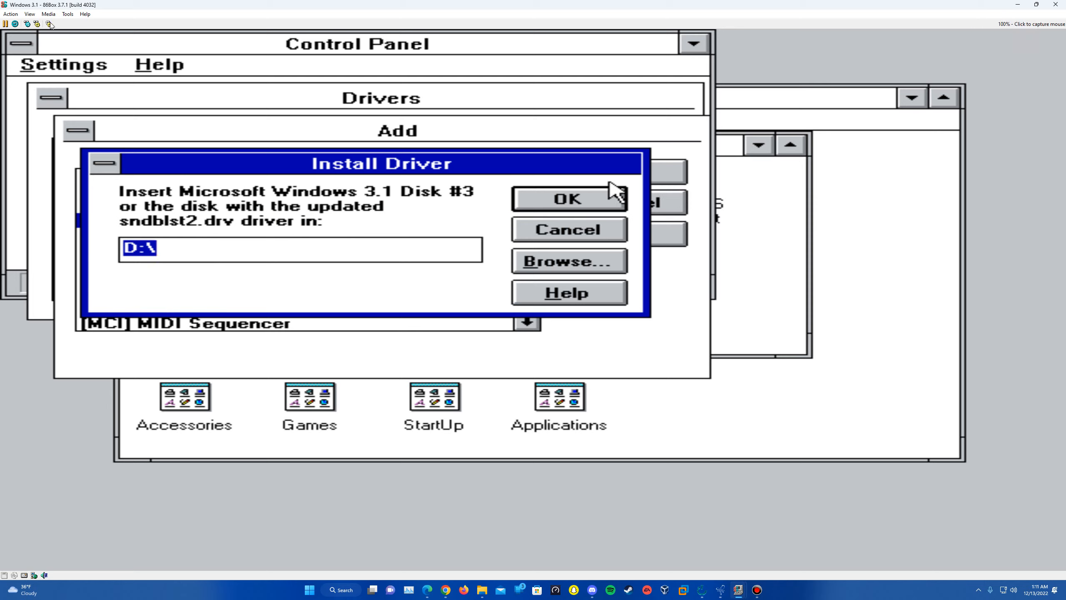
Reload the recent Windows 3.1.iso into CD-ROM 1 and confirm the driver disk location
click(49, 13)
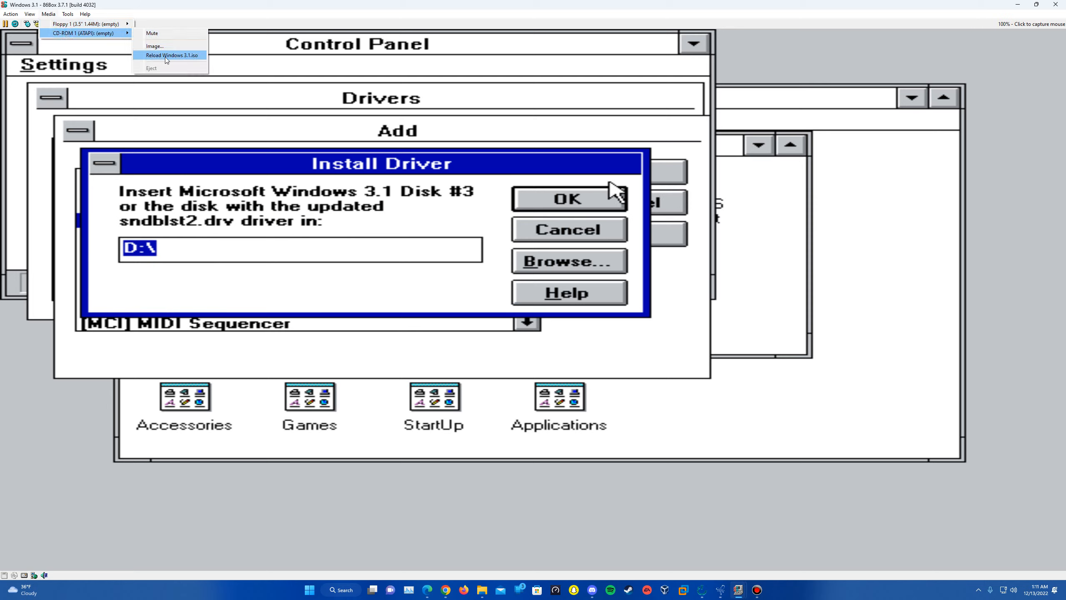
click(171, 55)
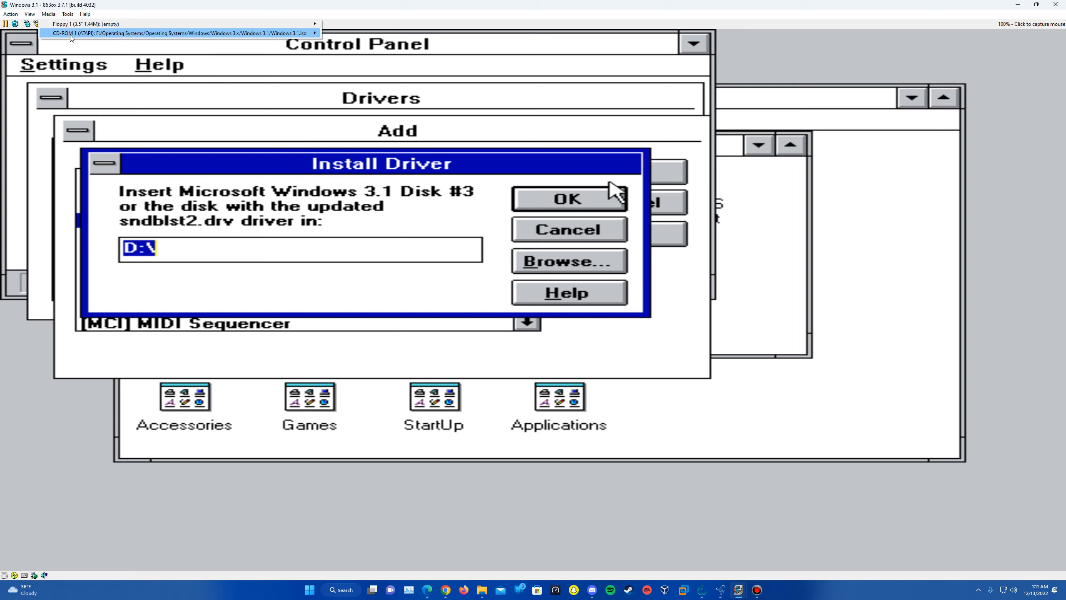
click(177, 33)
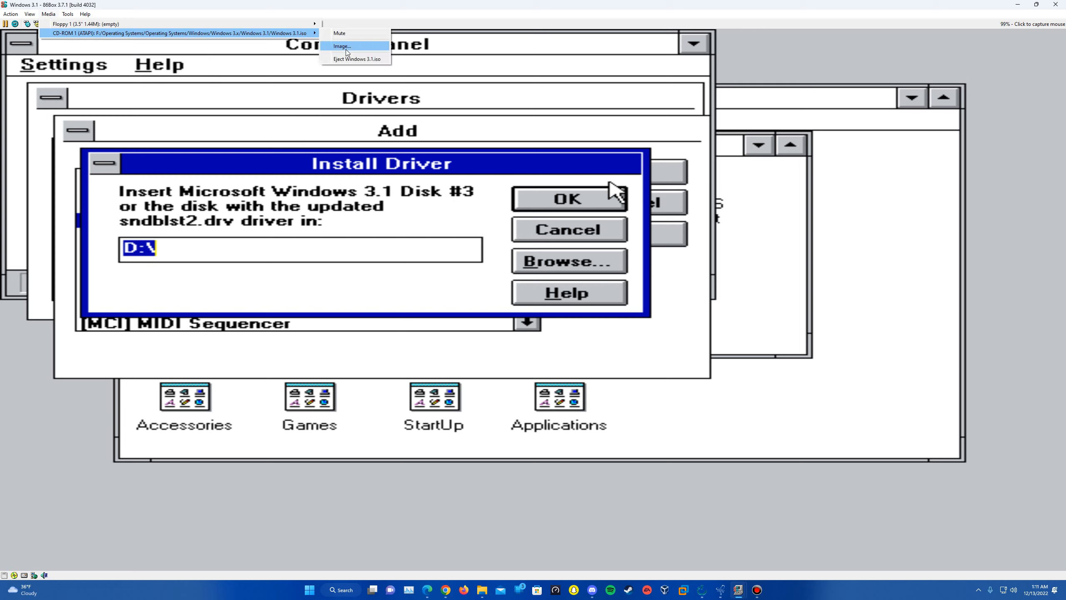
click(66, 13)
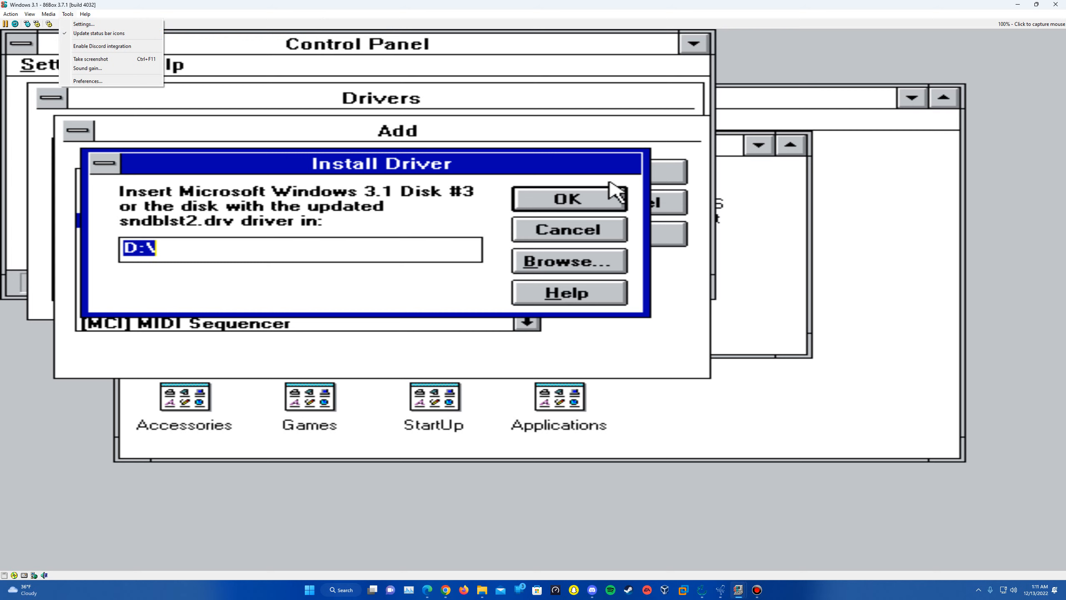
click(568, 200)
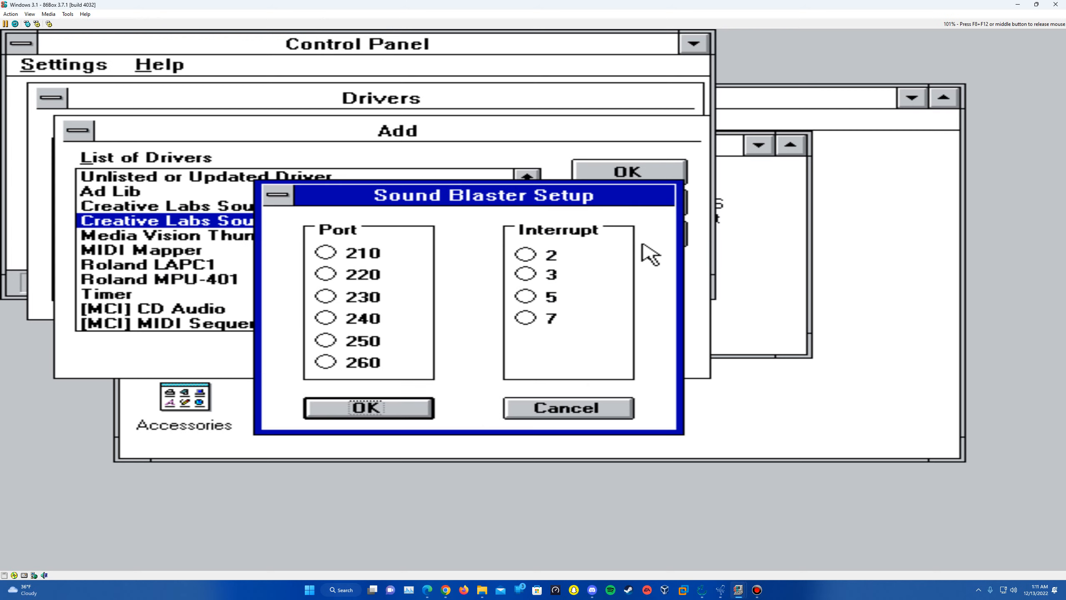
mouse_move(365, 267)
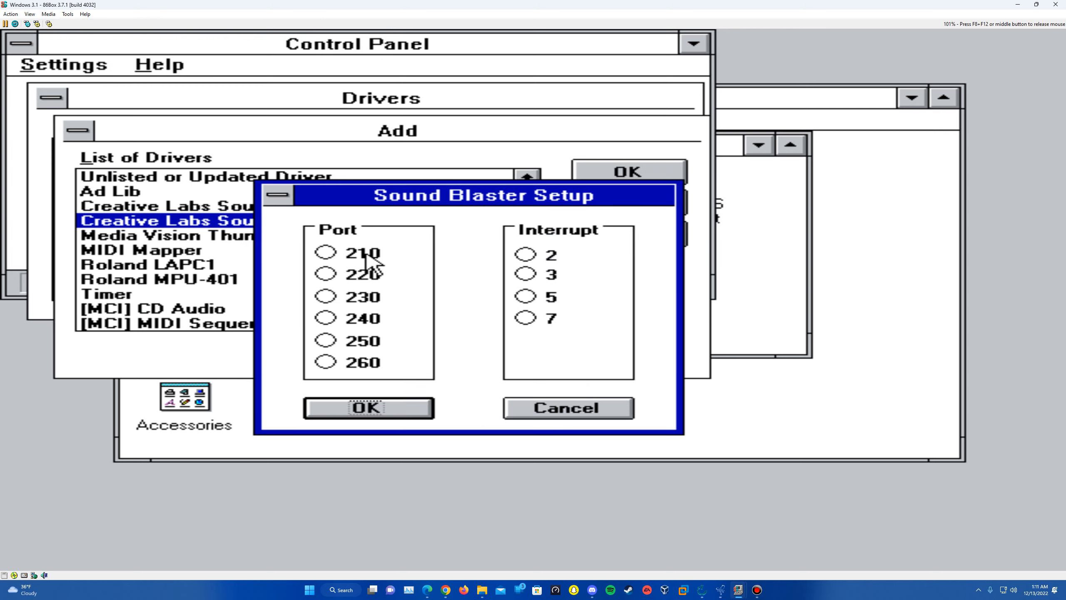
mouse_move(352, 296)
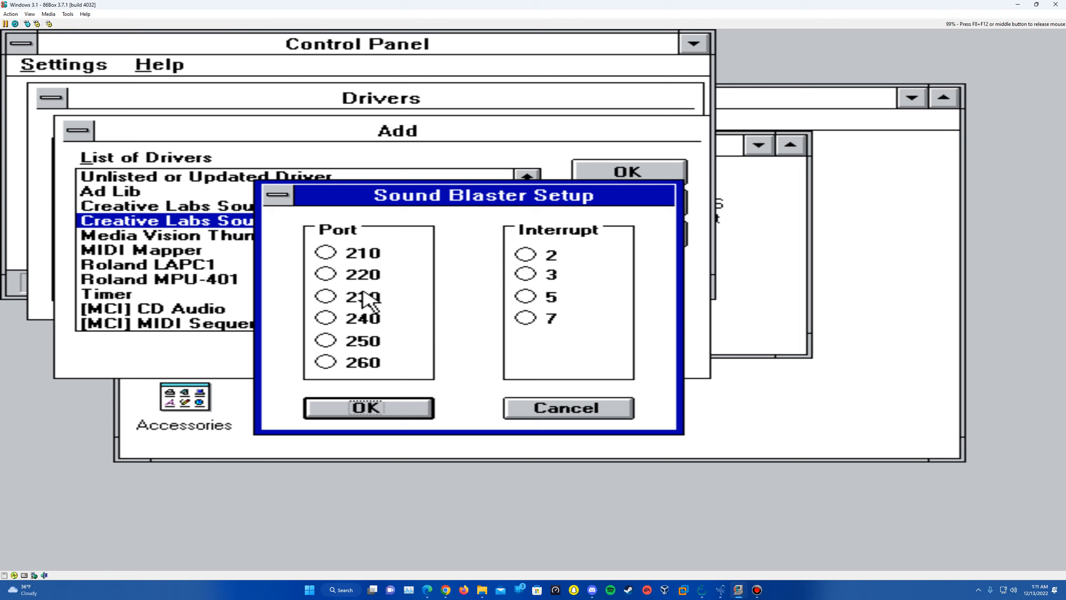
mouse_move(503, 317)
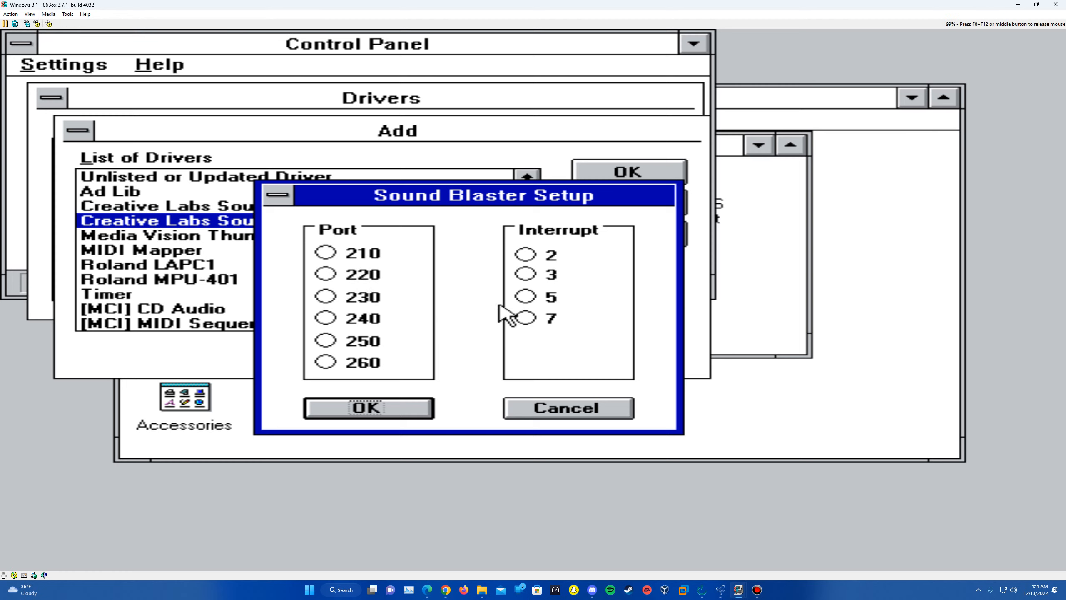
Set the Sound Blaster to port 220 and interrupt 7 and confirm
click(327, 275)
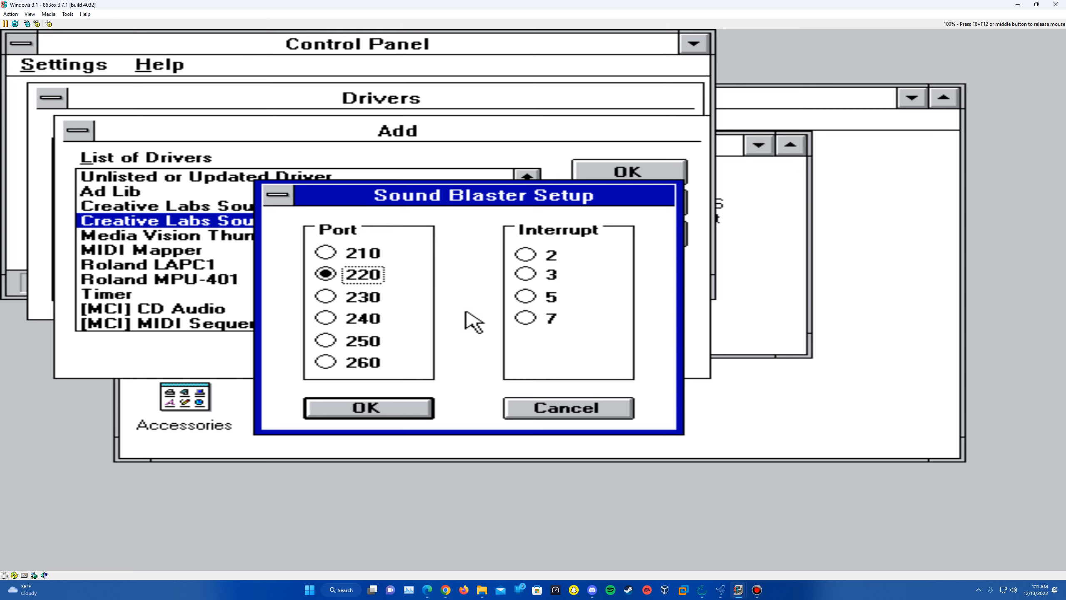
click(525, 317)
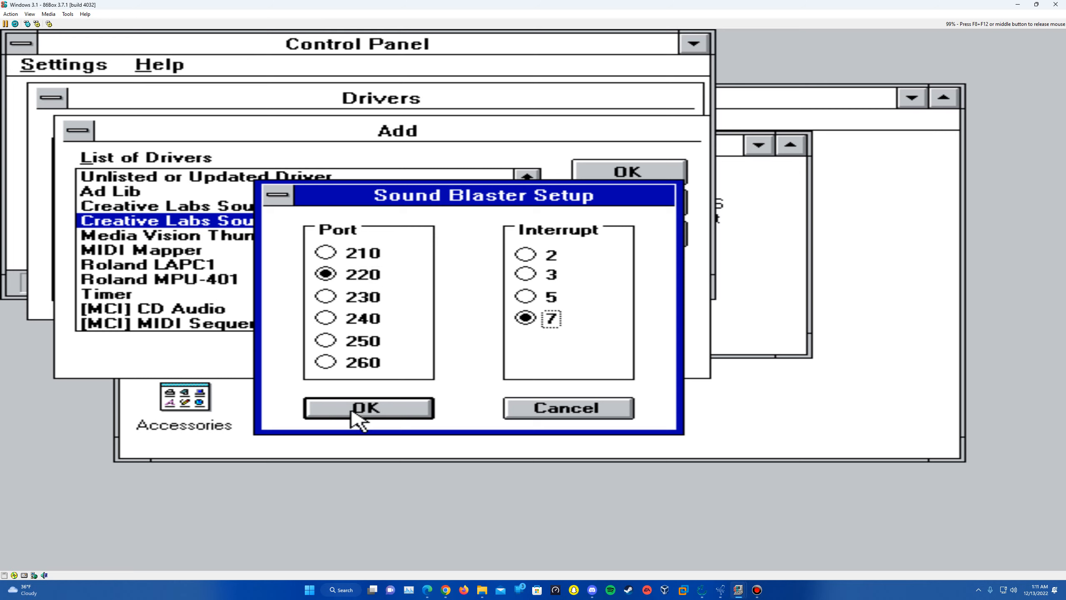
click(364, 418)
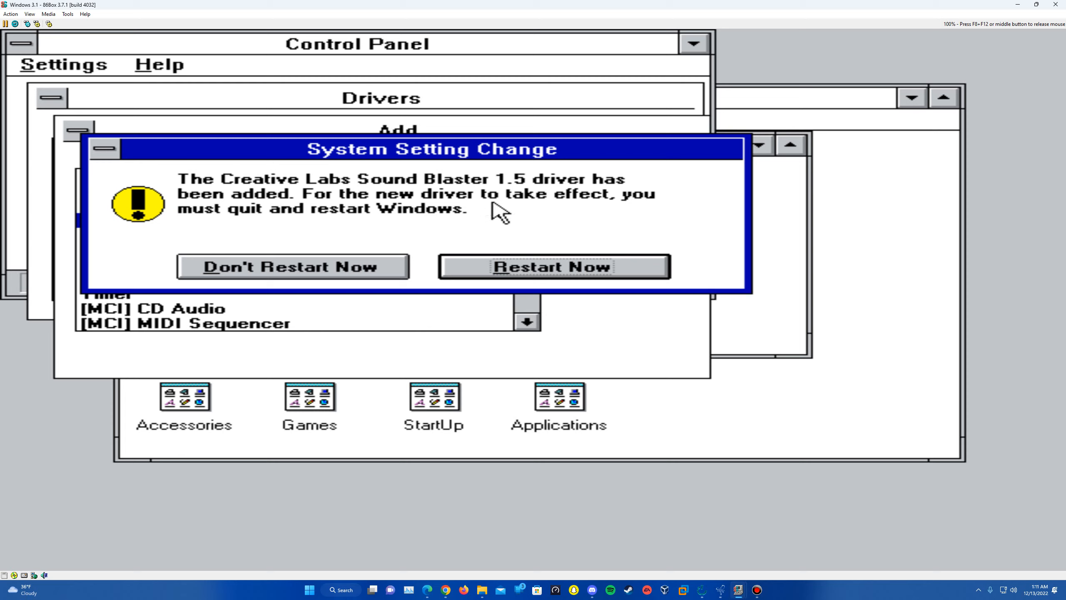
mouse_move(680, 283)
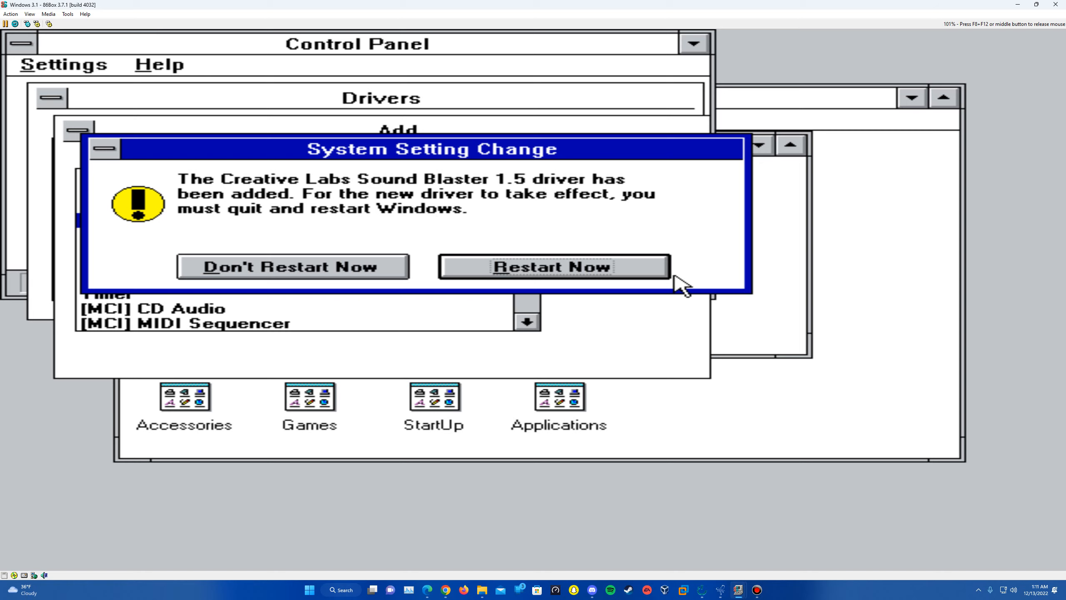
mouse_move(653, 283)
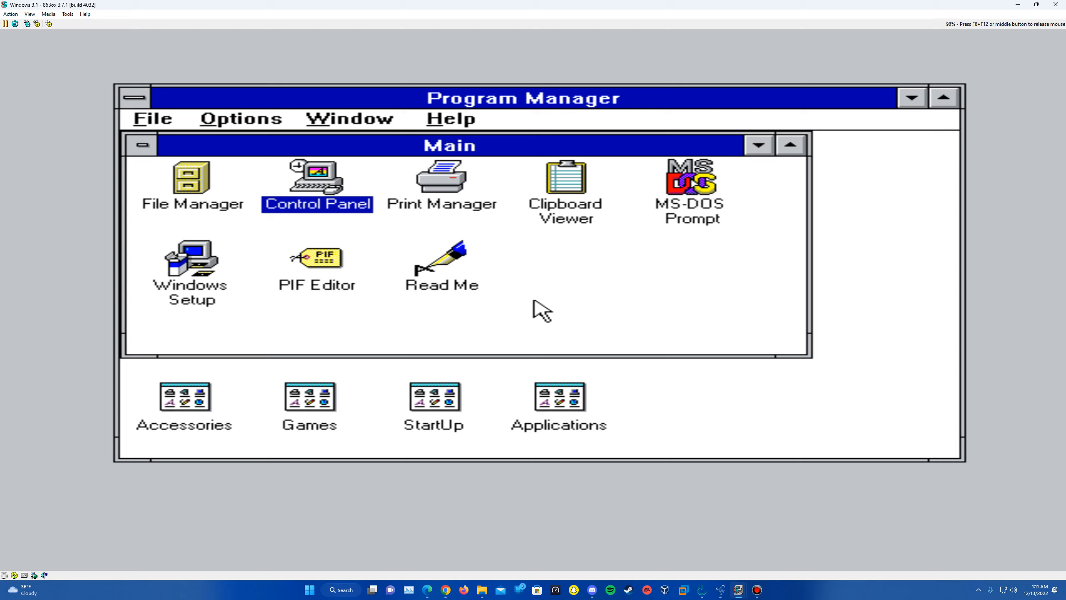
mouse_move(301, 269)
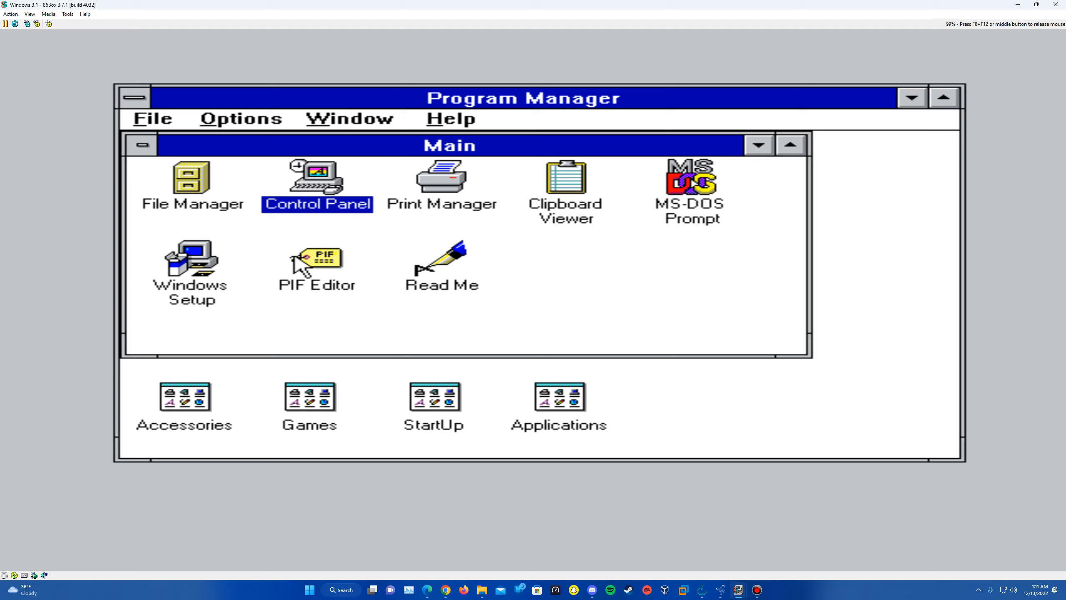
mouse_move(452, 238)
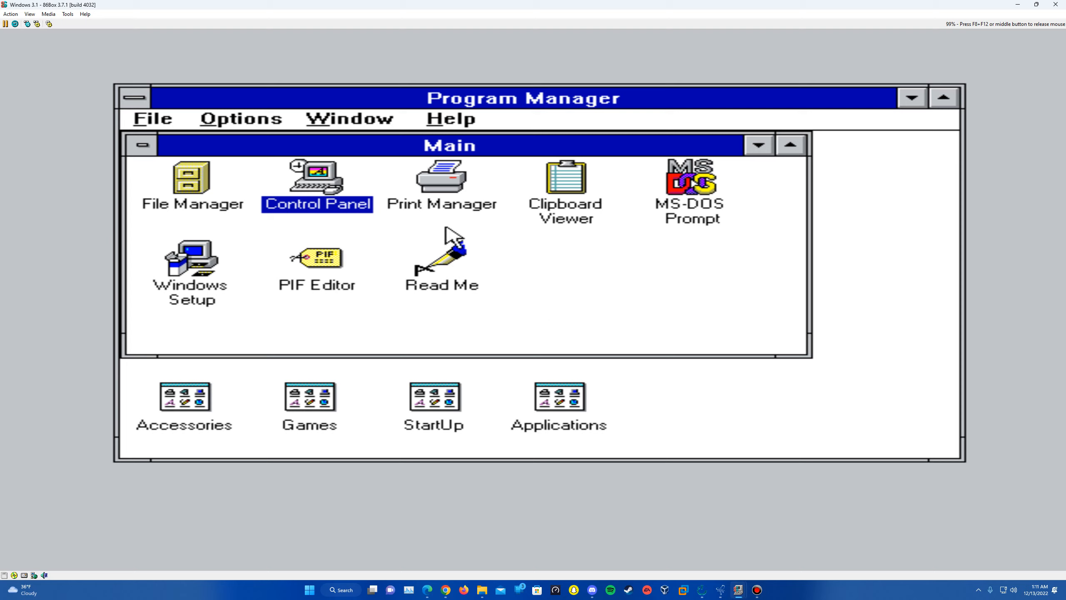
mouse_move(283, 169)
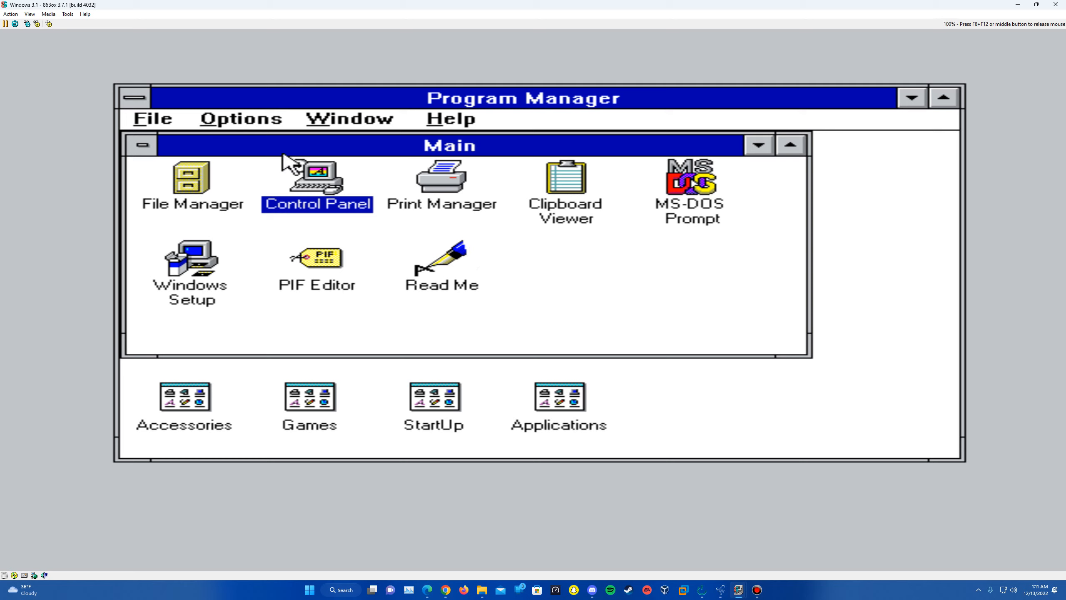
Exit Windows via File > Exit Windows, then run win at C:\> to return to Program Manager
click(133, 98)
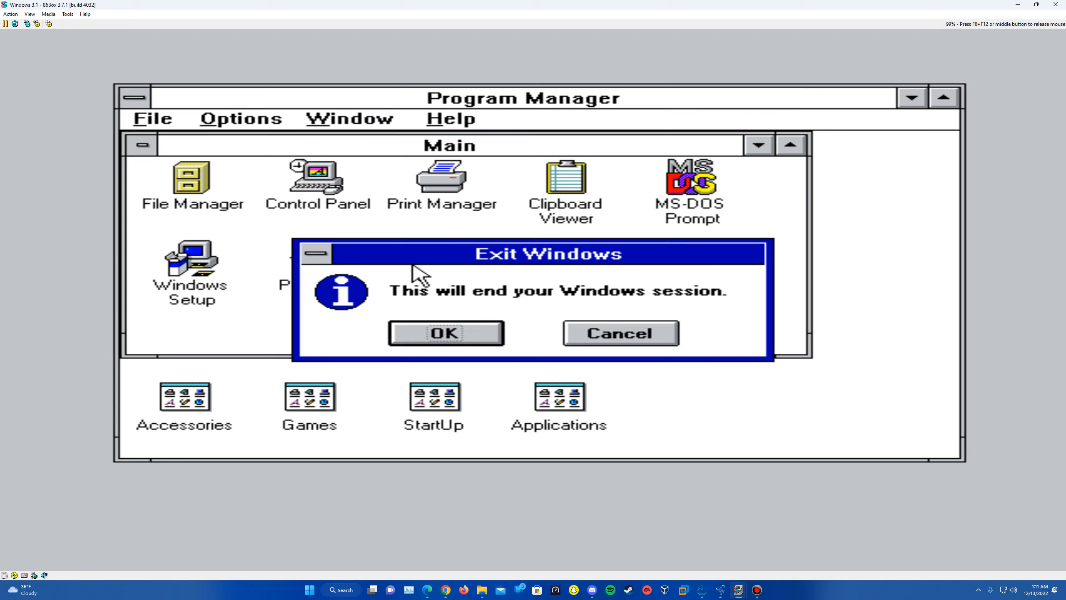
click(445, 333)
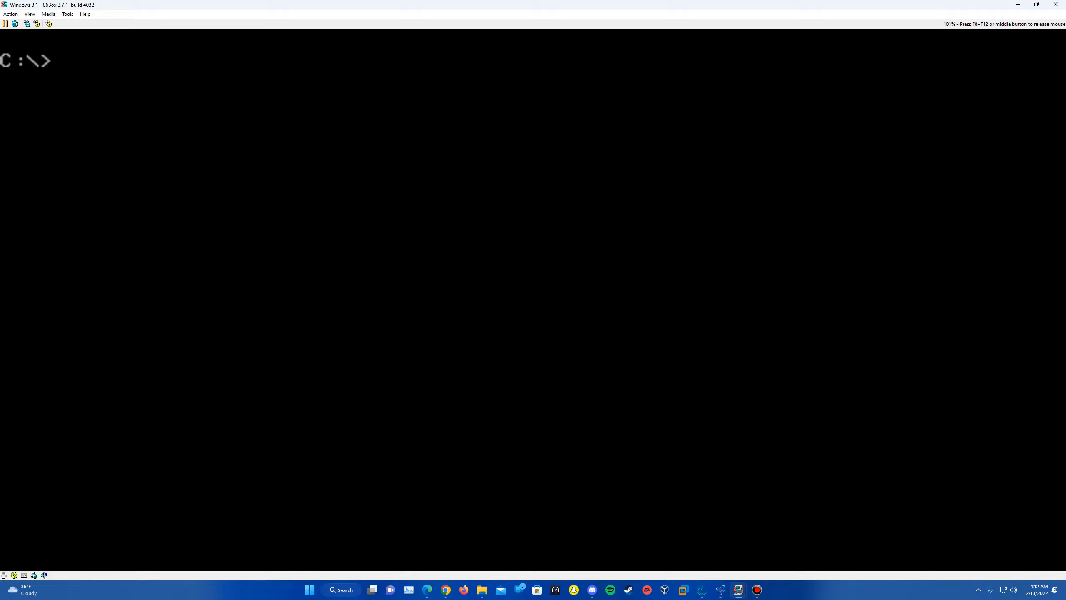
text(w)
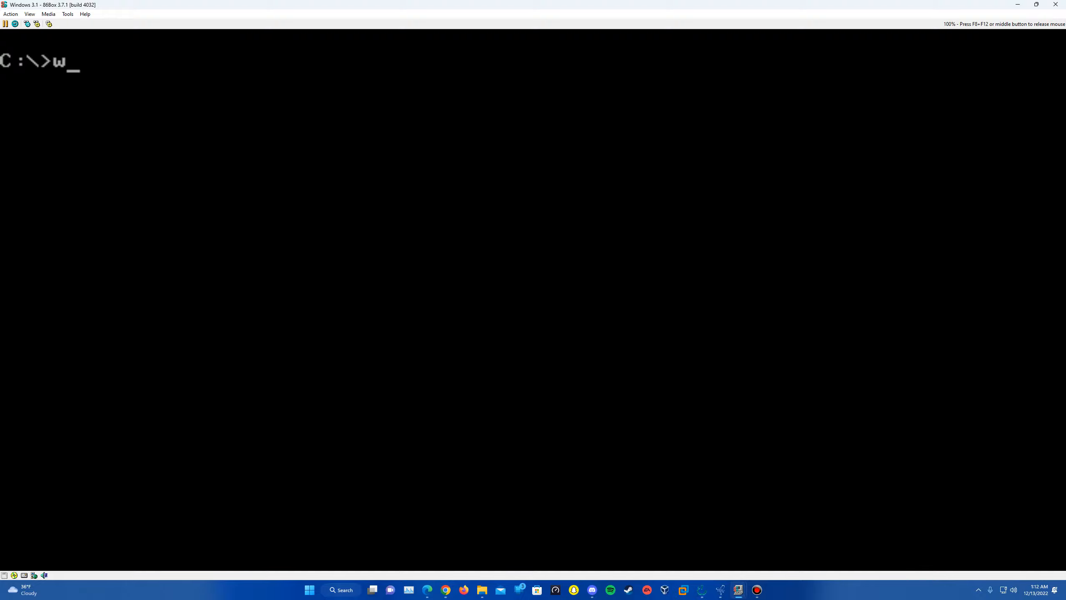
text(in)
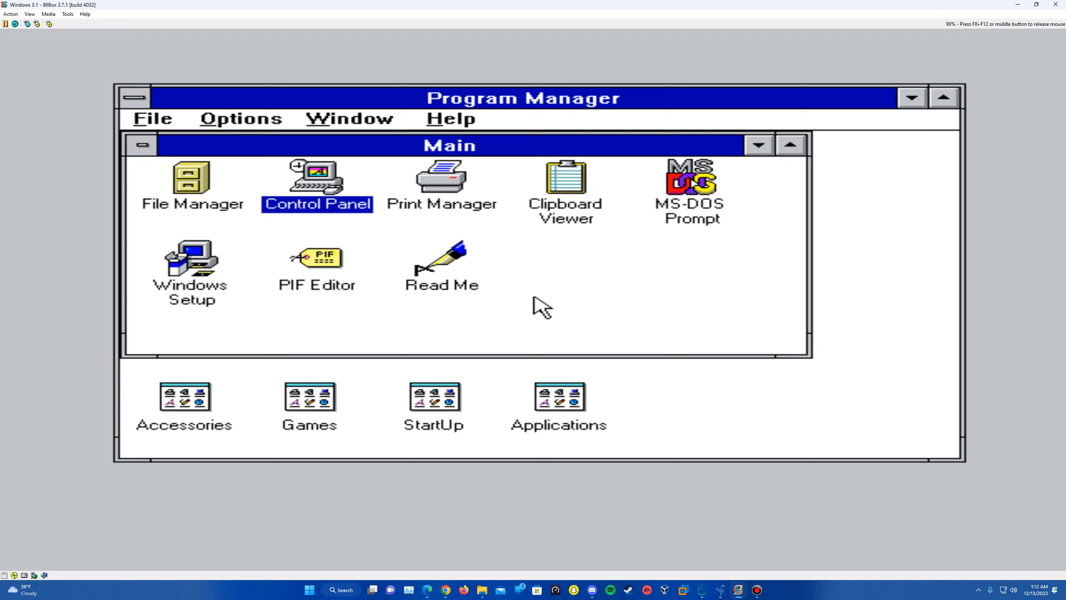
mouse_move(686, 355)
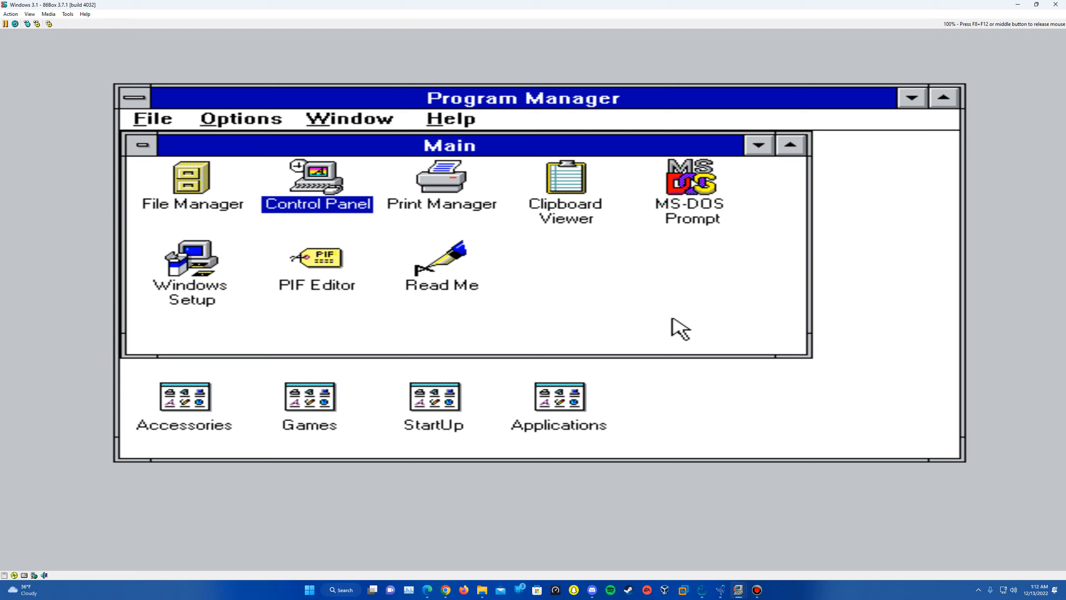
mouse_move(641, 300)
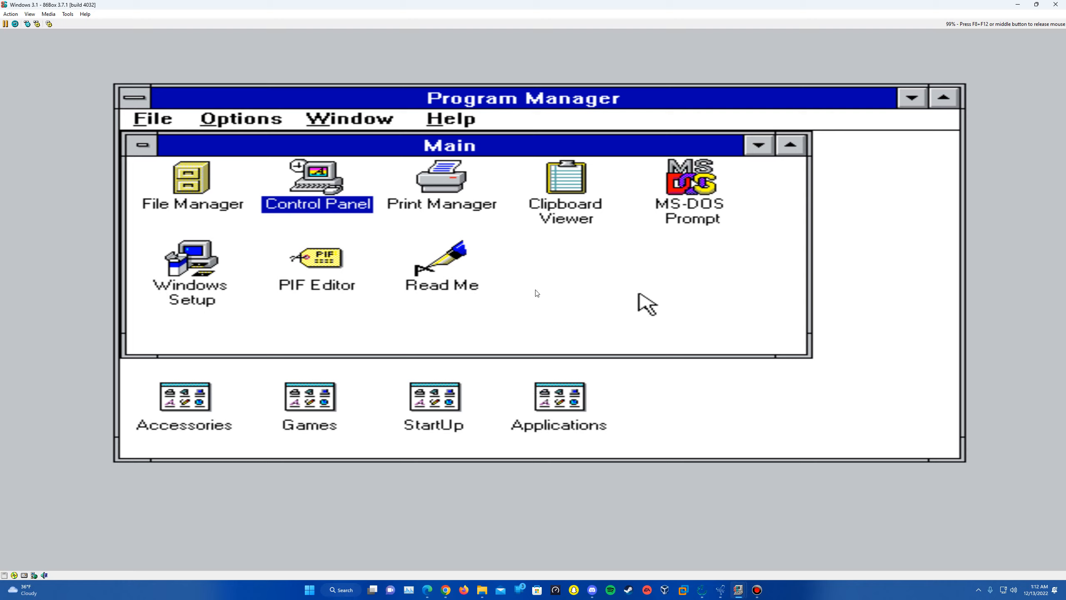